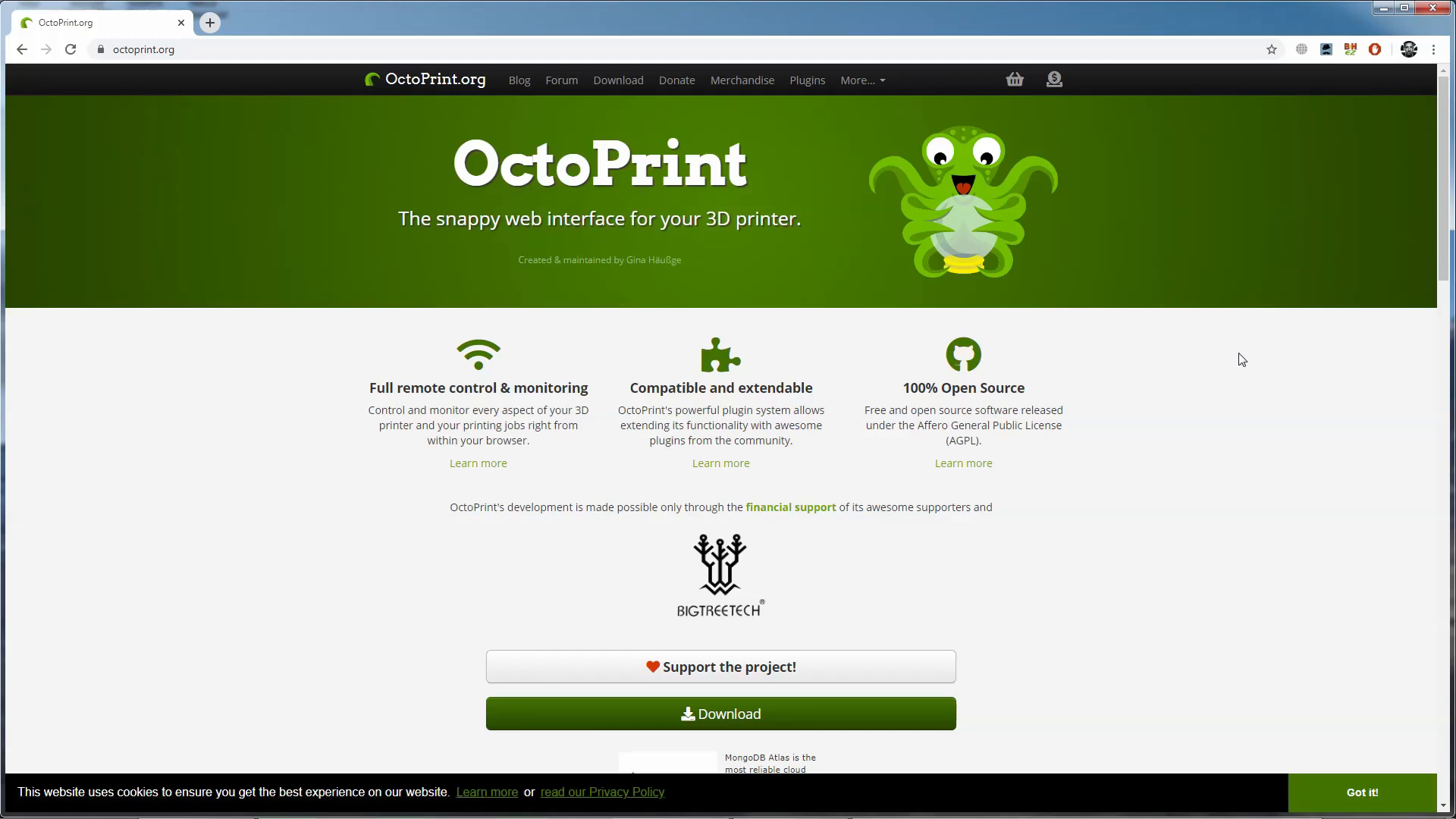
- Download the OctoPi 0.17.0 SD card image from the OctoPrint.org download page
scroll(down, 3)
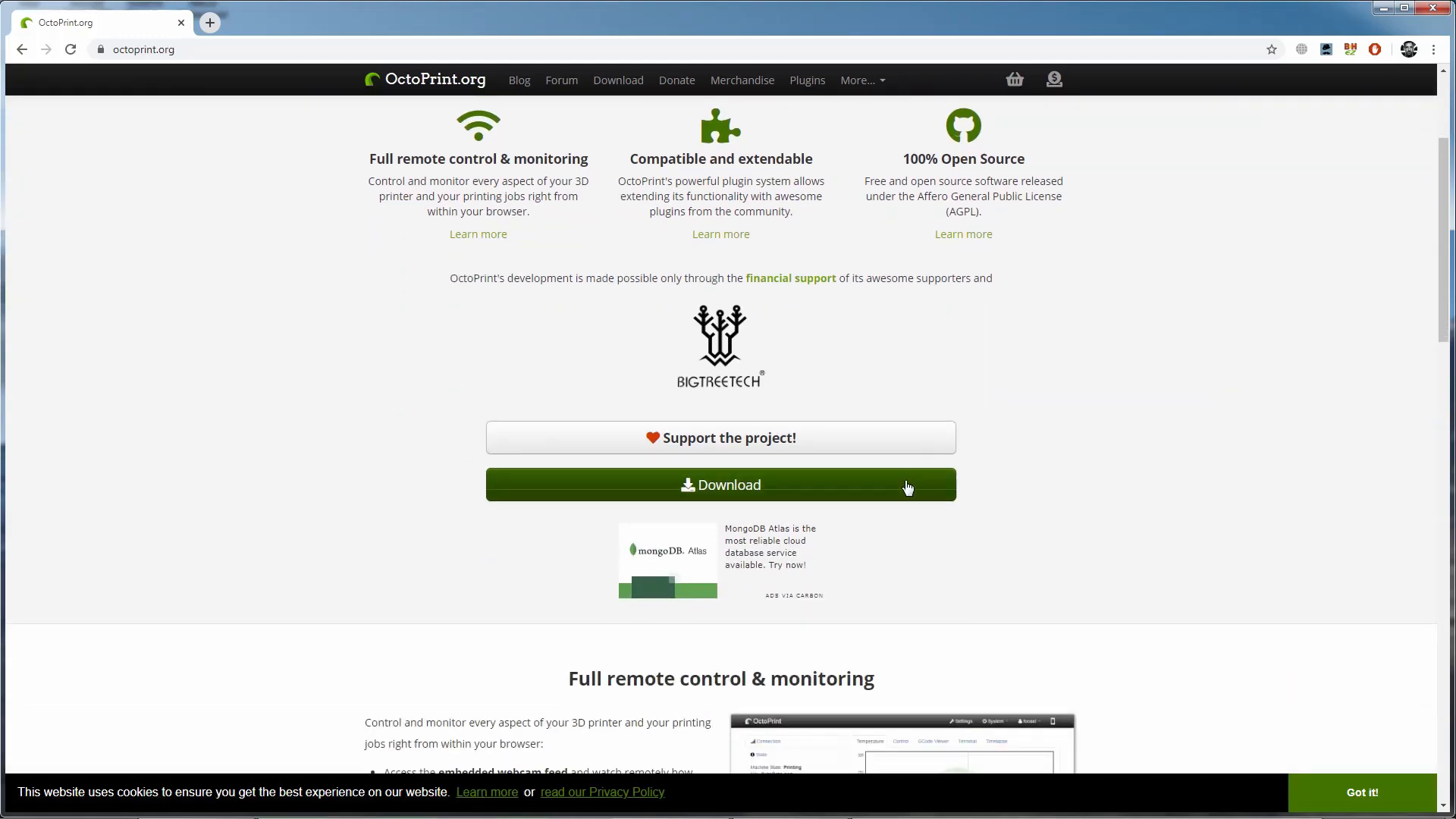
click(722, 486)
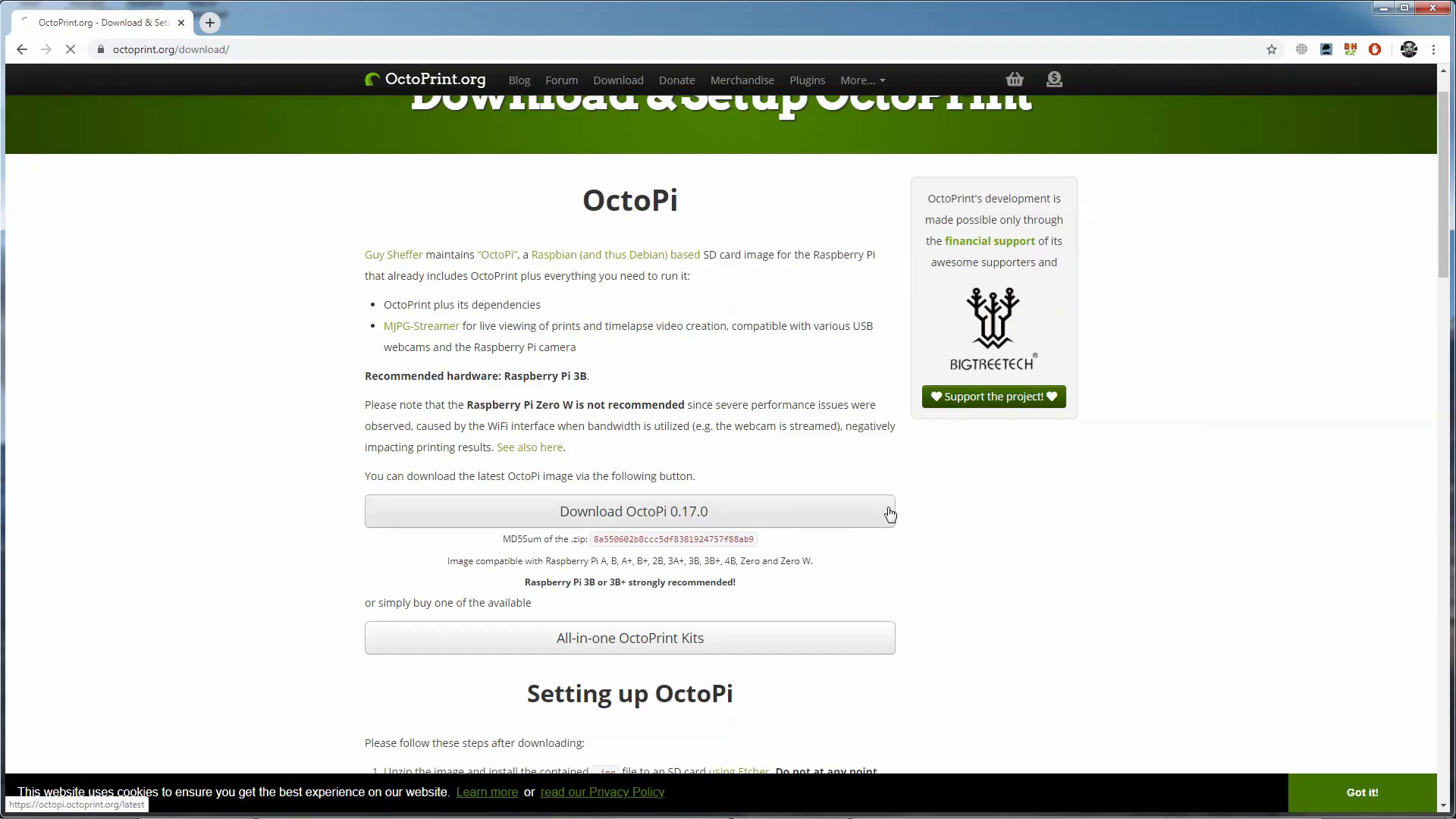
click(634, 511)
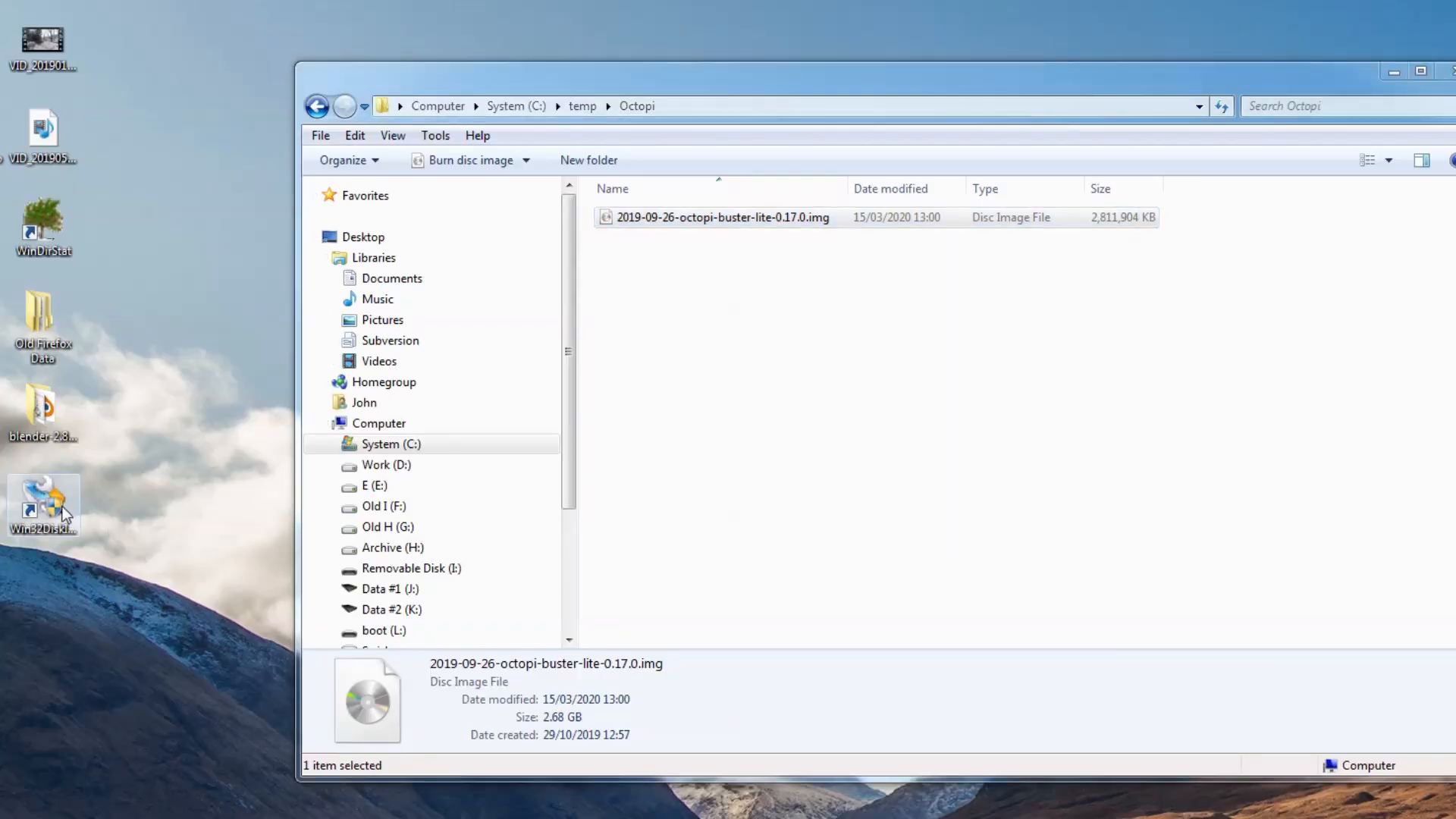
- In Win32 Disk Imager, target drive L: and select the OctoPi buster lite image
double_click(42, 502)
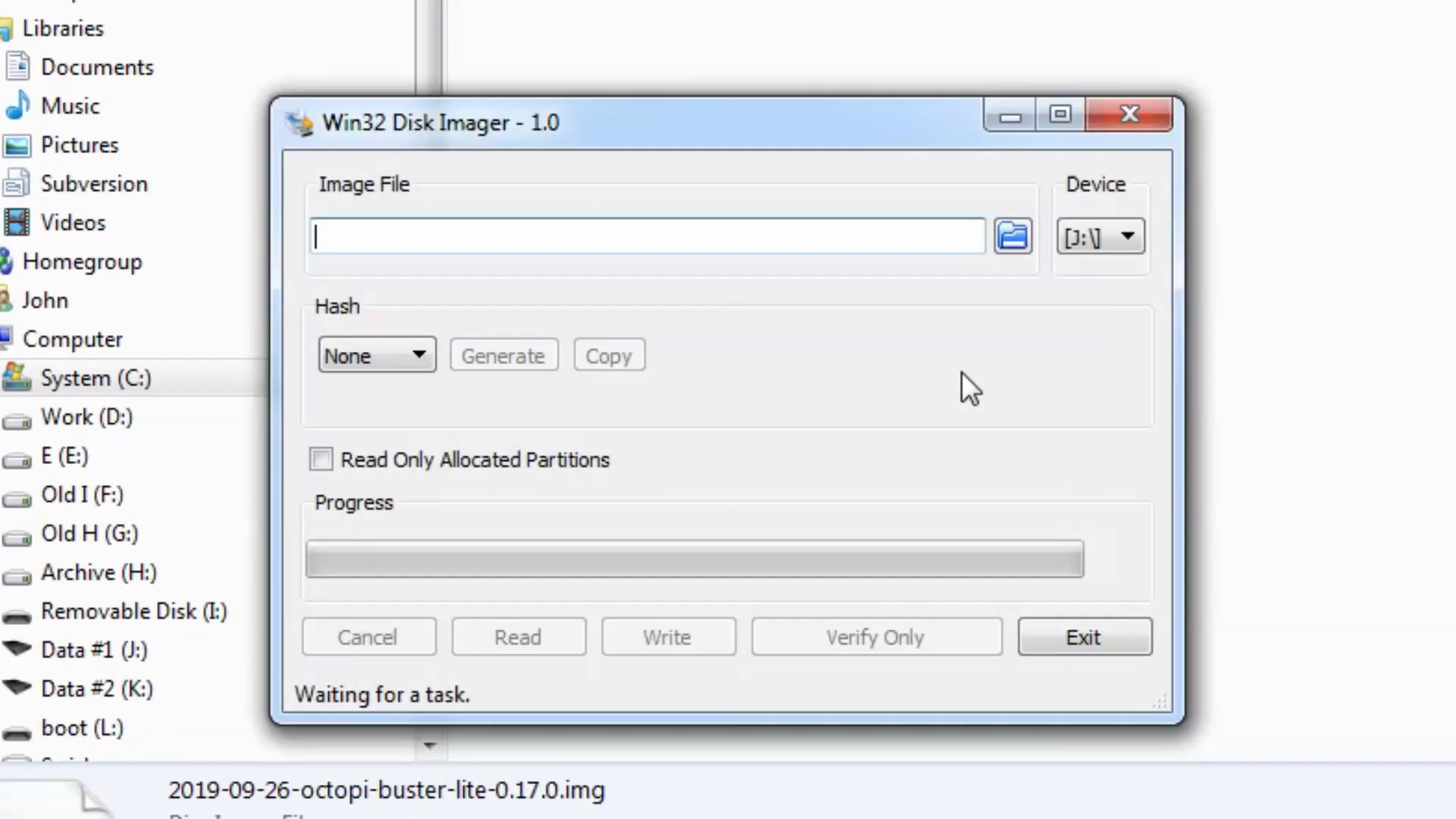
click(1127, 236)
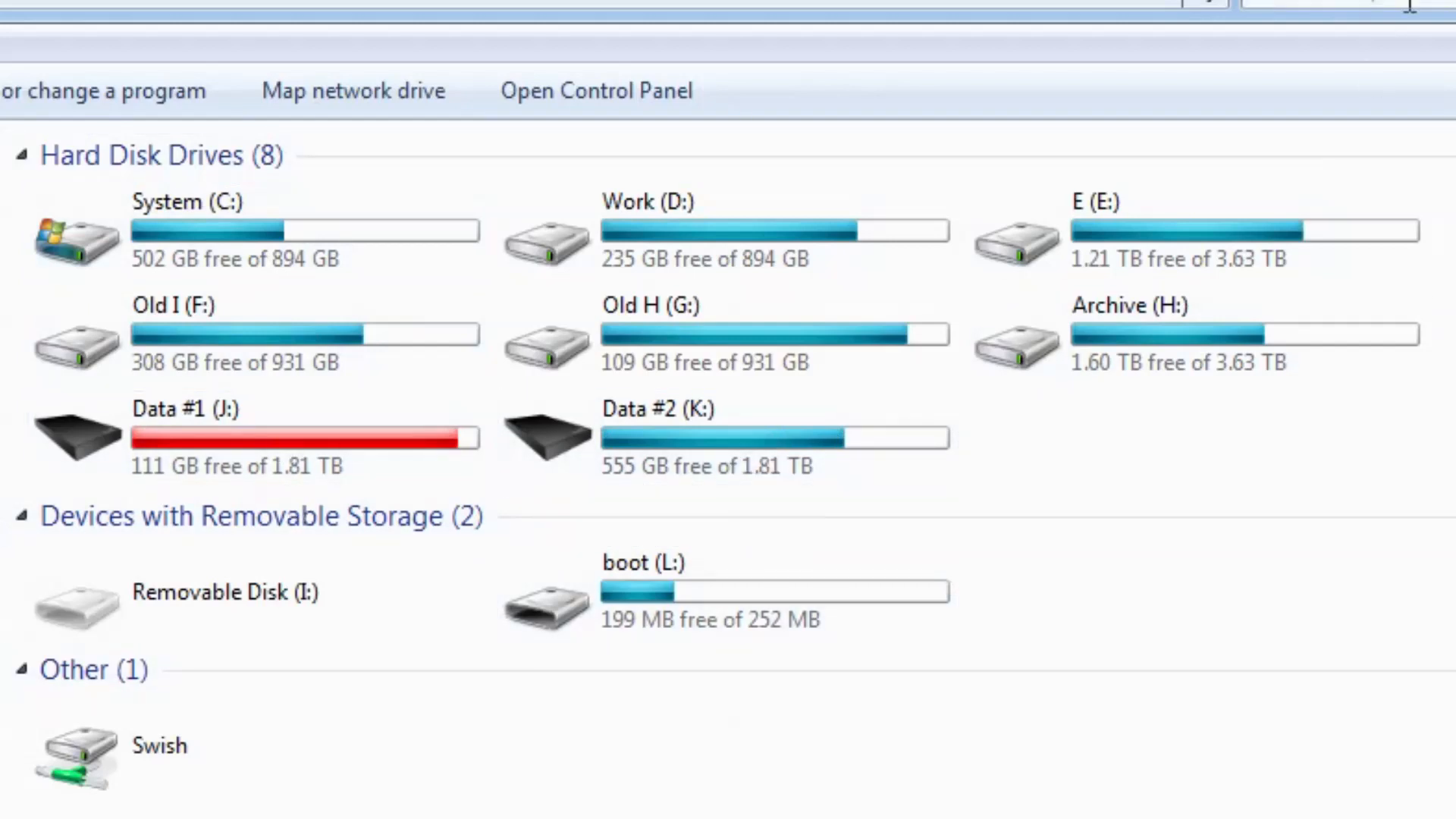
click(1103, 237)
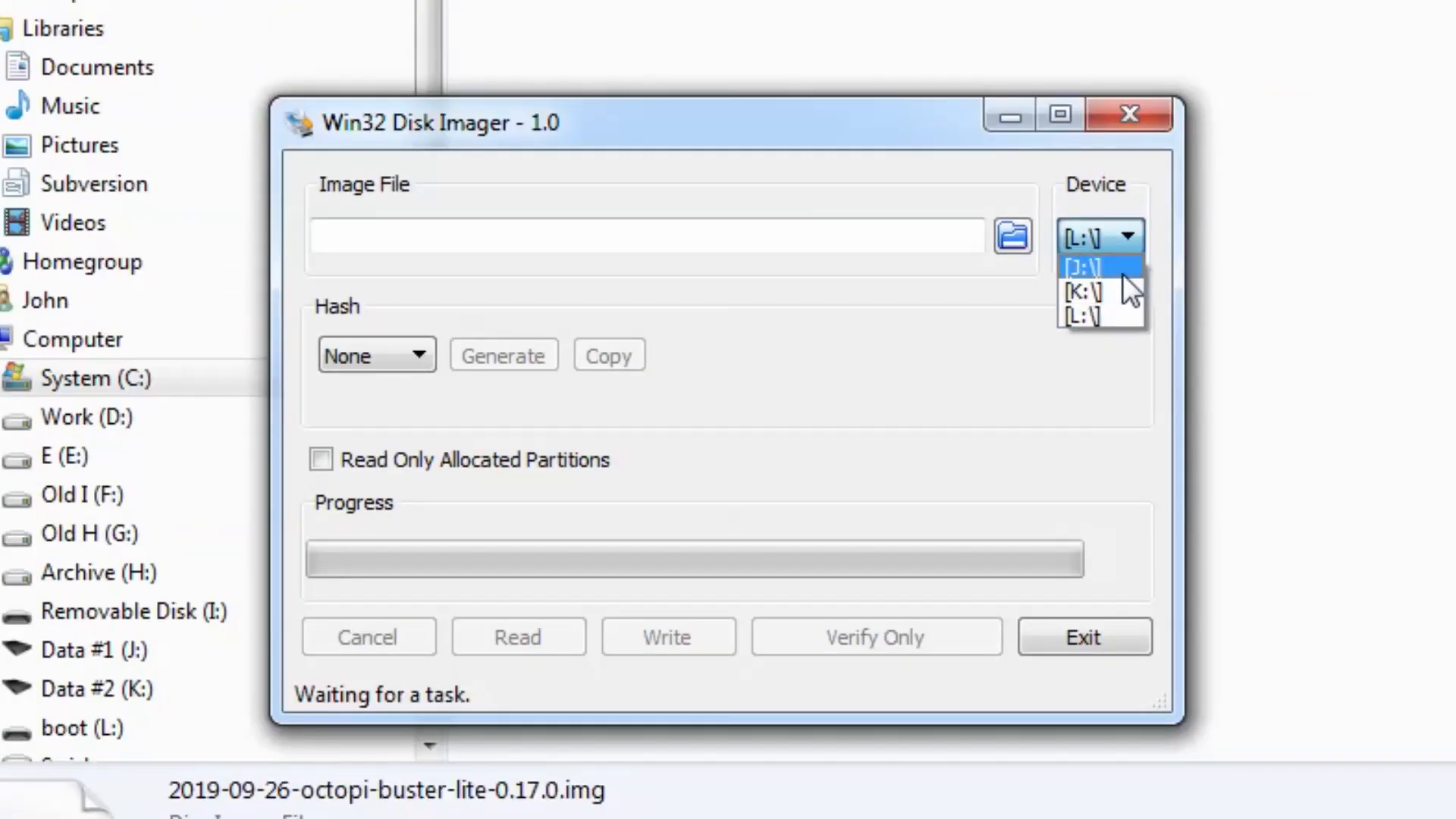
click(1101, 316)
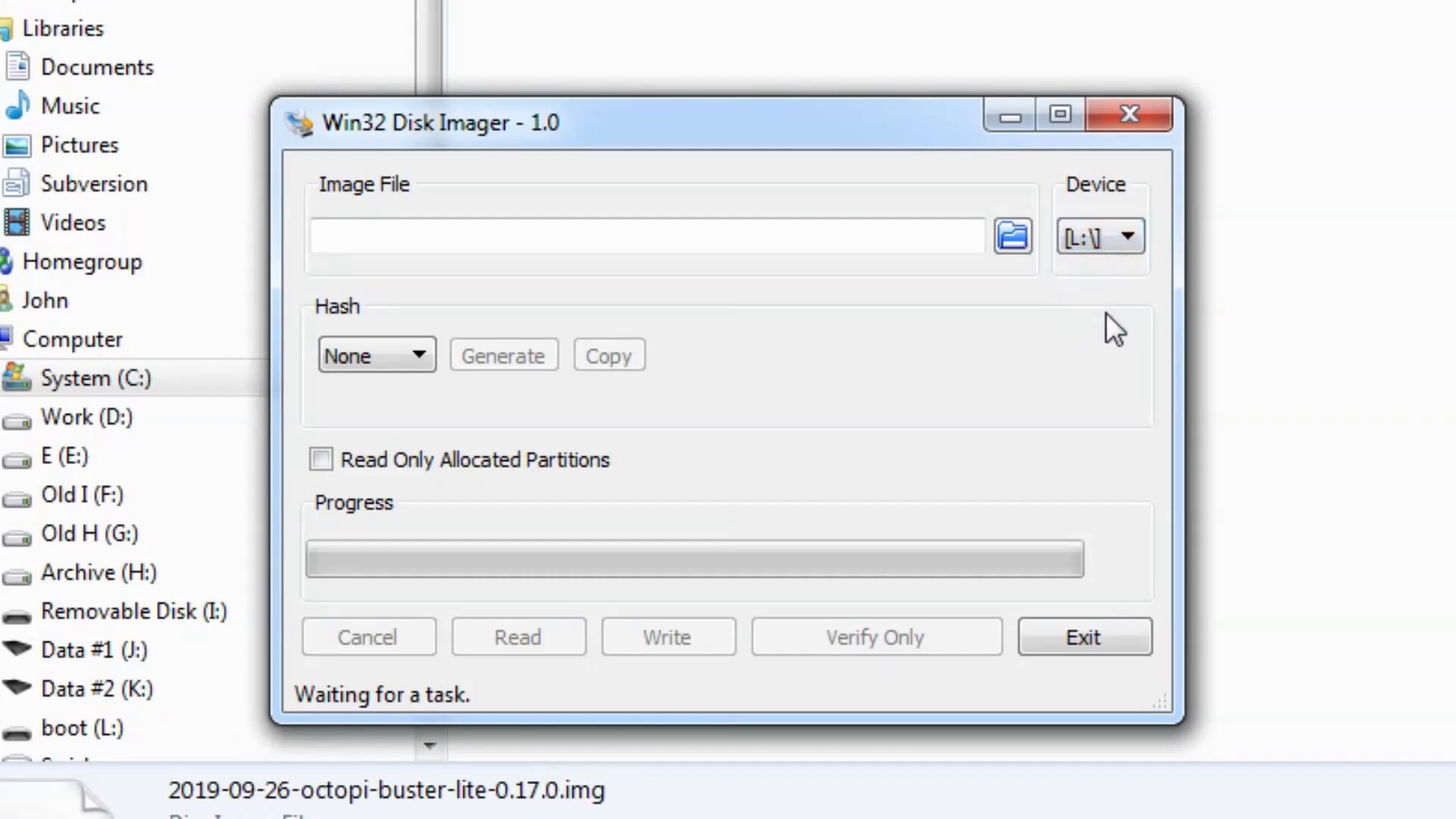
click(1012, 235)
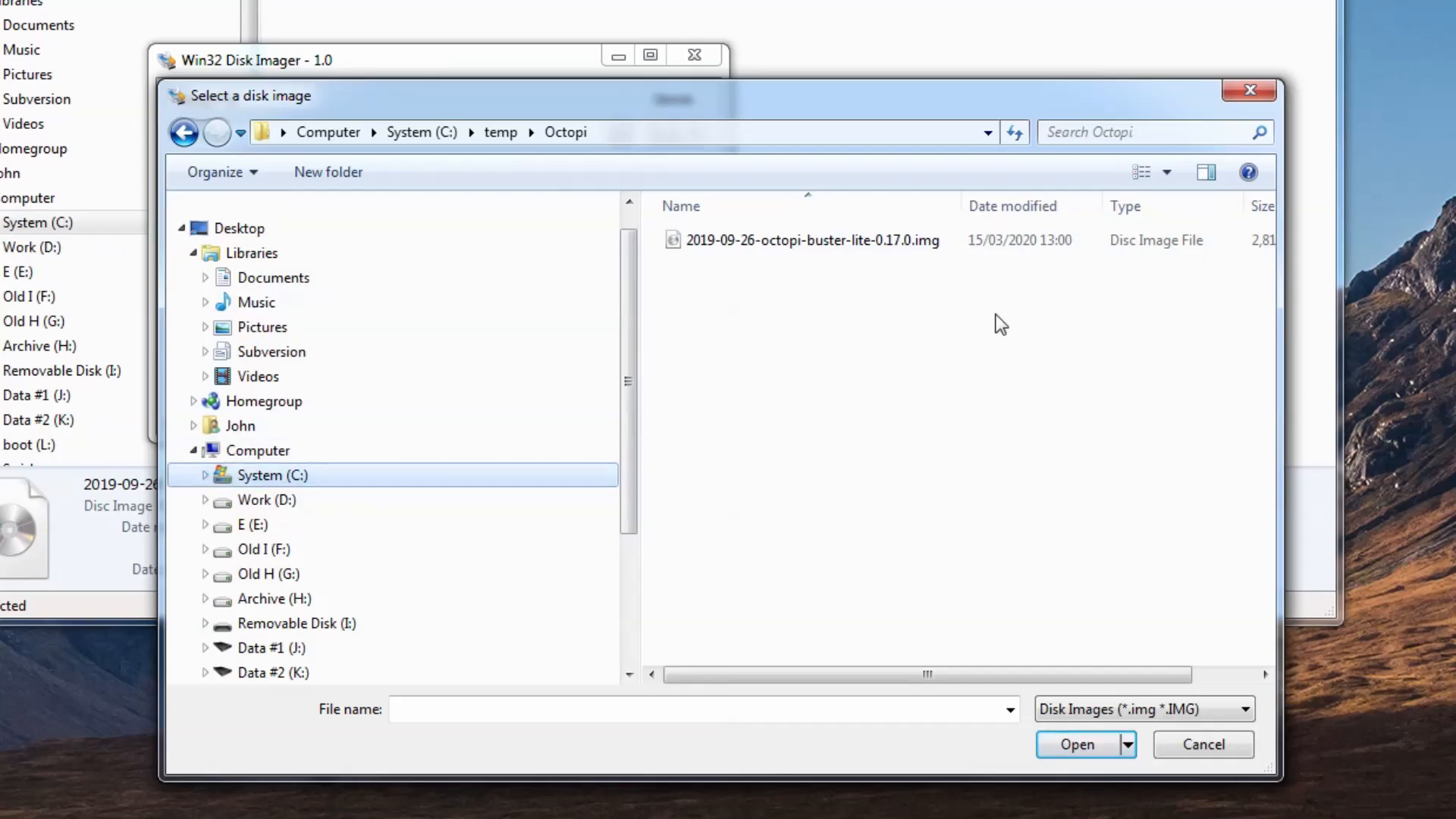
click(810, 240)
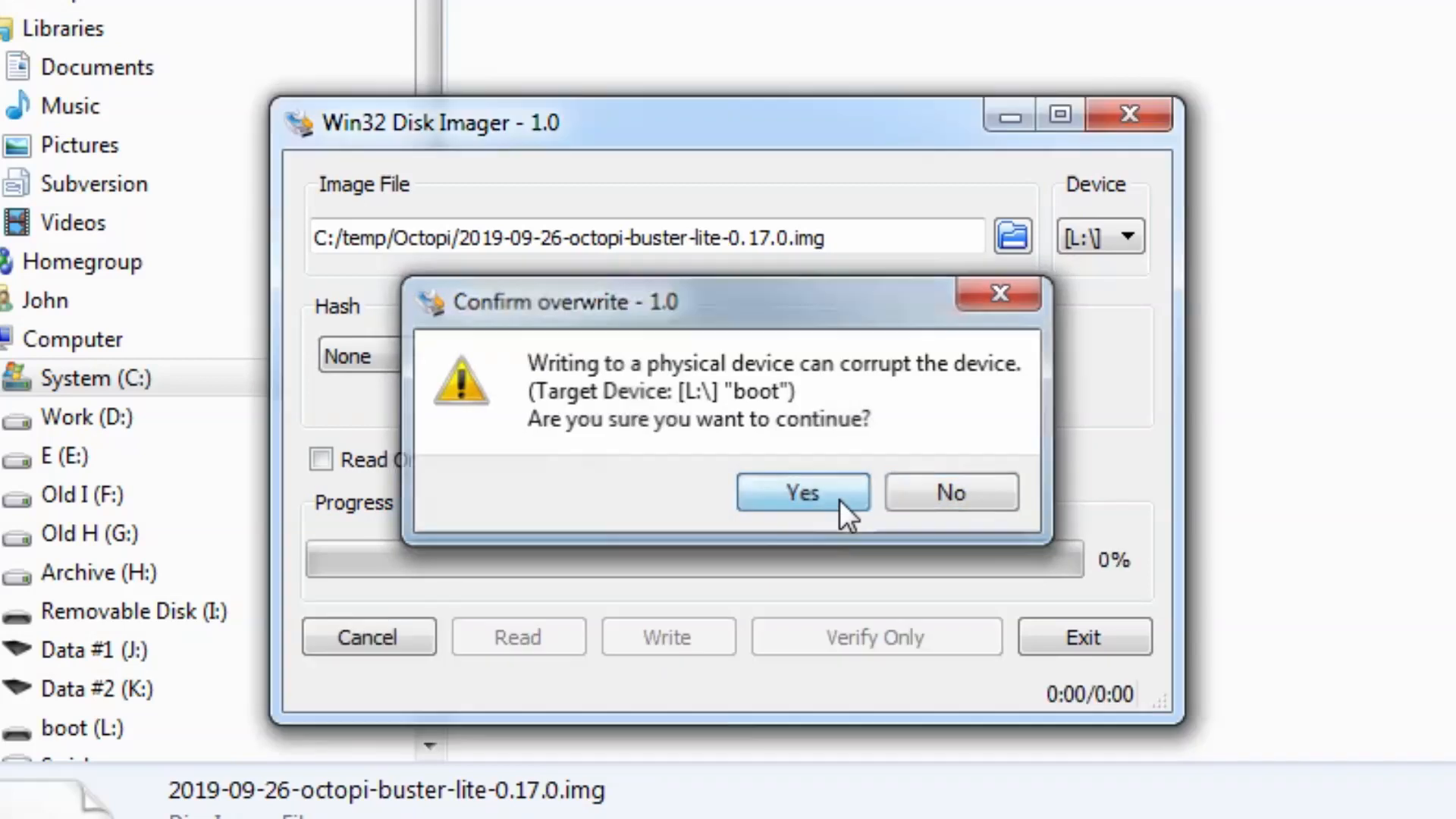
- Write the image to the boot SD card, confirm the overwrite and close the utility
click(801, 491)
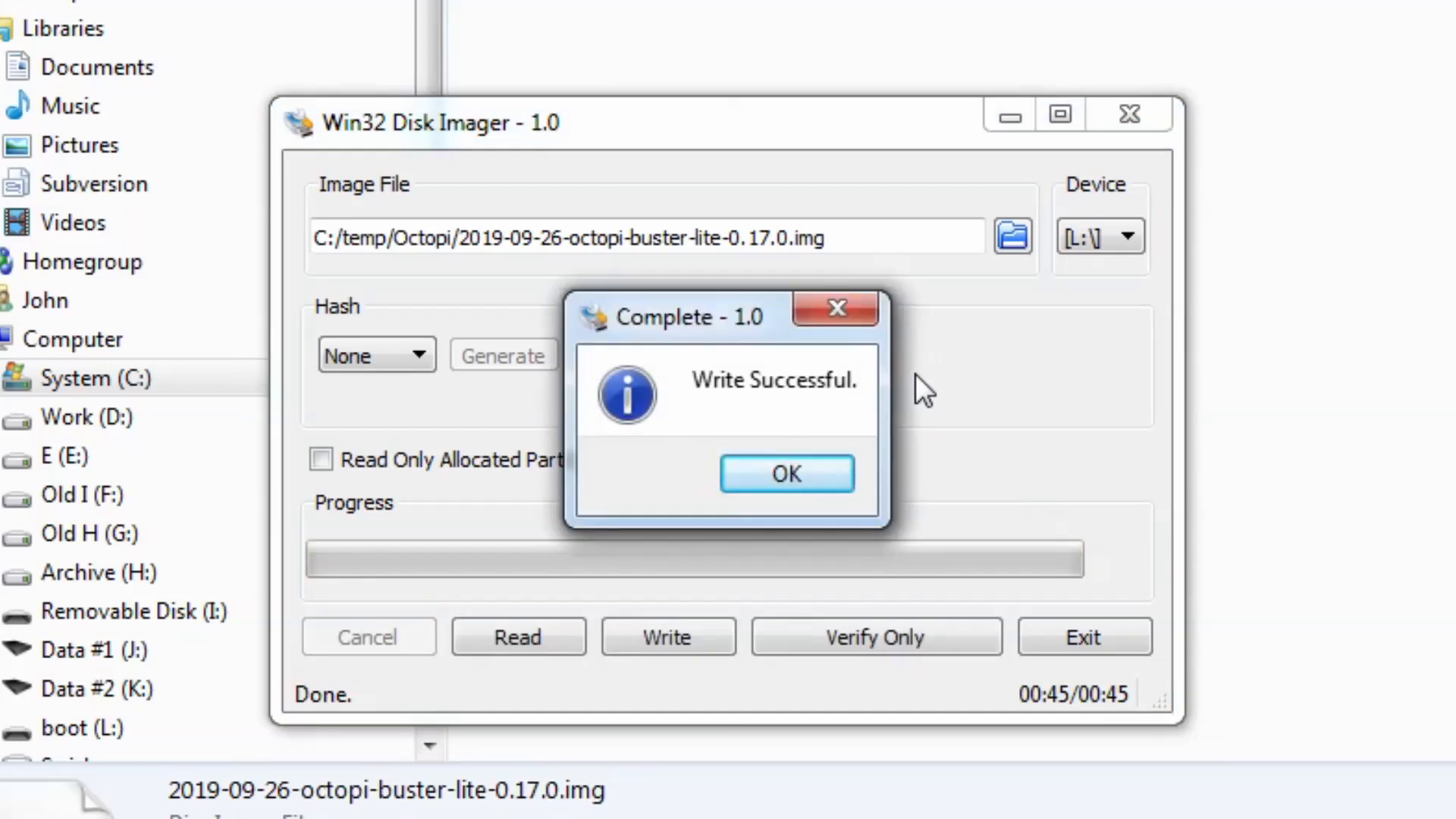
click(786, 473)
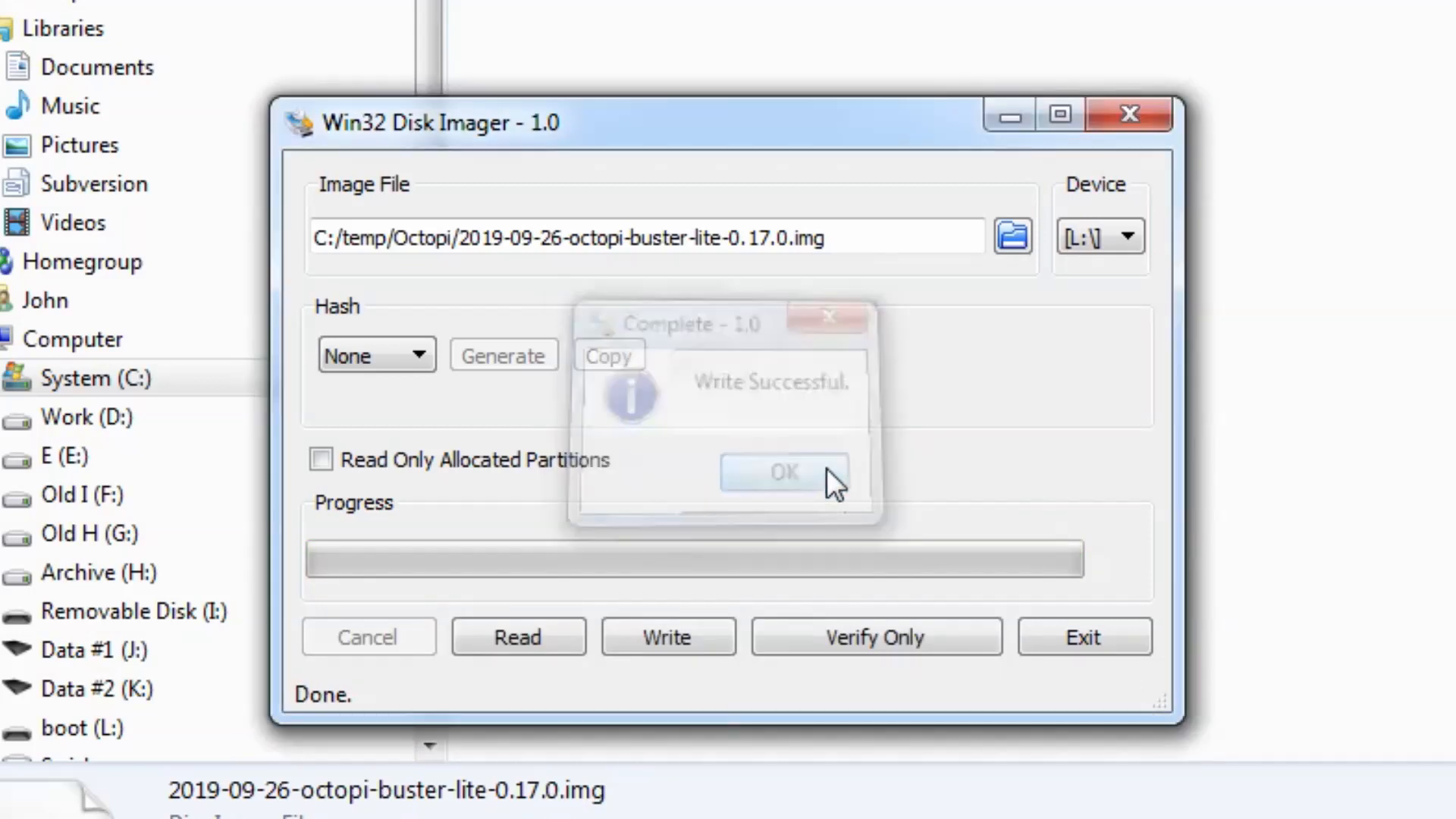
click(782, 472)
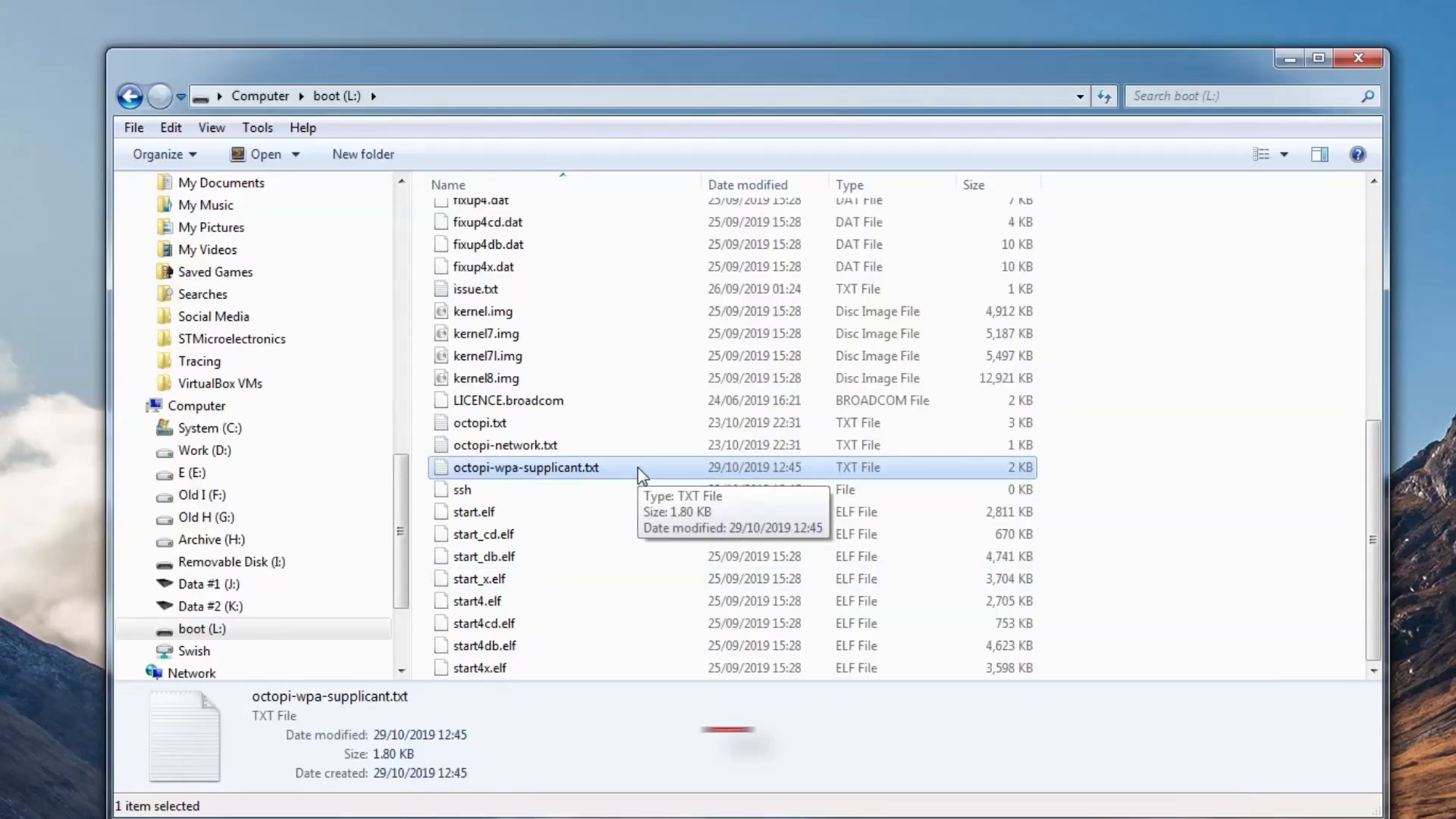
double_click(526, 467)
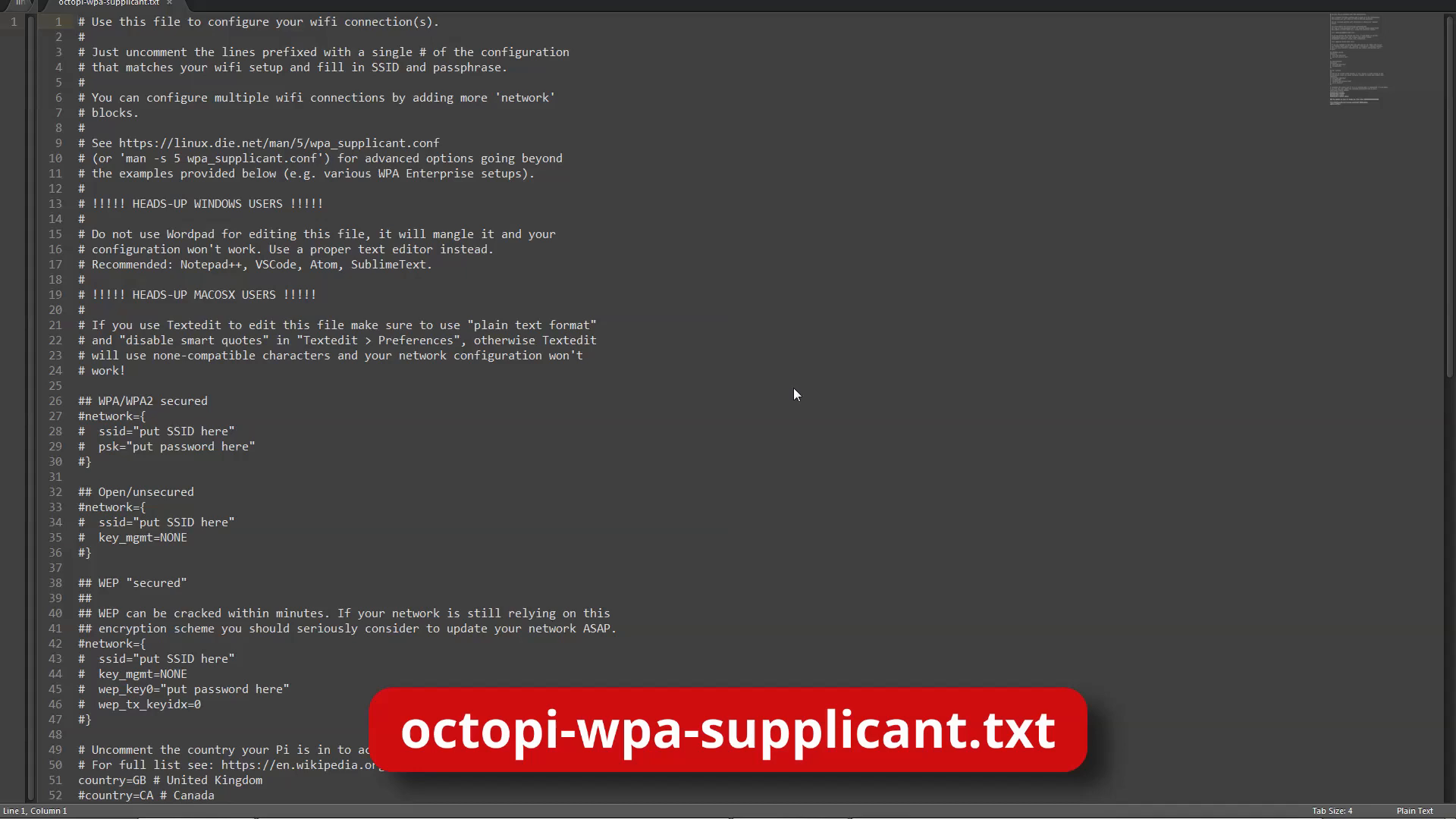
scroll(down, 3)
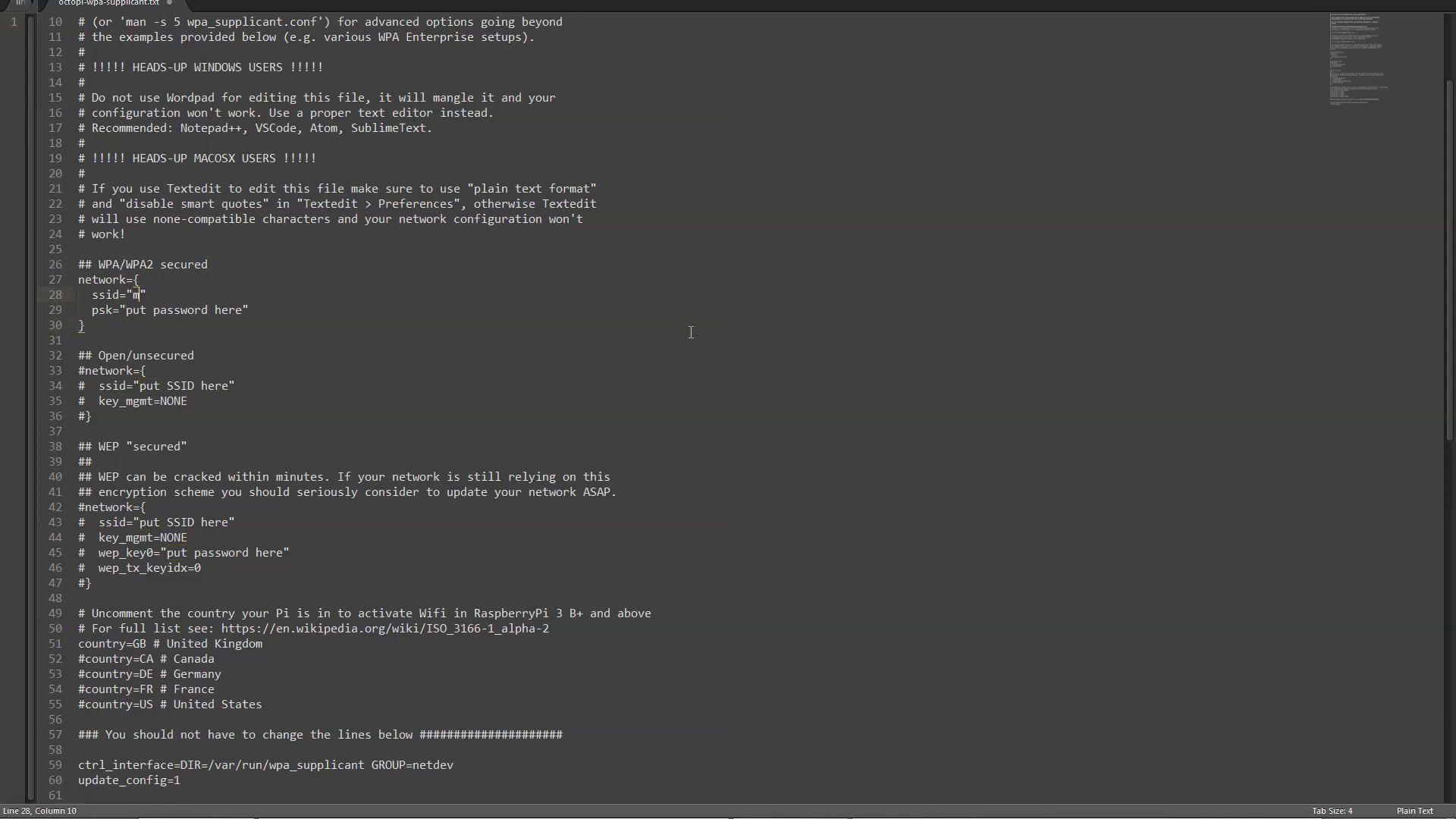
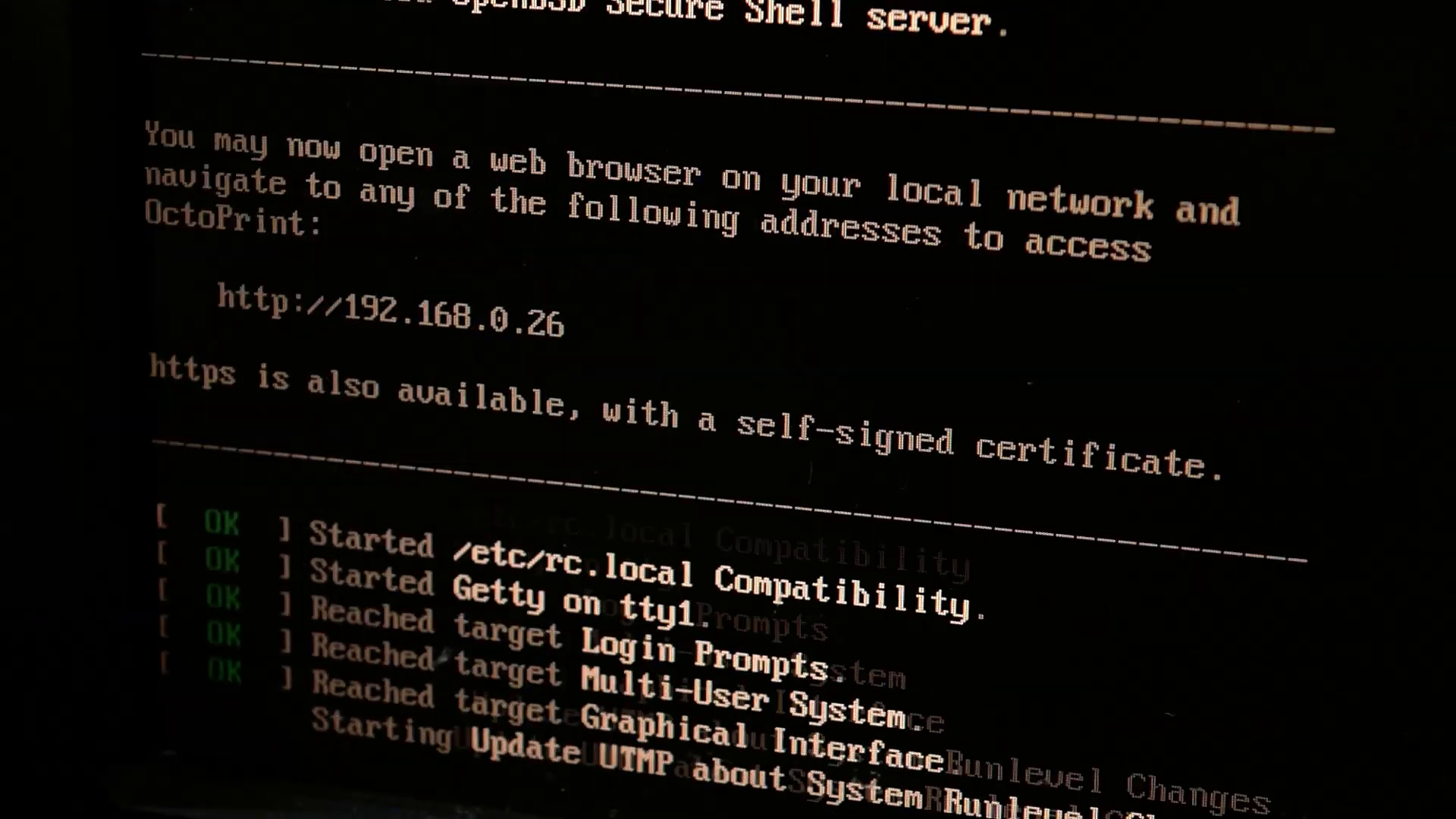
scroll(down, 3)
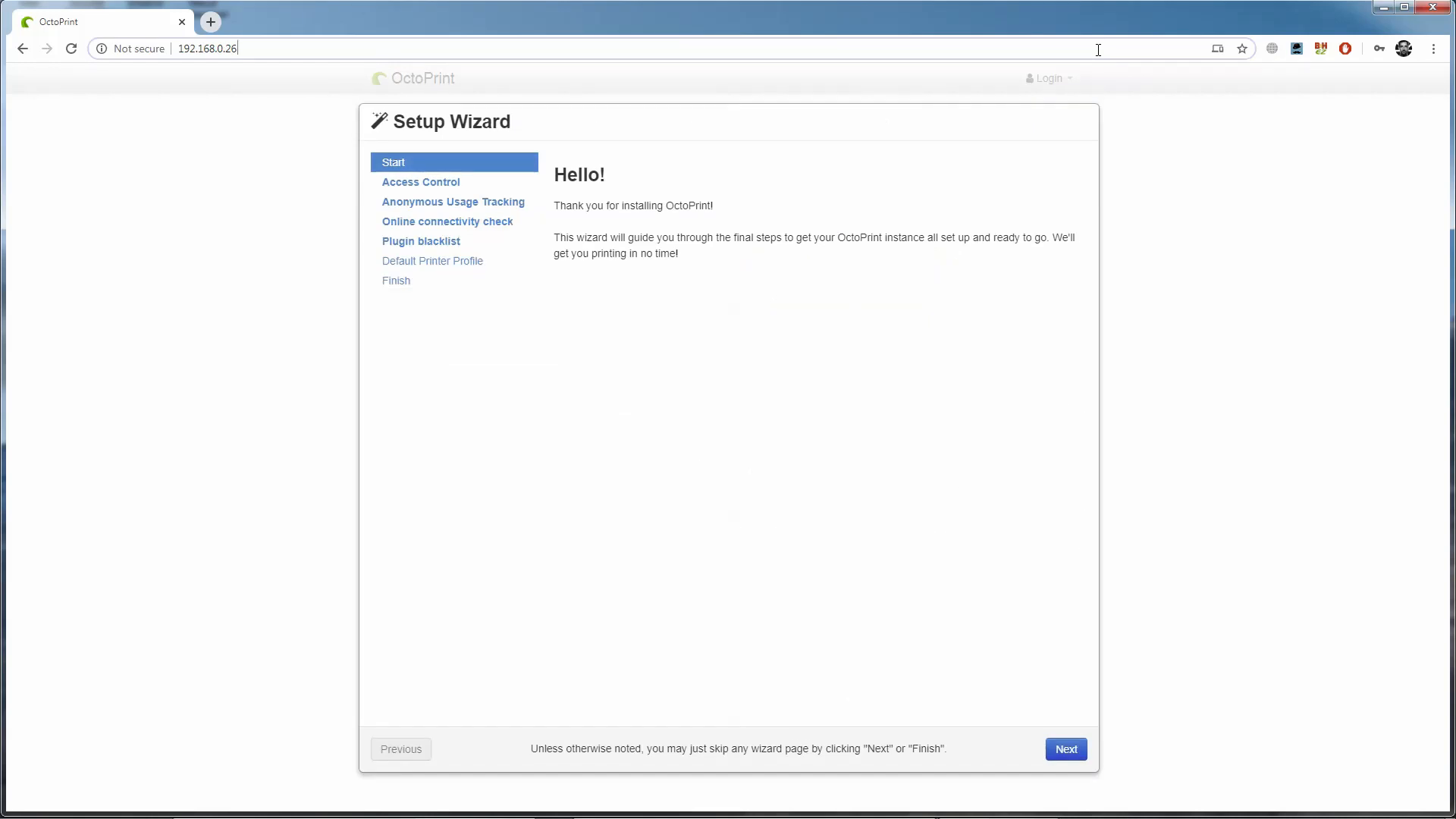
mouse_move(859, 76)
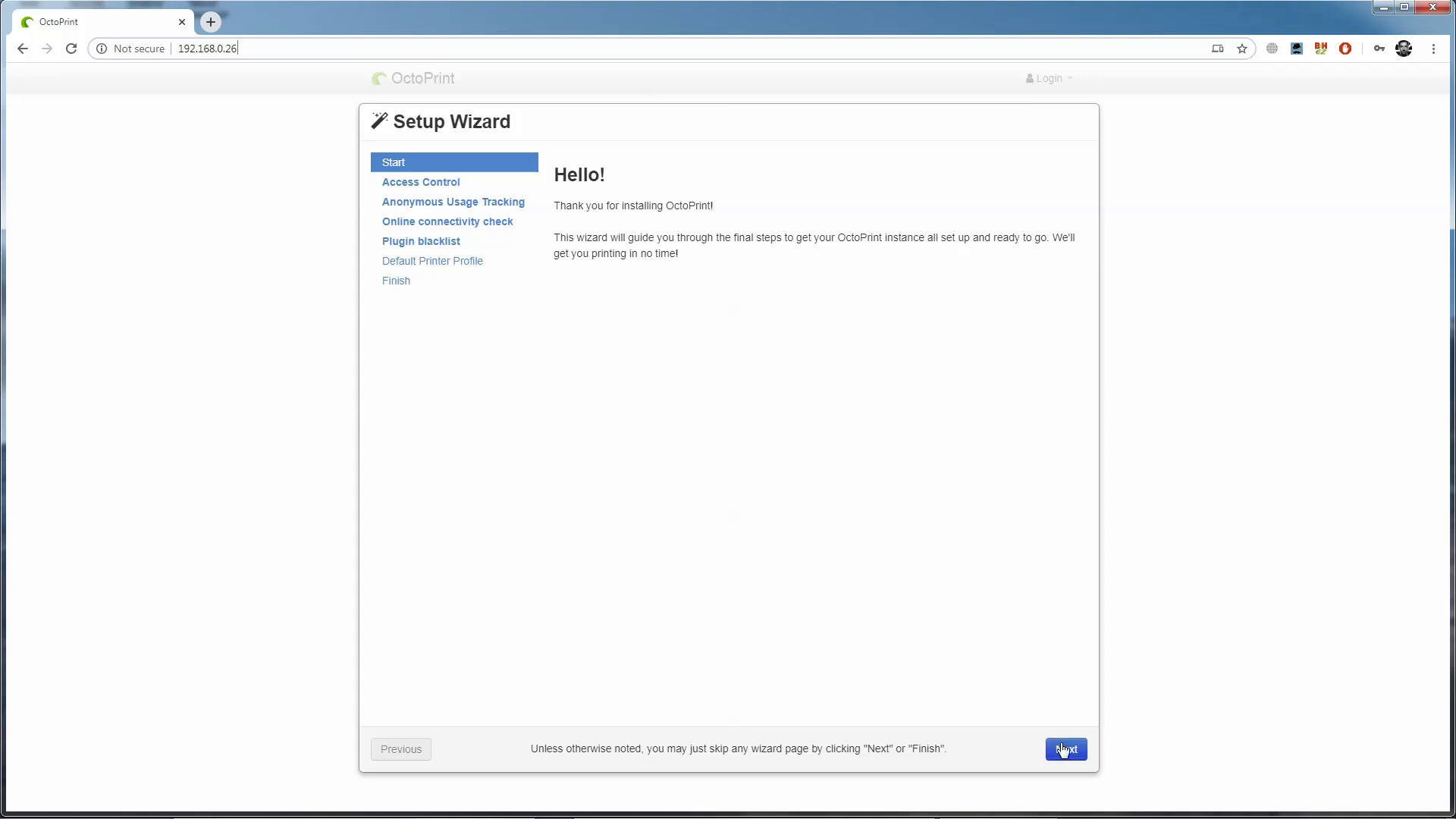
- Create the administrator account with username and password and keep access control enabled
click(1065, 749)
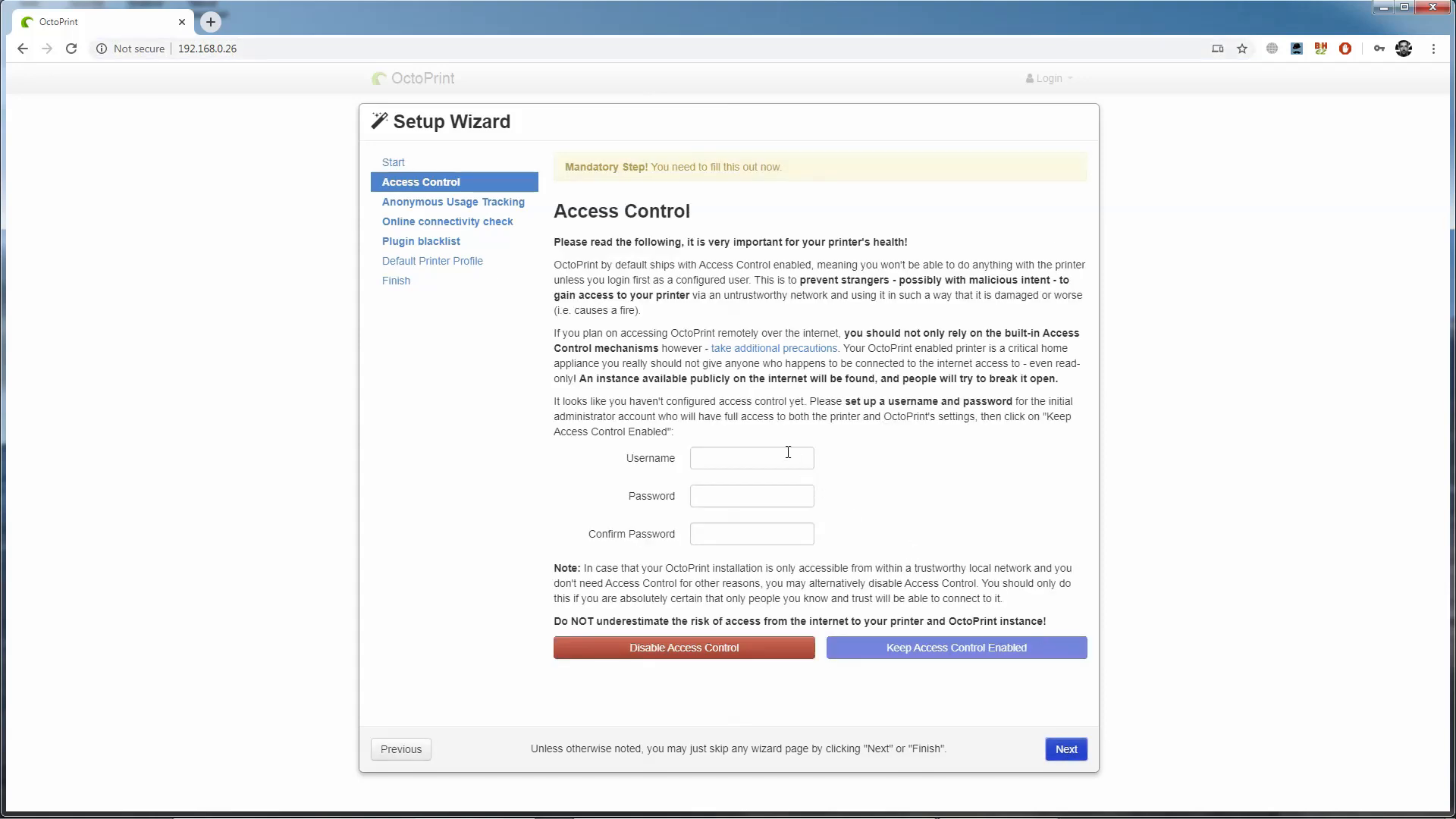
click(751, 458)
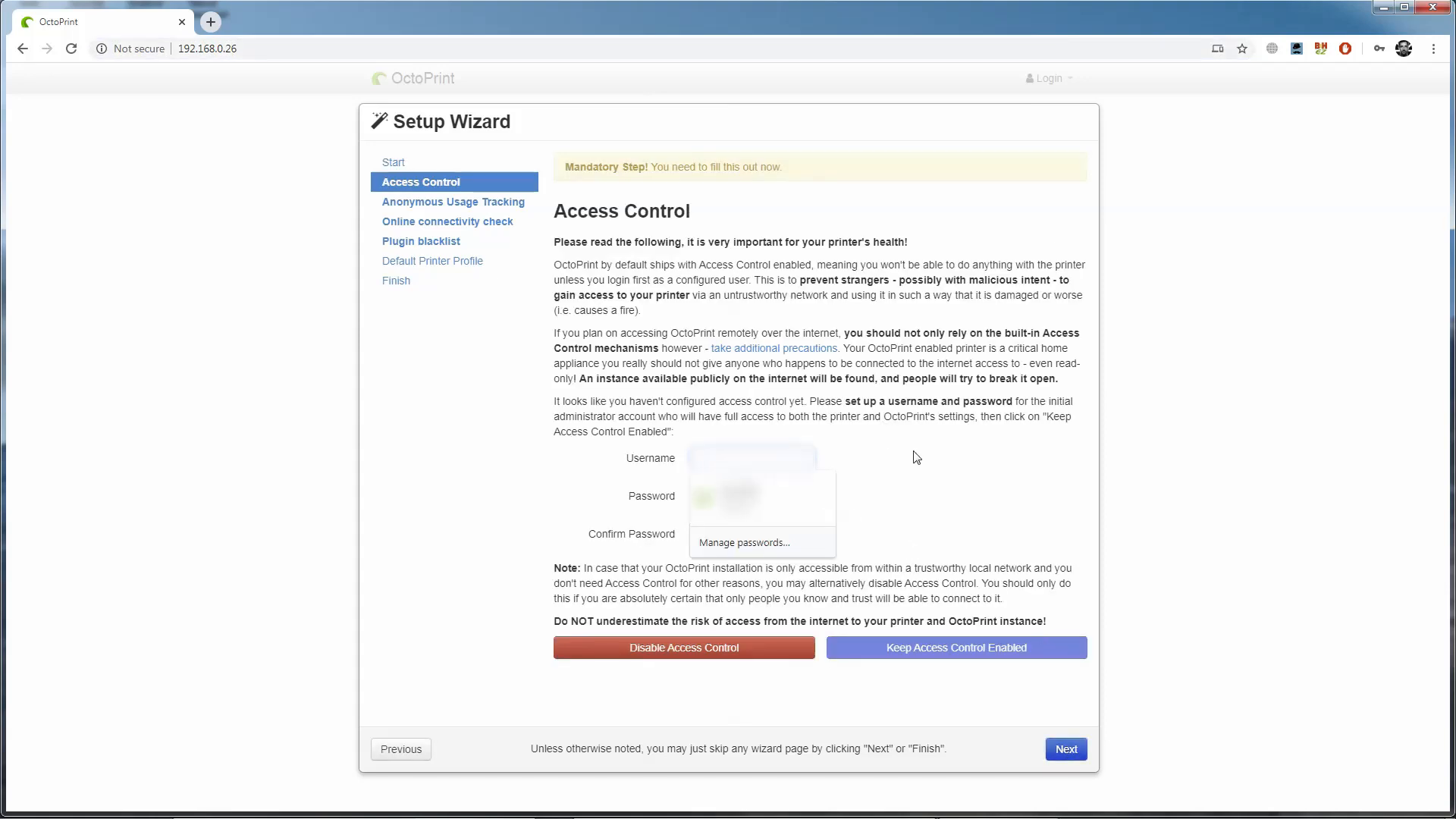
text(password)
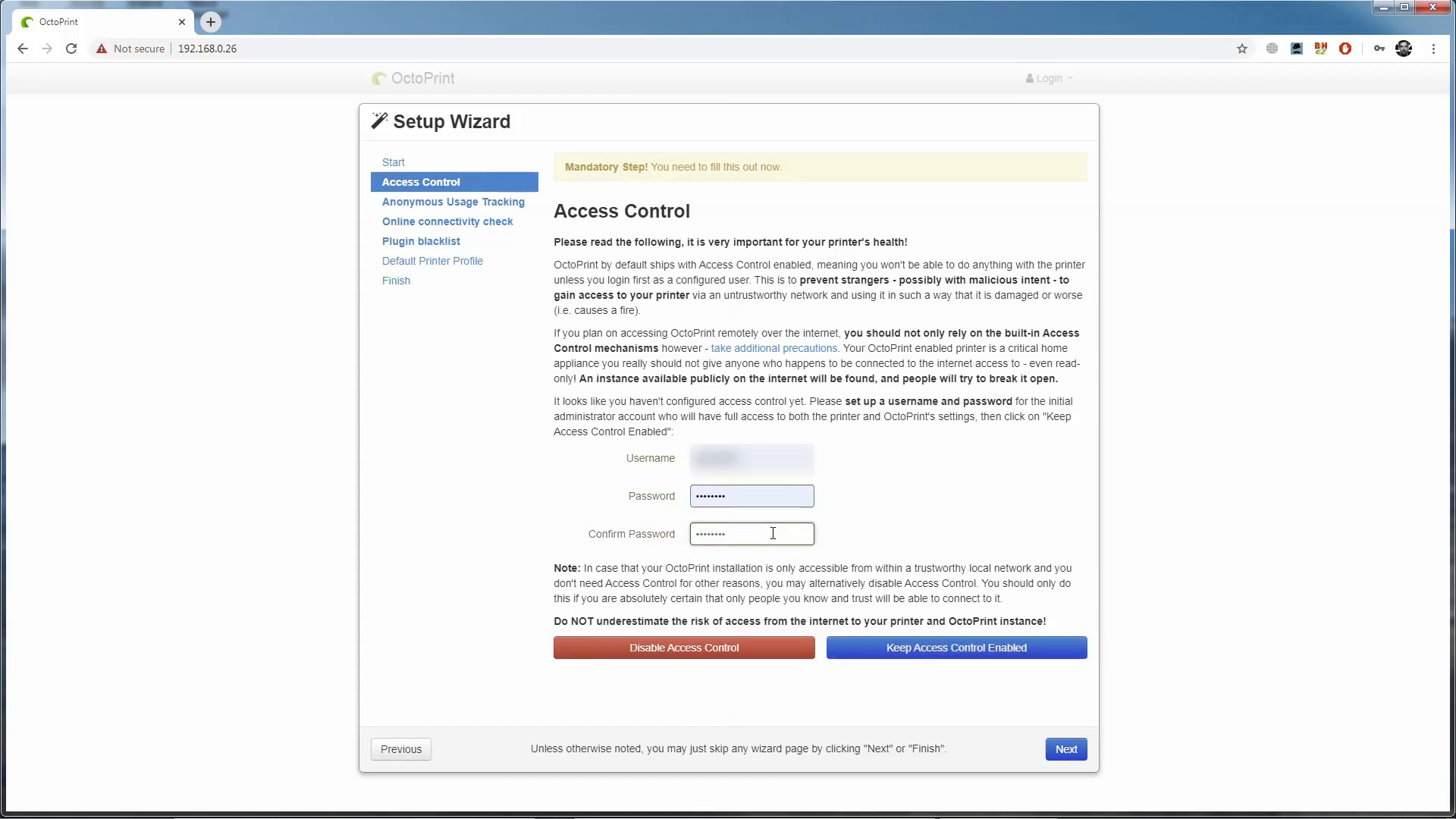
click(955, 648)
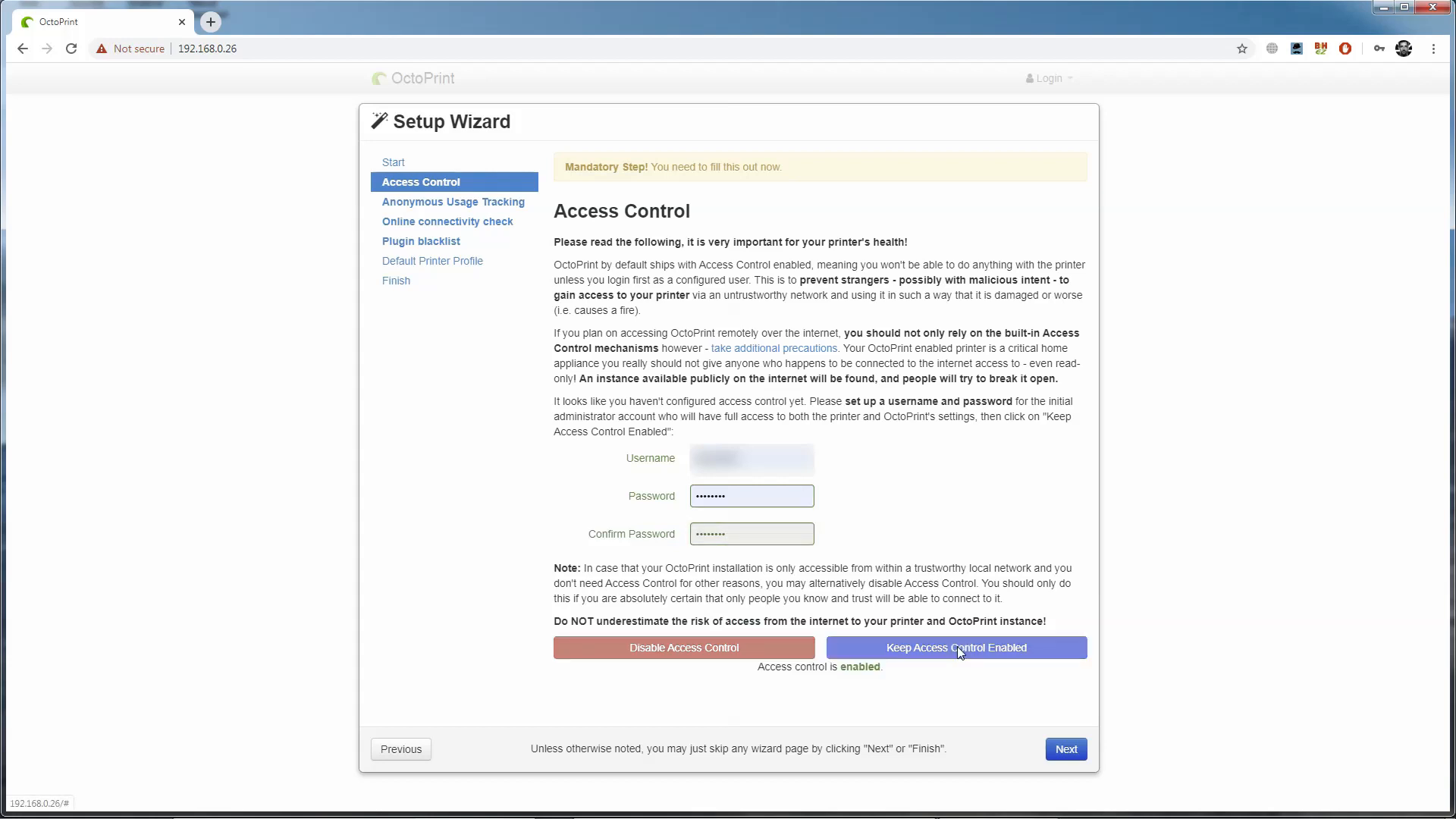
click(955, 648)
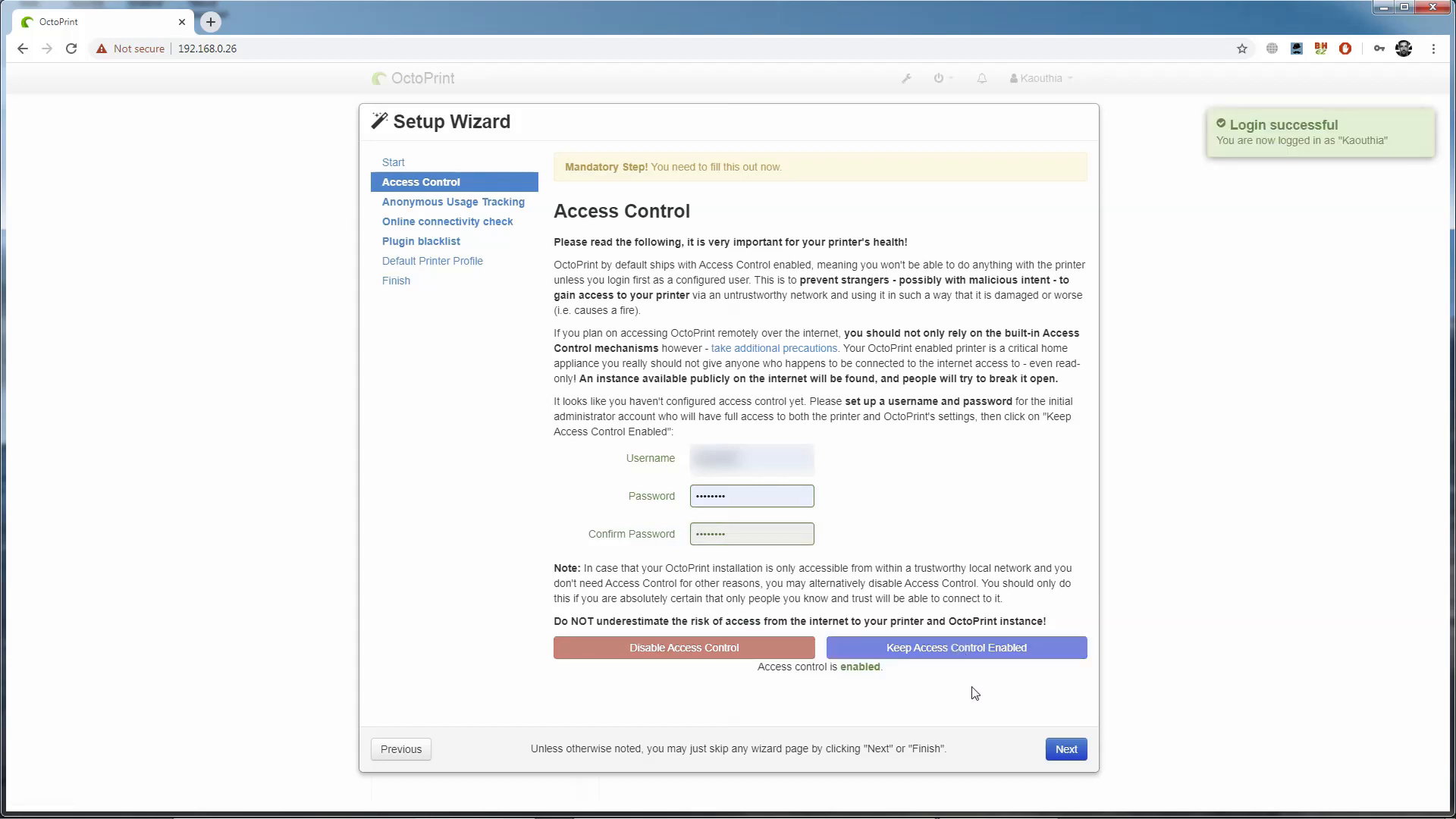
mouse_move(1048, 739)
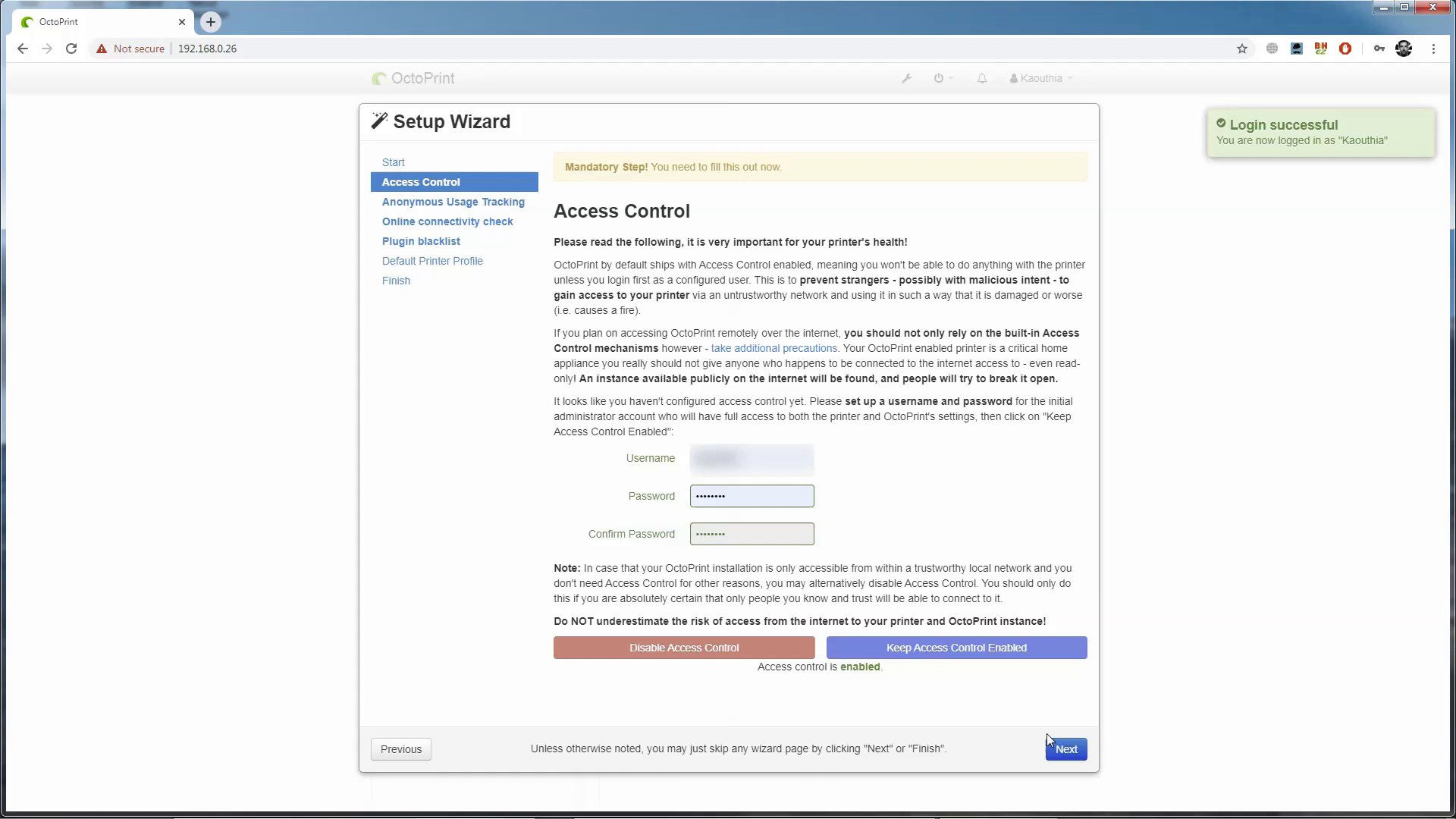
- Advance to the usage tracking step and disable anonymous usage tracking
click(954, 647)
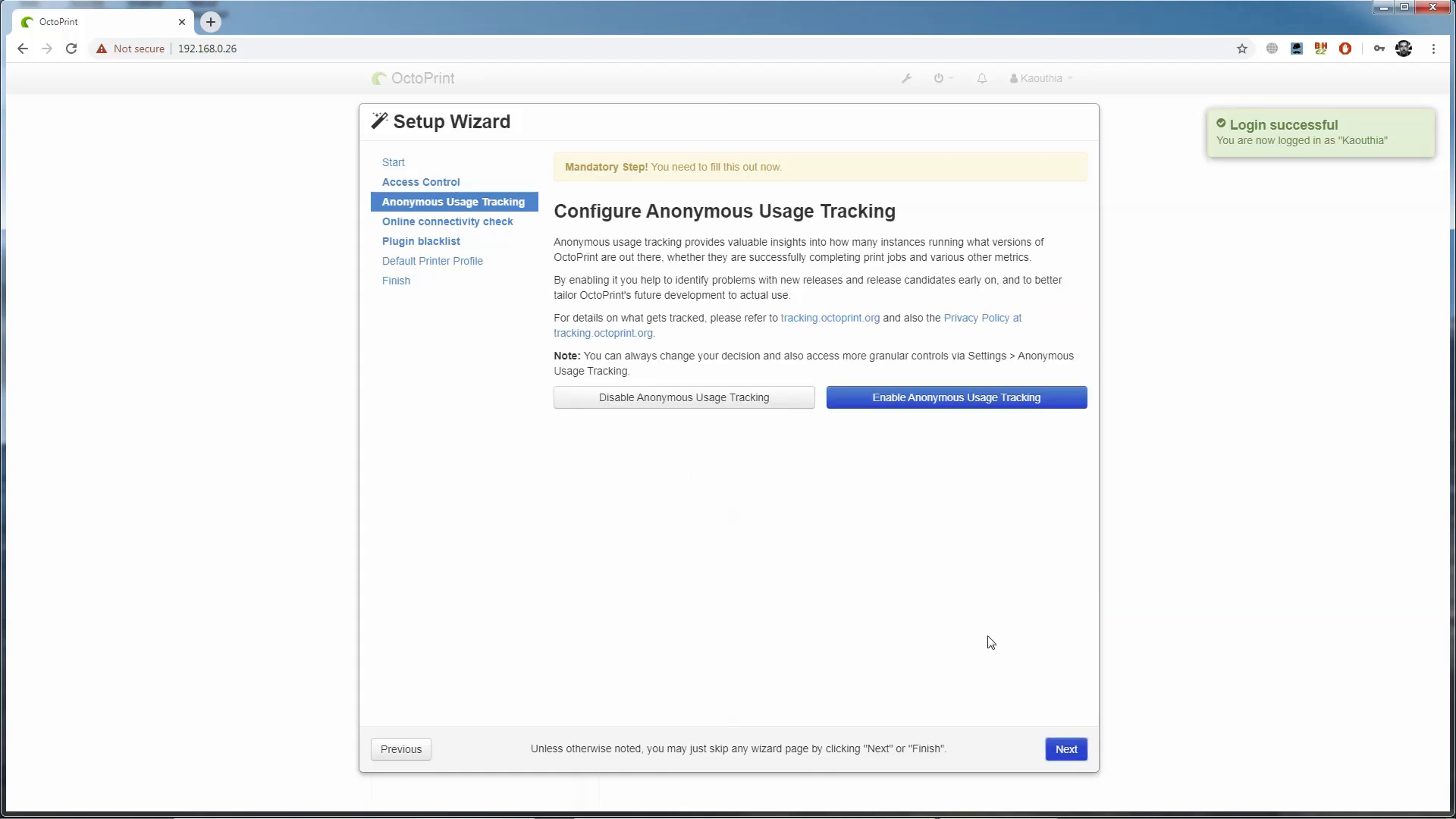
mouse_move(943, 478)
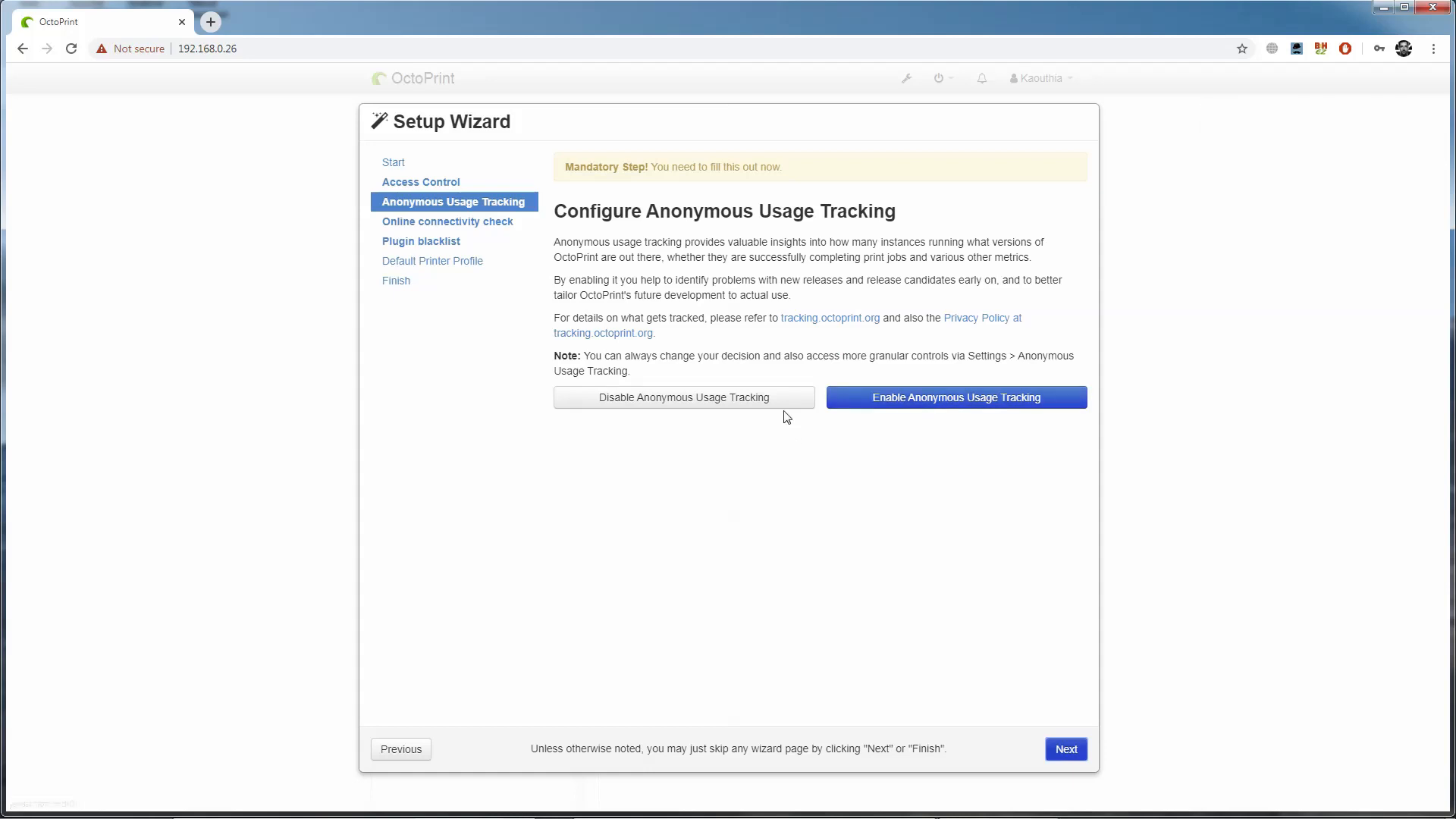
click(683, 397)
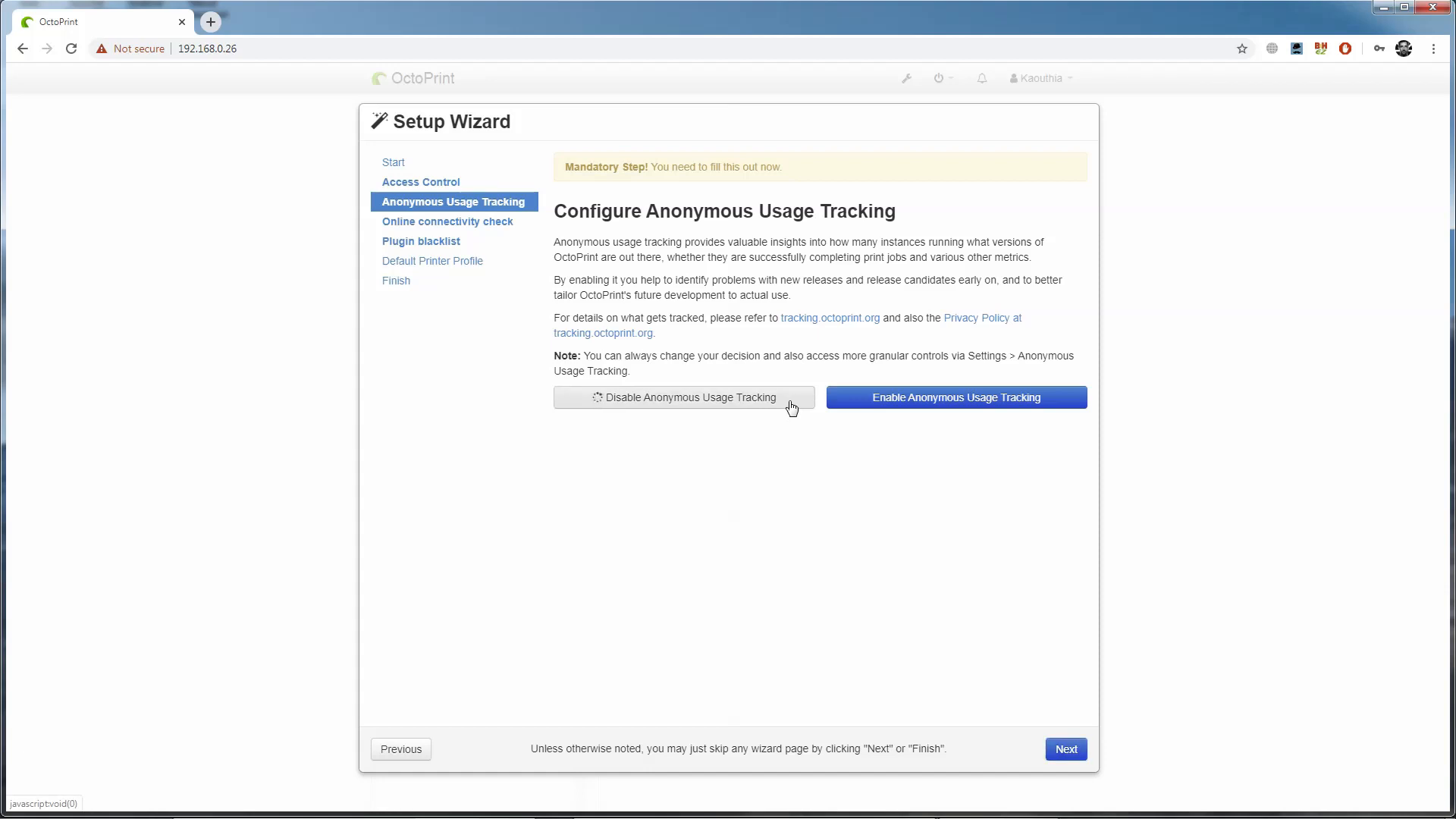
click(684, 397)
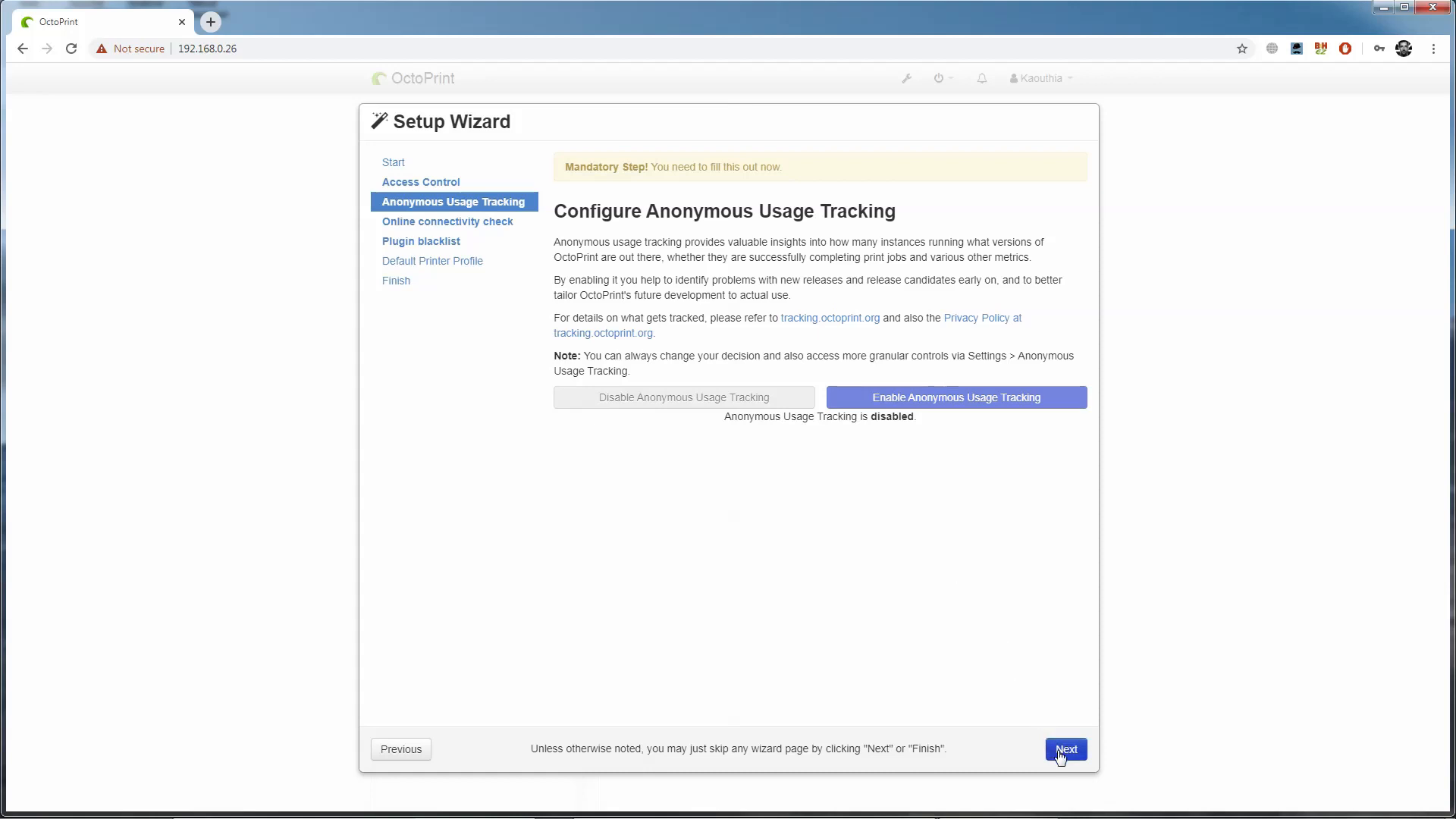
- Enable the online connectivity check with default settings and continue to the plugin blacklist
click(1064, 748)
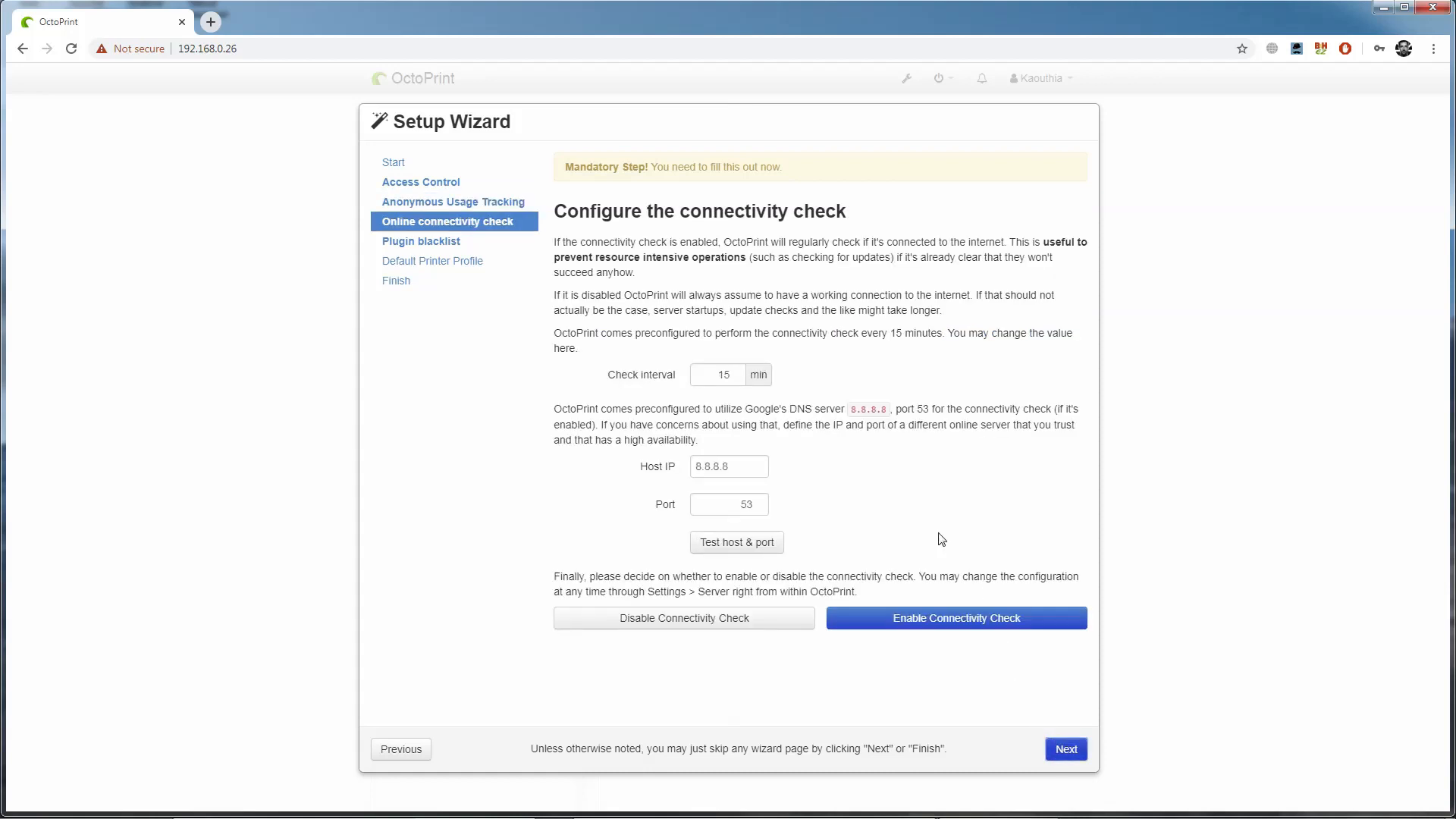
mouse_move(882, 482)
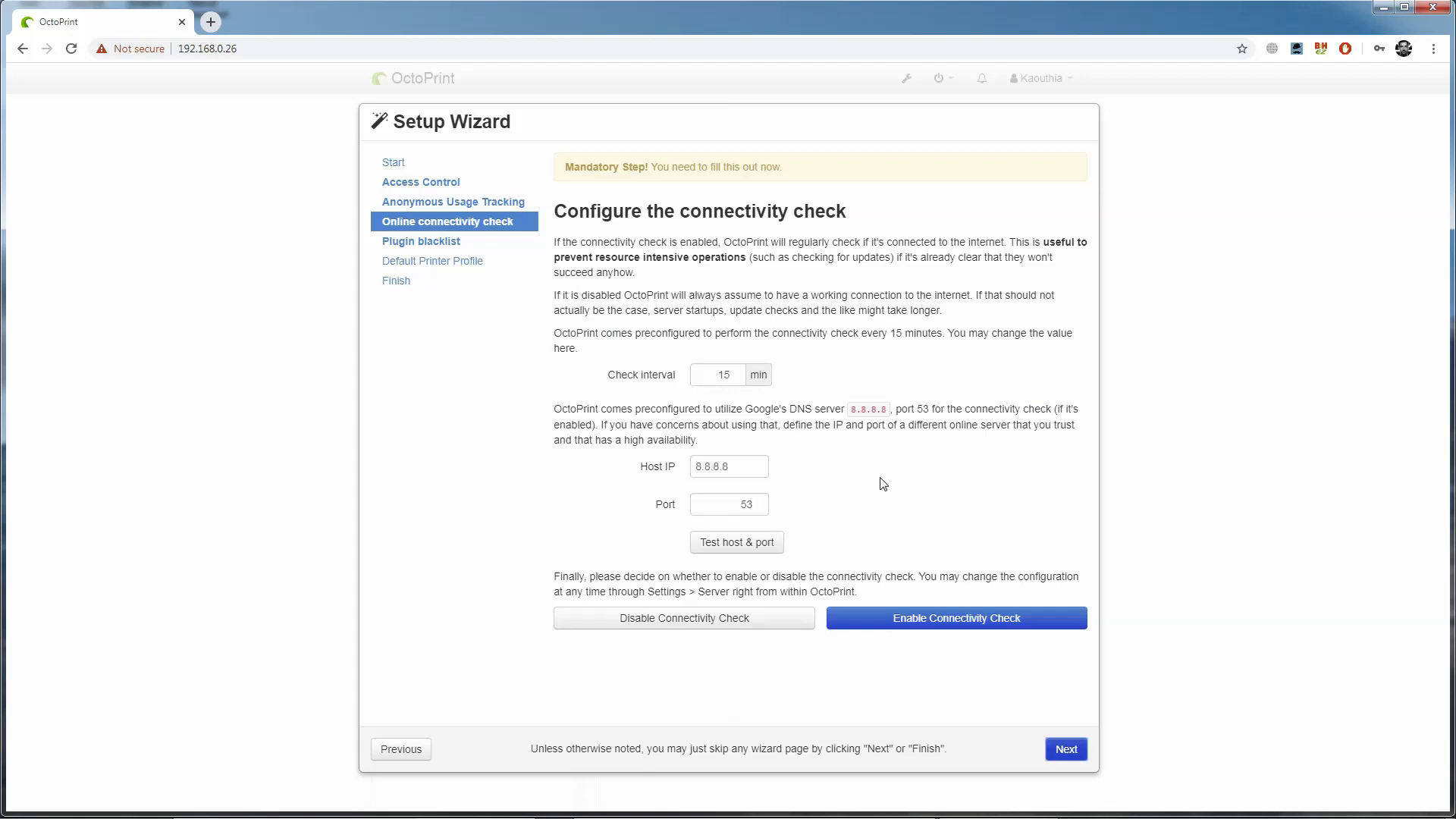
mouse_move(730, 465)
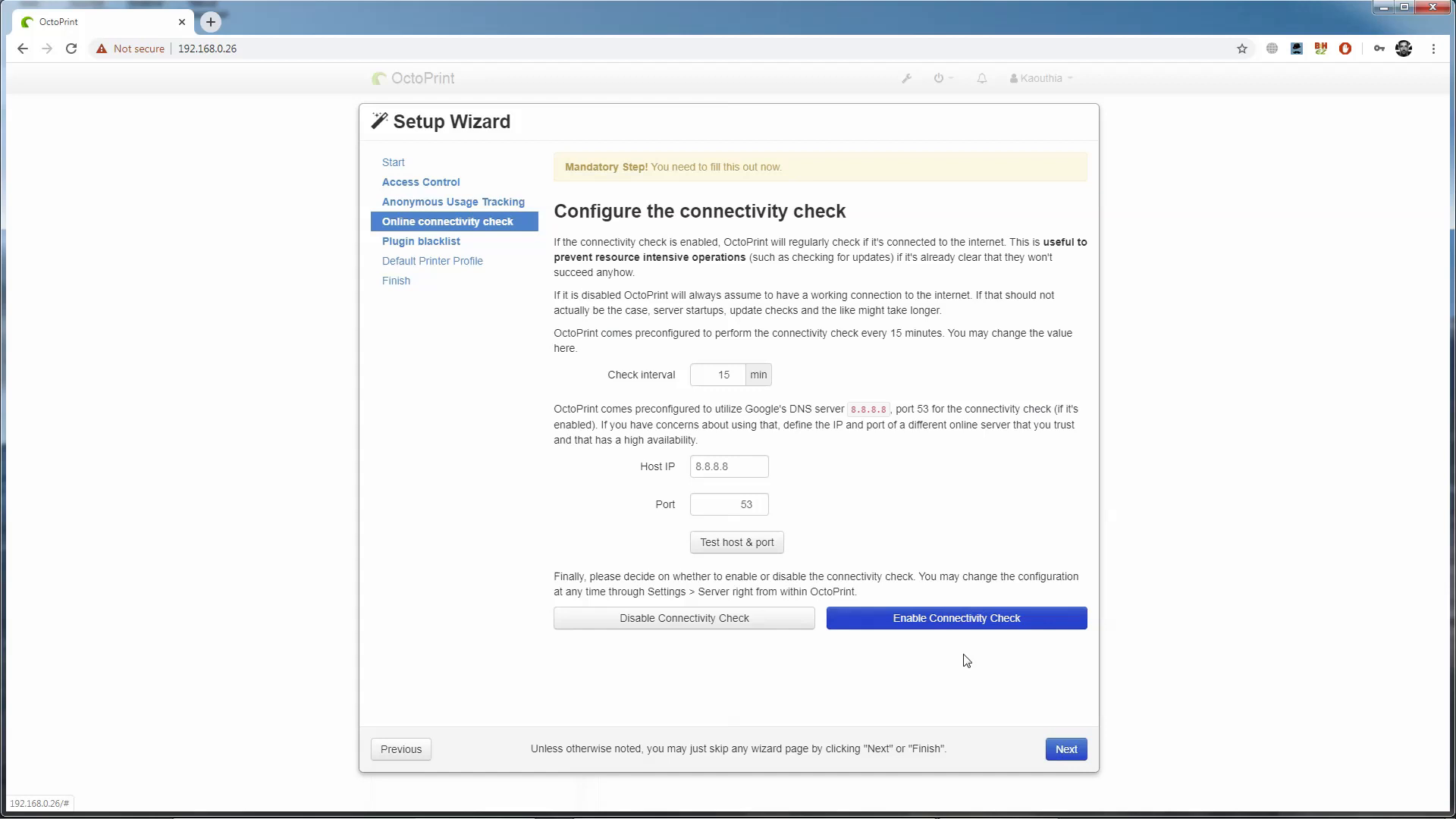
click(956, 617)
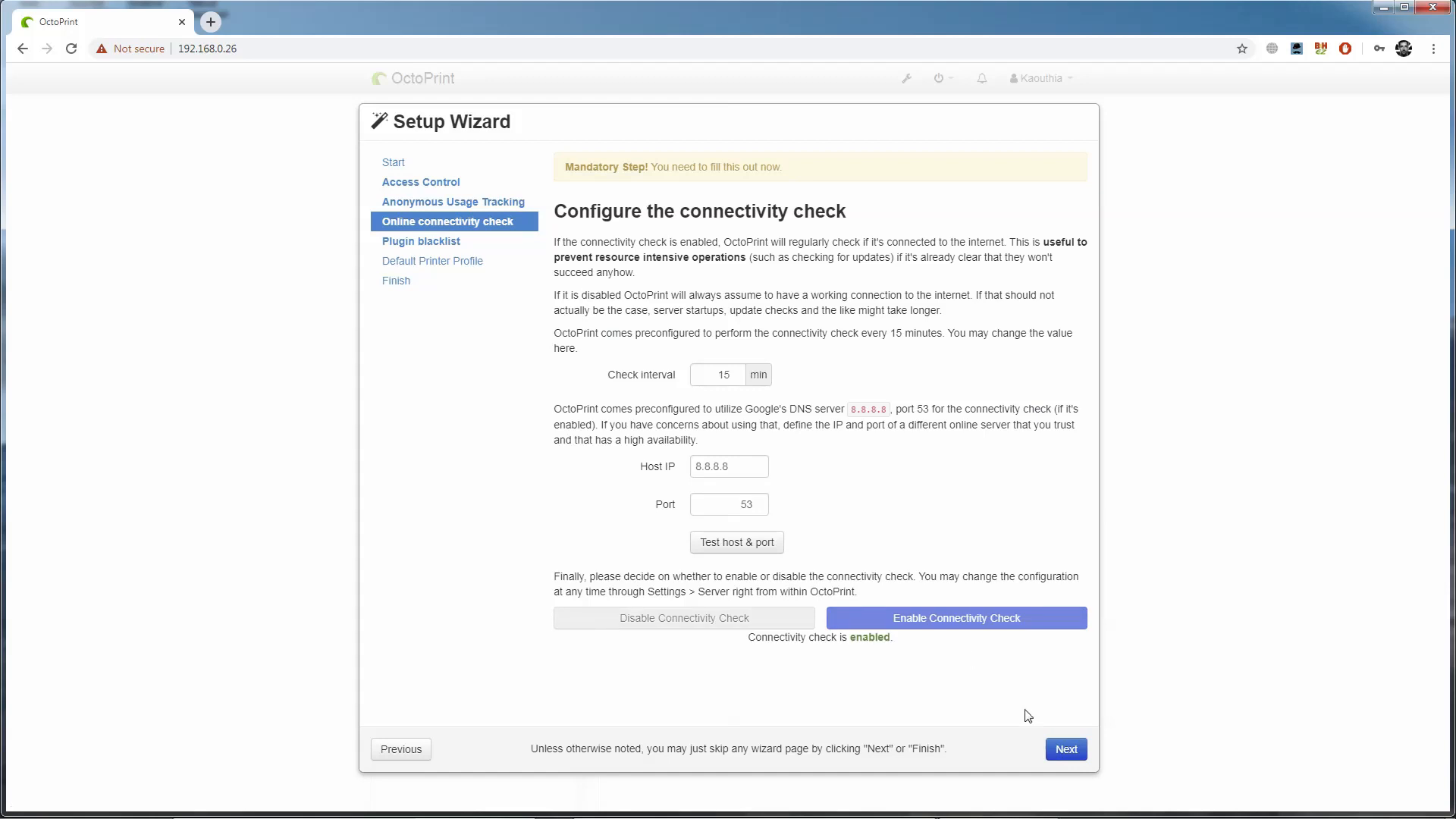
click(1065, 749)
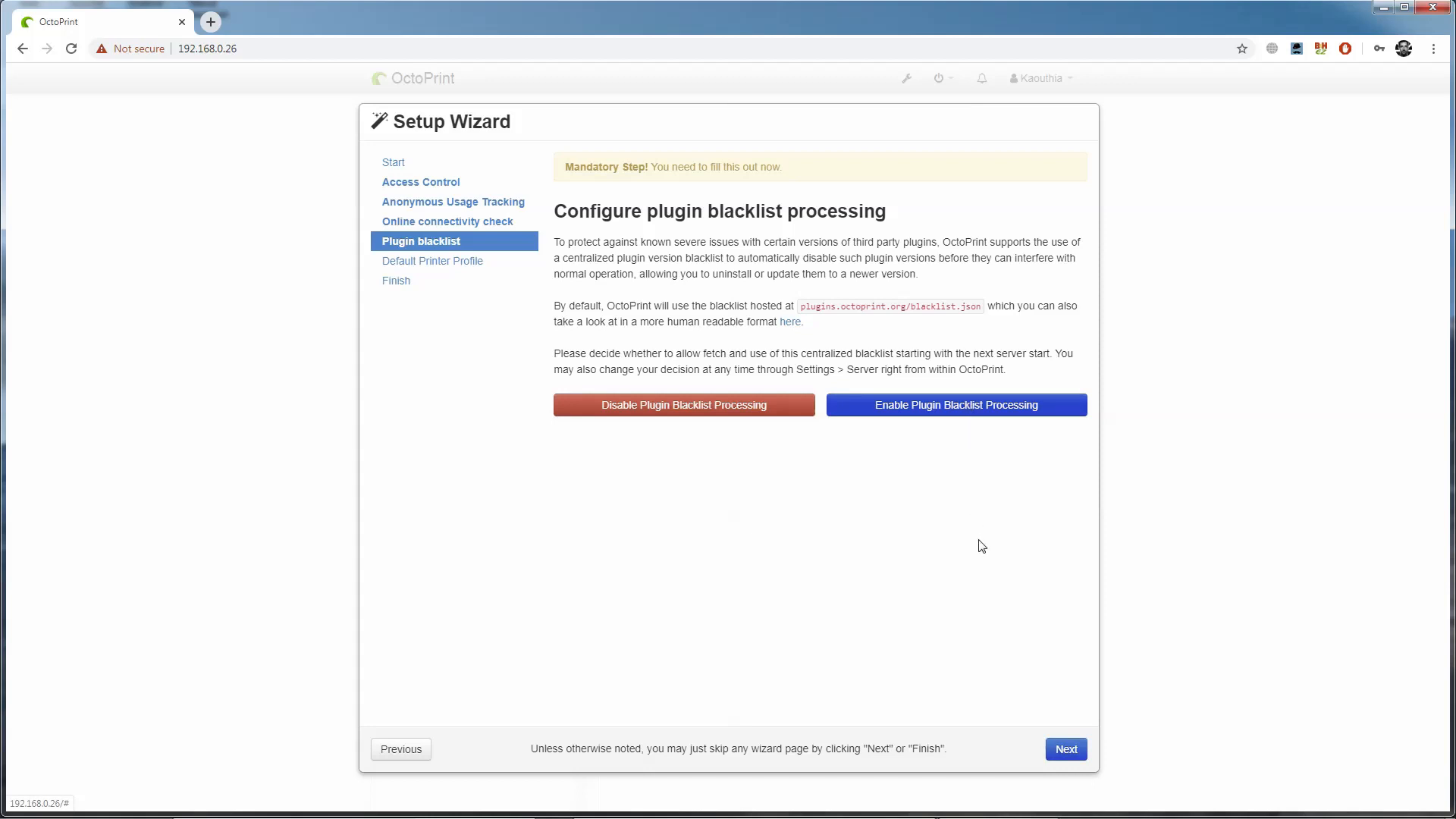
- Enable plugin blacklist processing and continue to the printer profile step
click(955, 405)
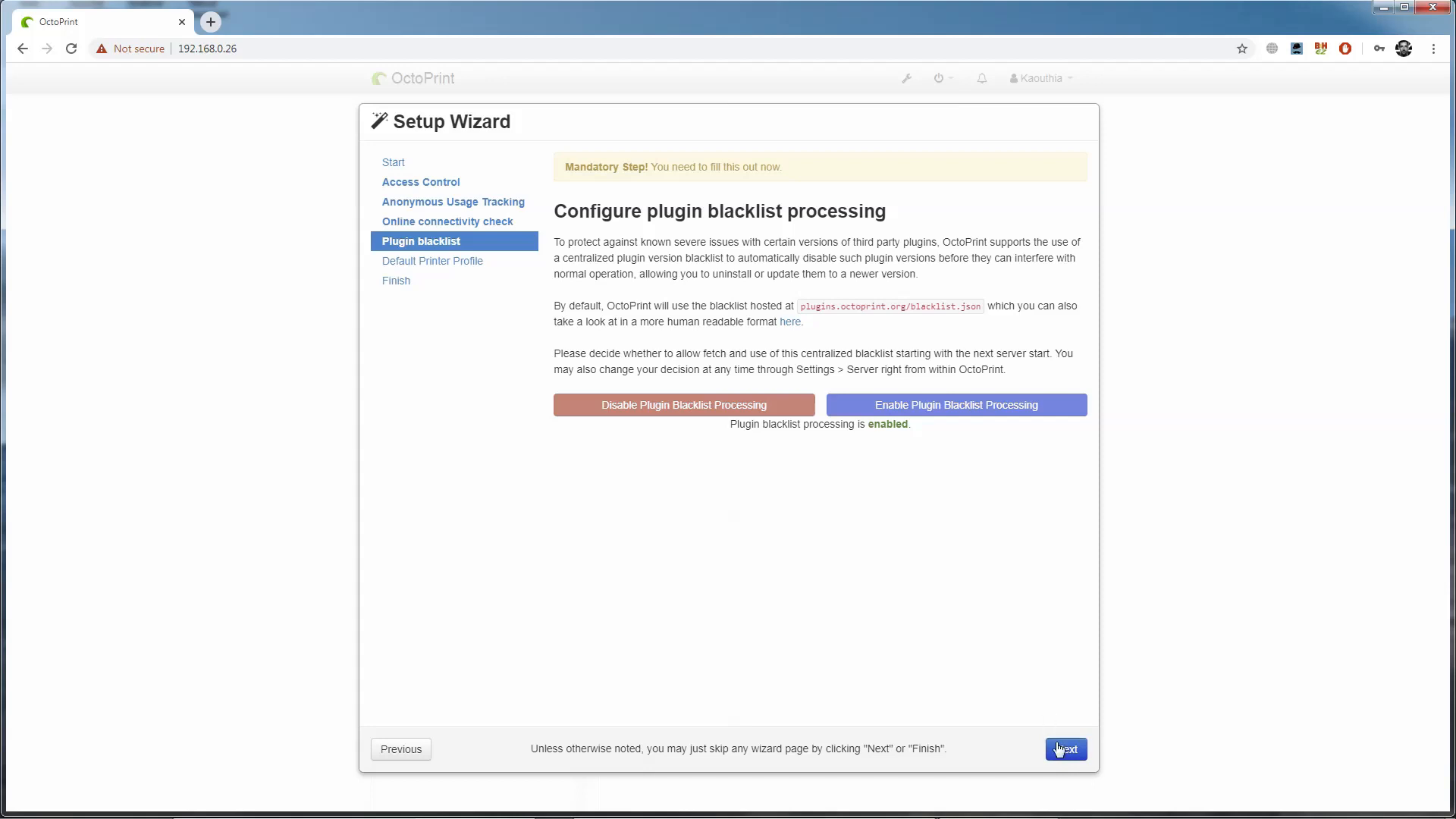
mouse_move(1065, 749)
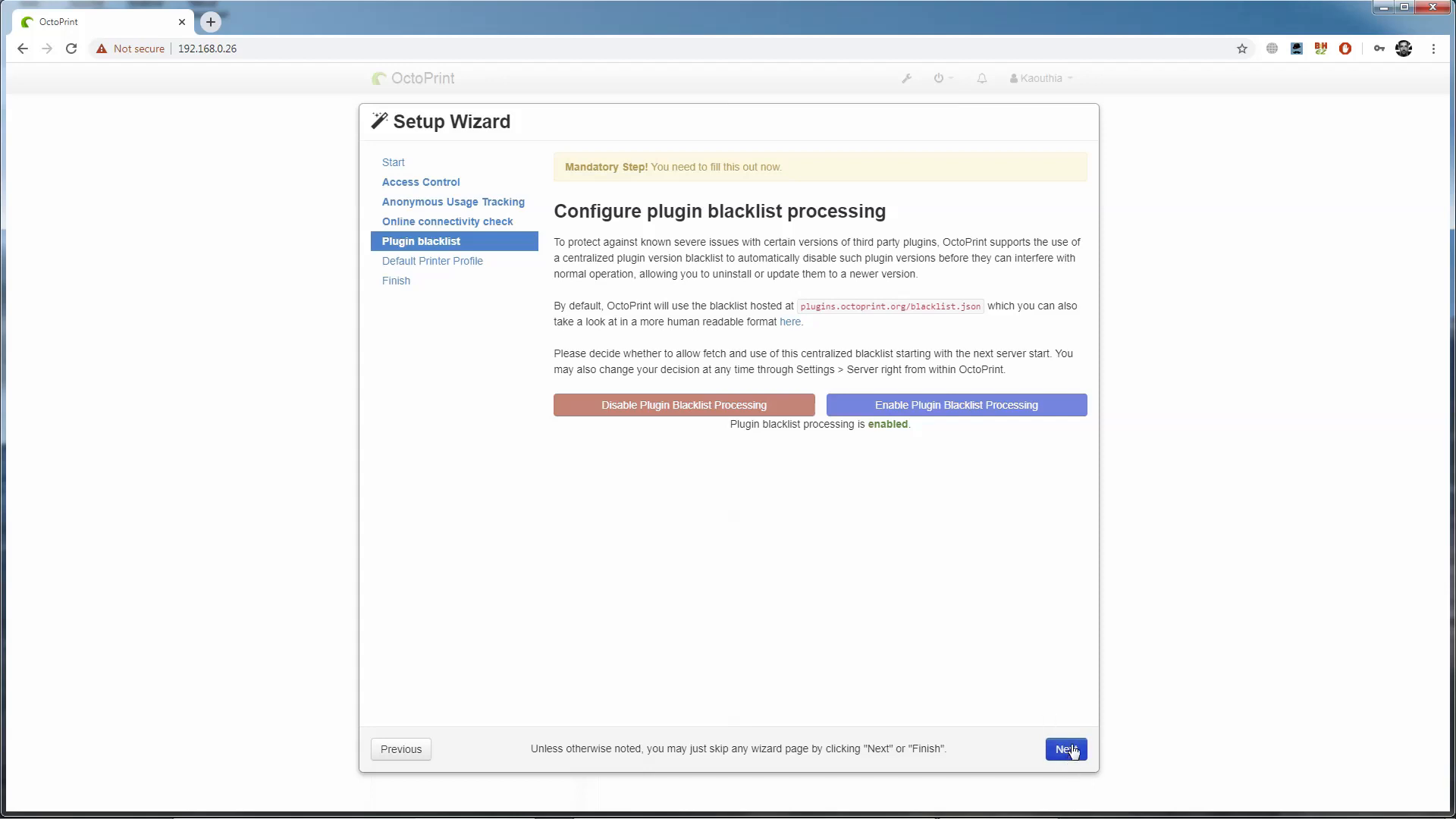
click(1065, 748)
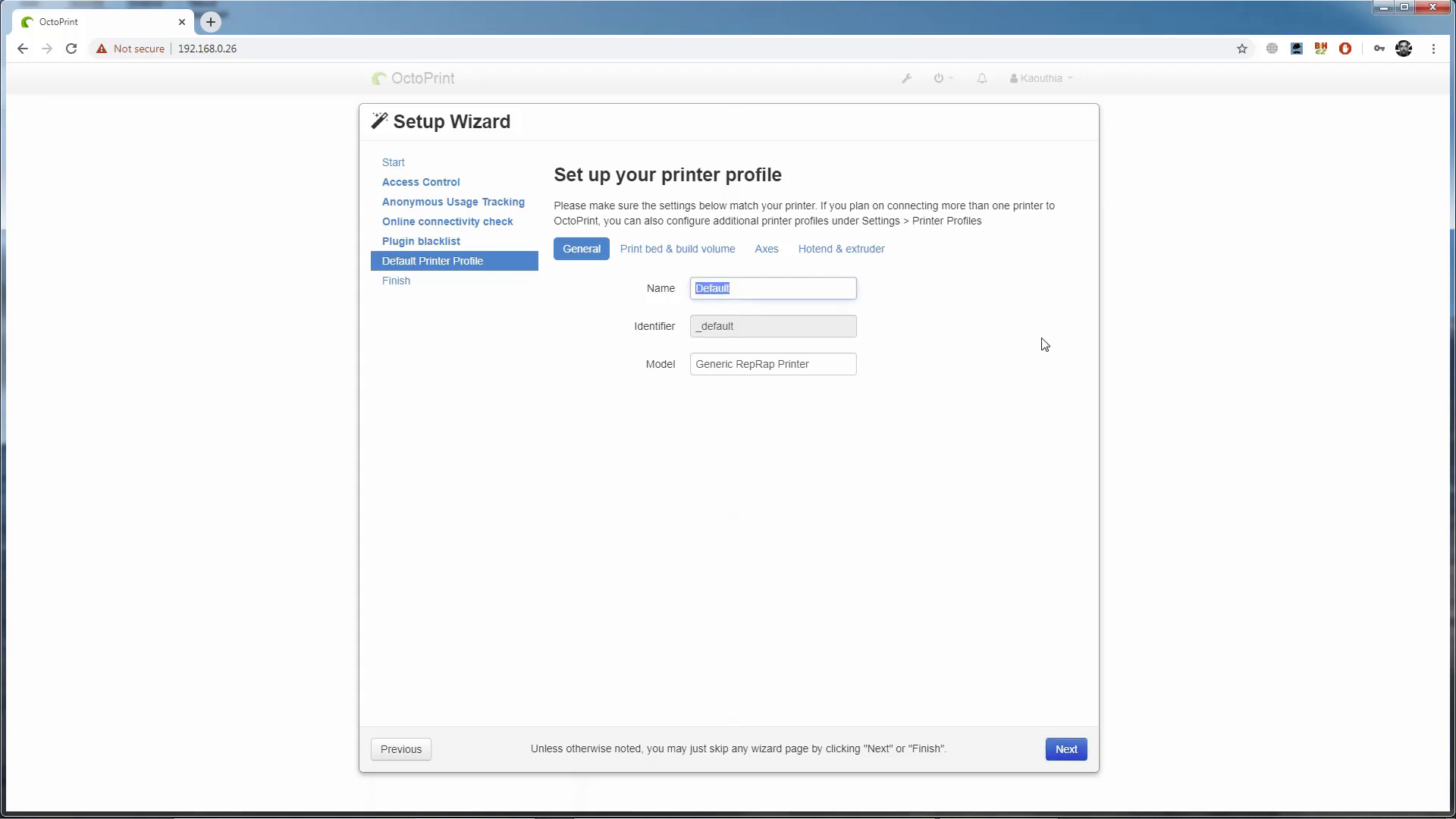
- Set the printer profile name and model to Snapmaker
text(Snapmaker)
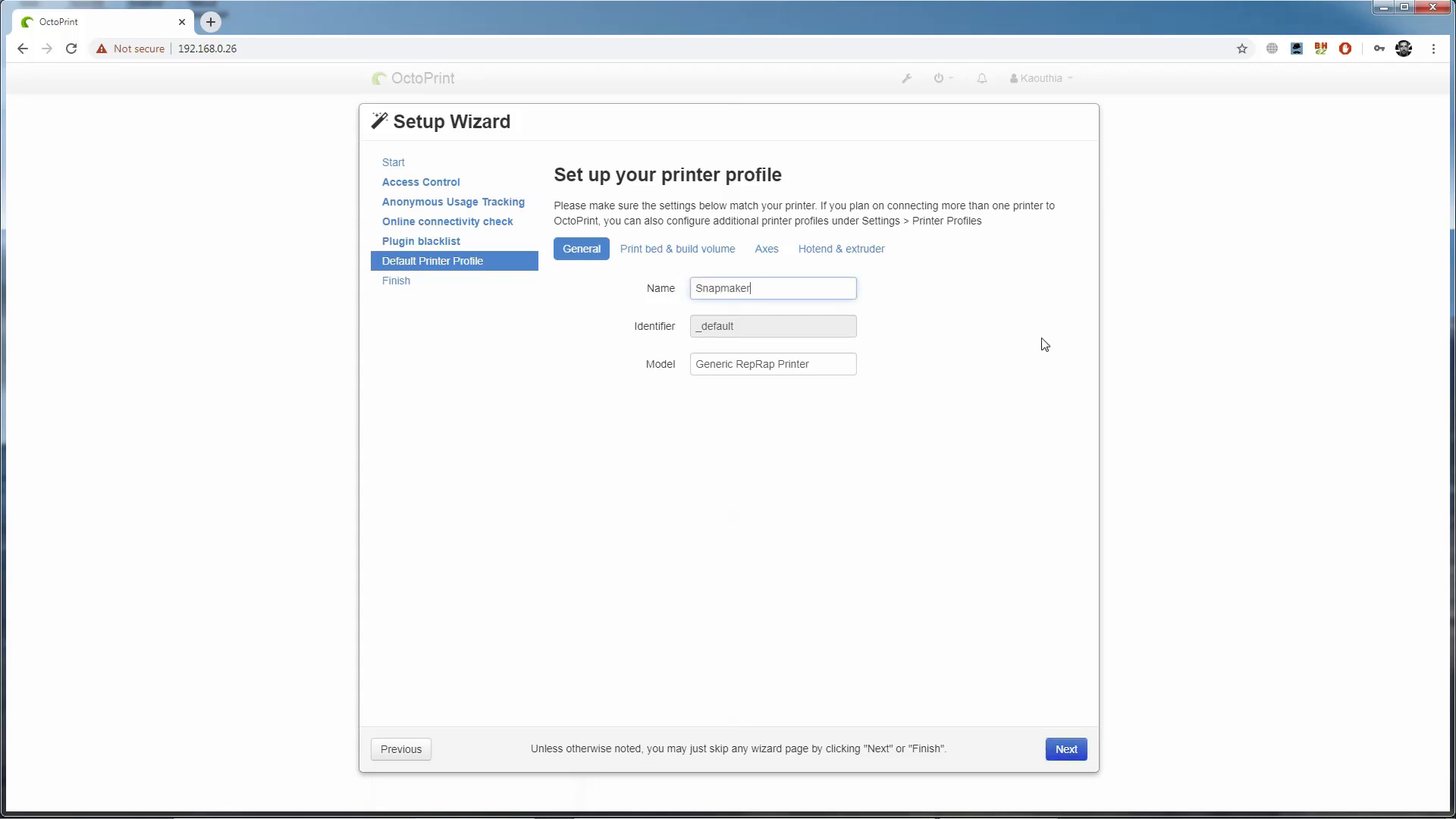
text(Snapmaker)
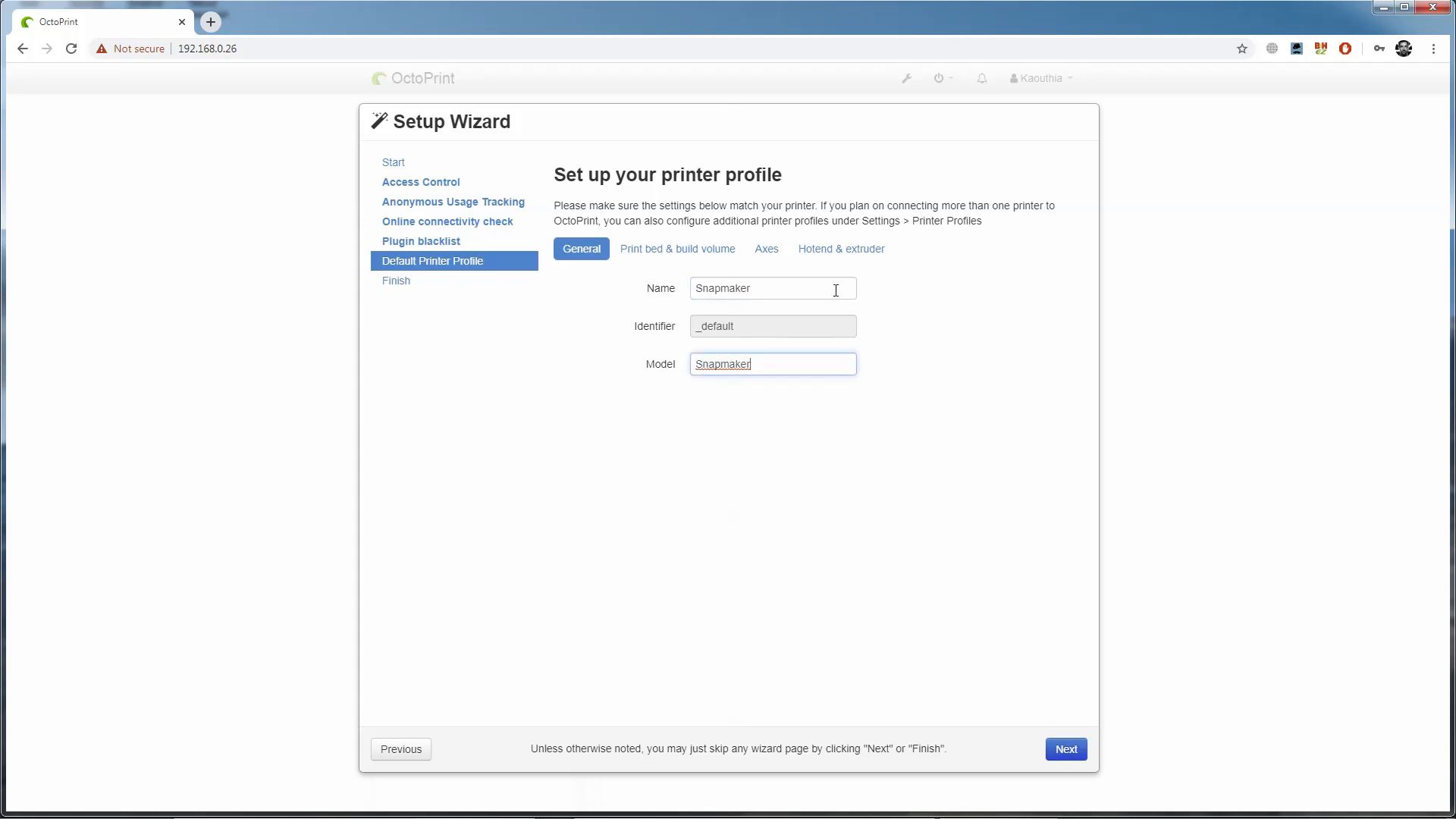
click(678, 249)
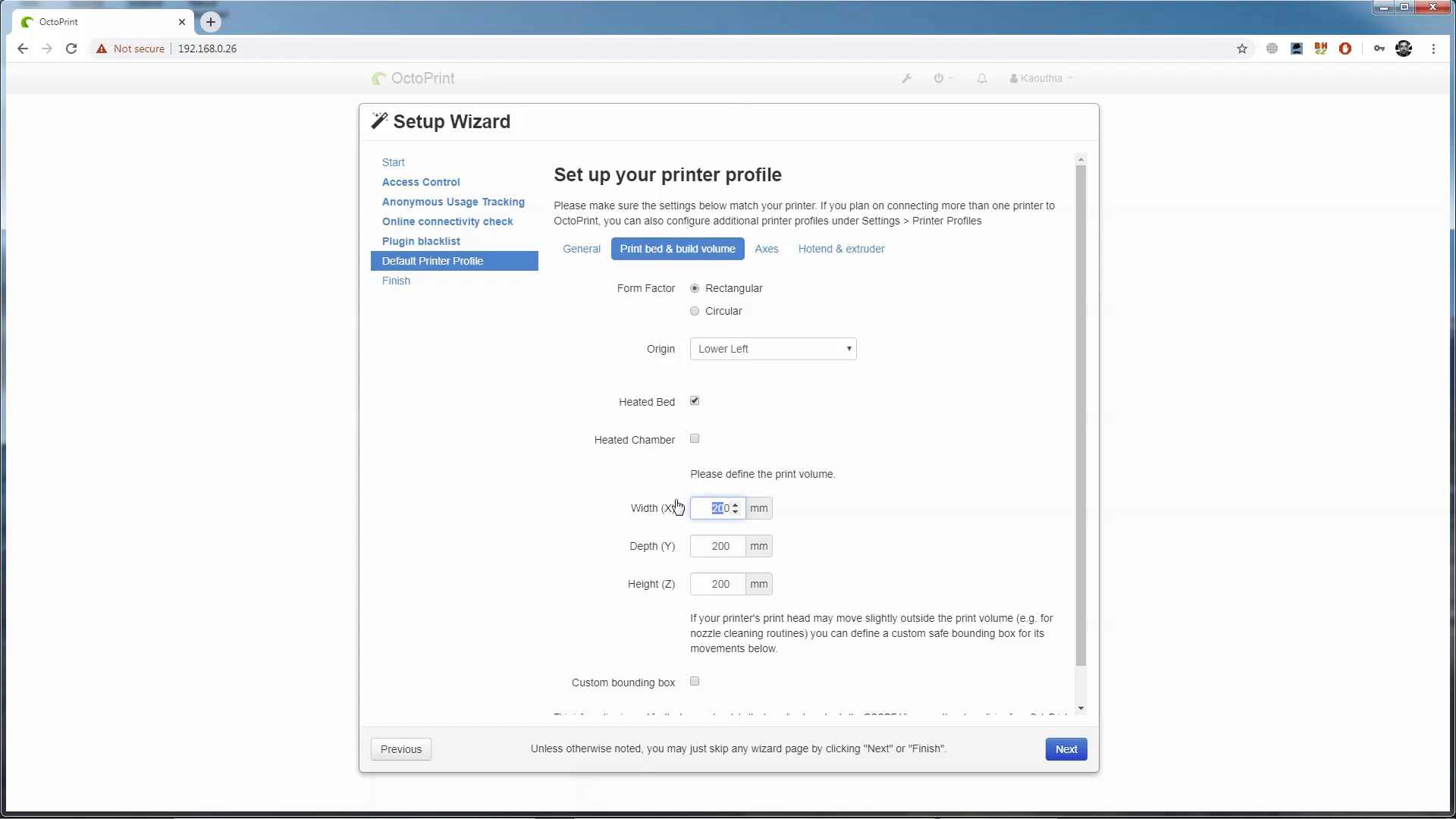
- Set the print bed width and depth to 125 mm
text(125)
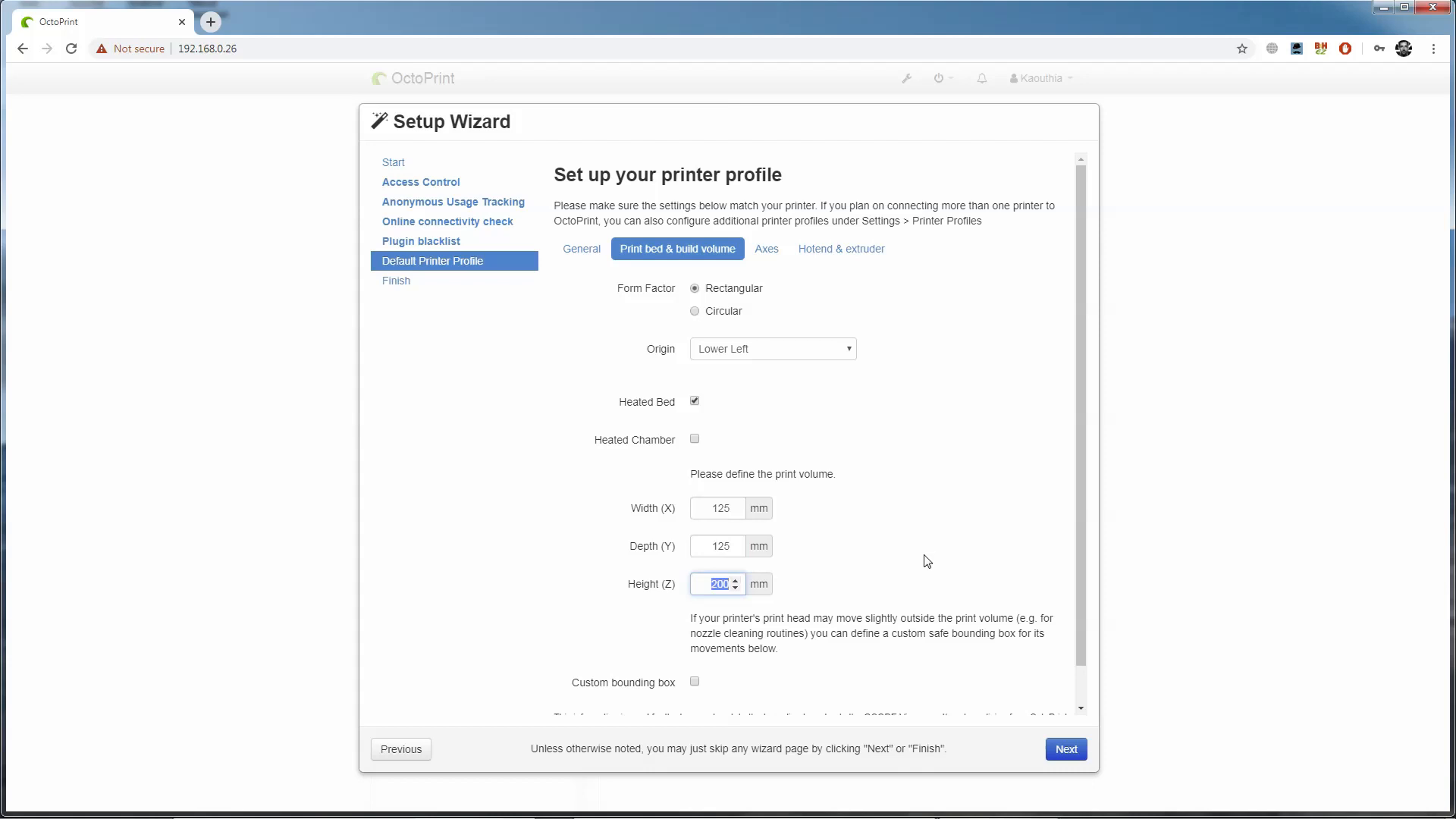
scroll(down, 3)
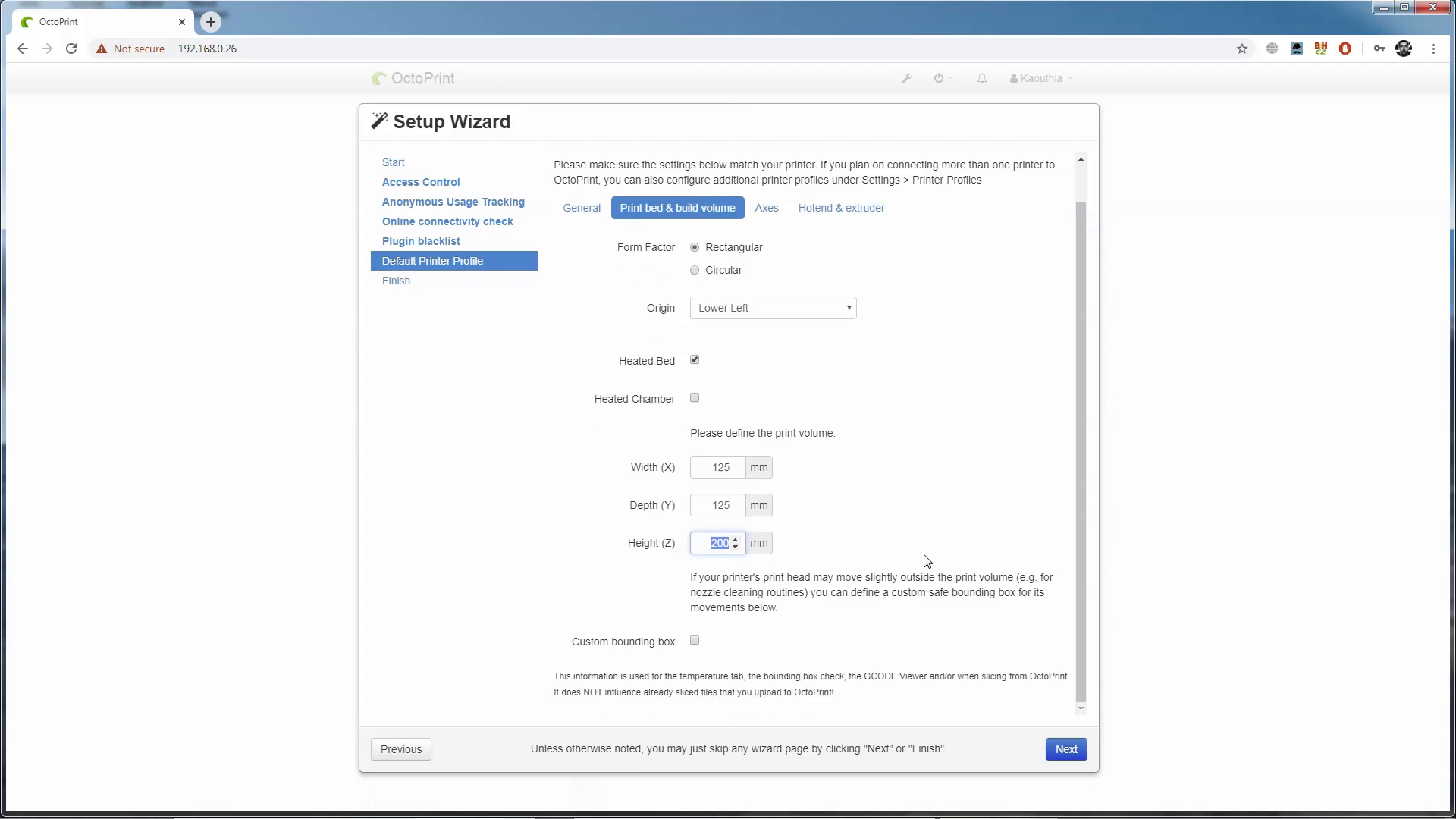
mouse_move(760, 188)
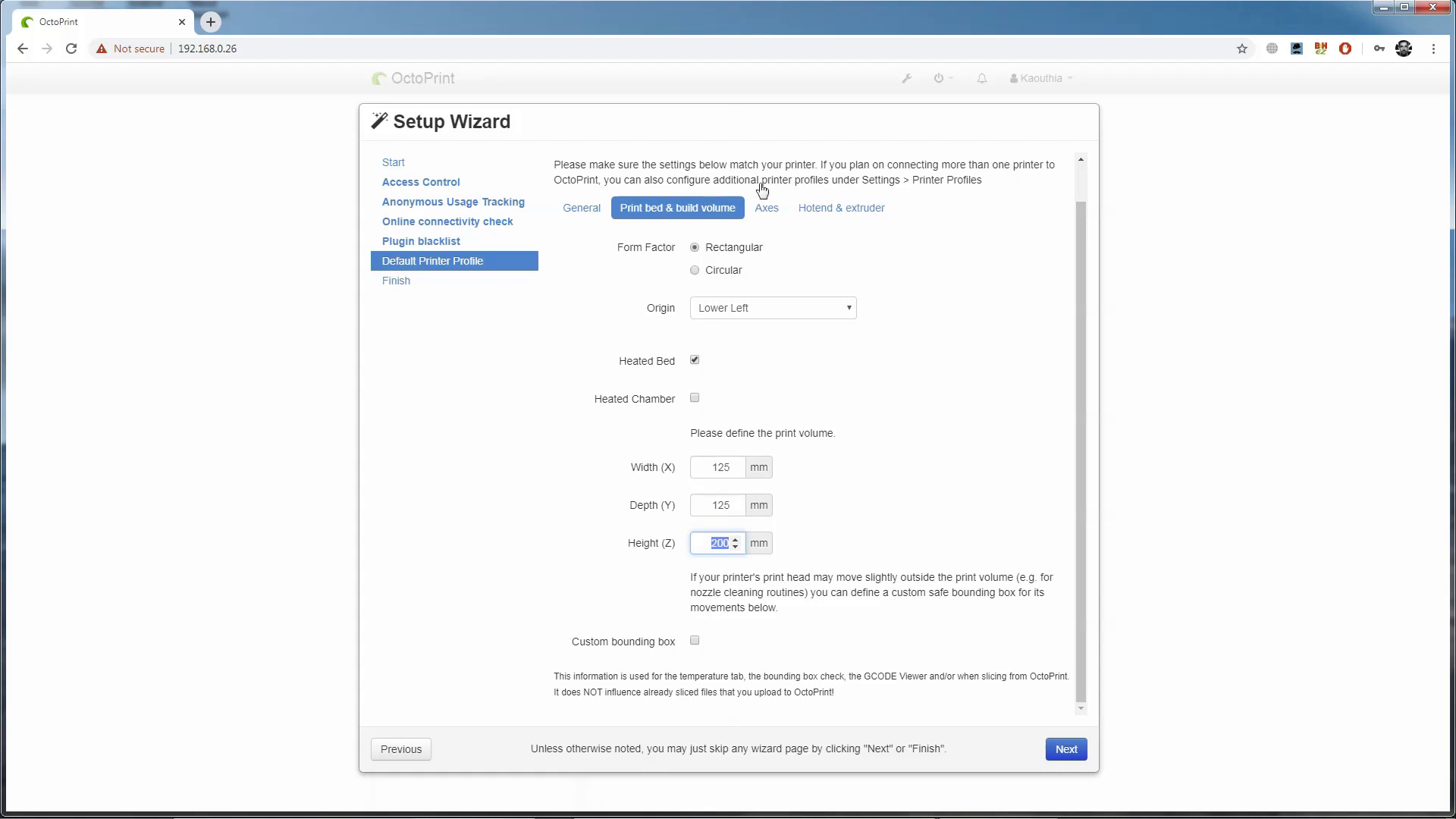
click(766, 208)
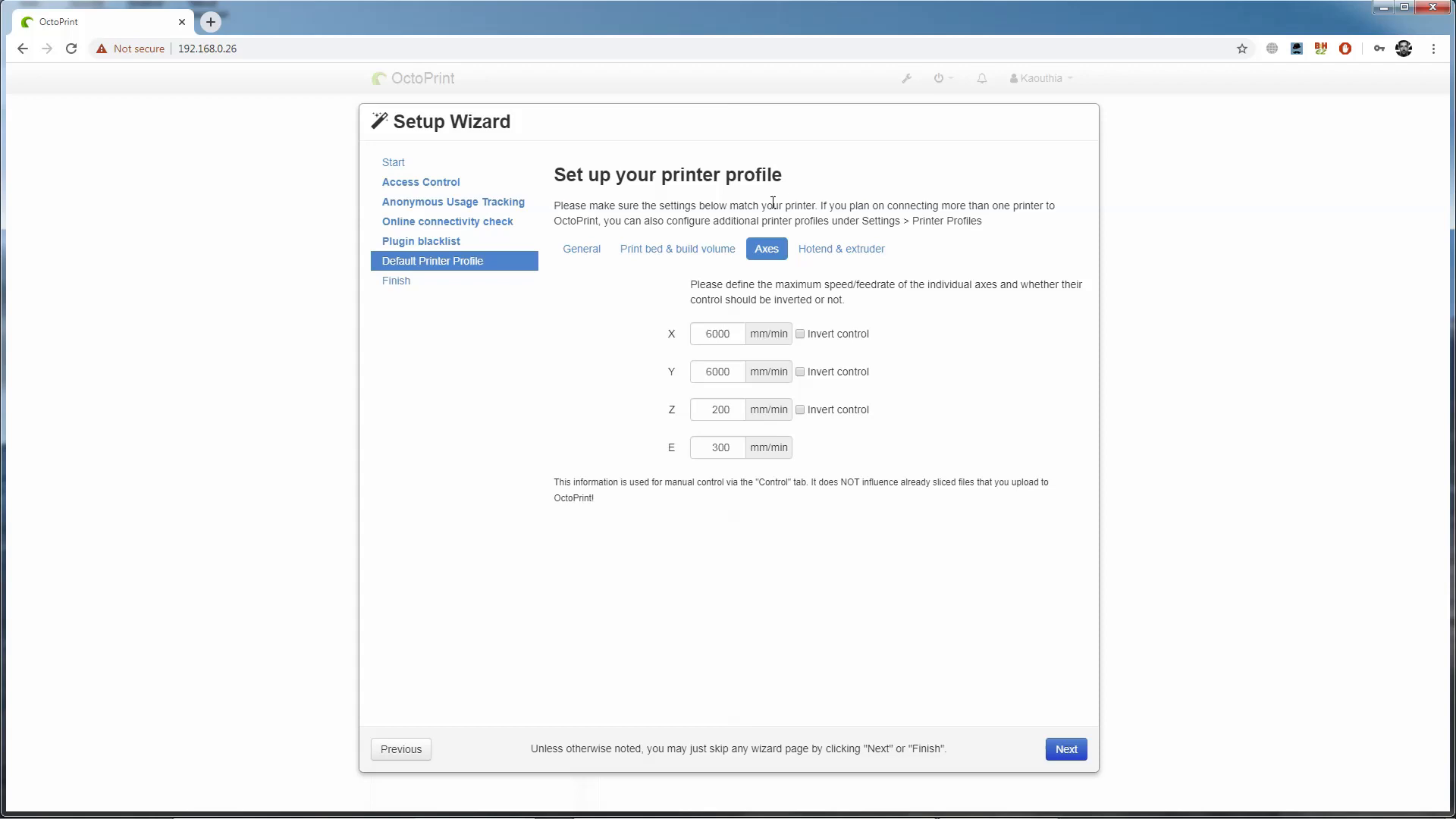
- Set the E axis feedrate to 100 mm/min and review the hotend and extruder settings
click(717, 446)
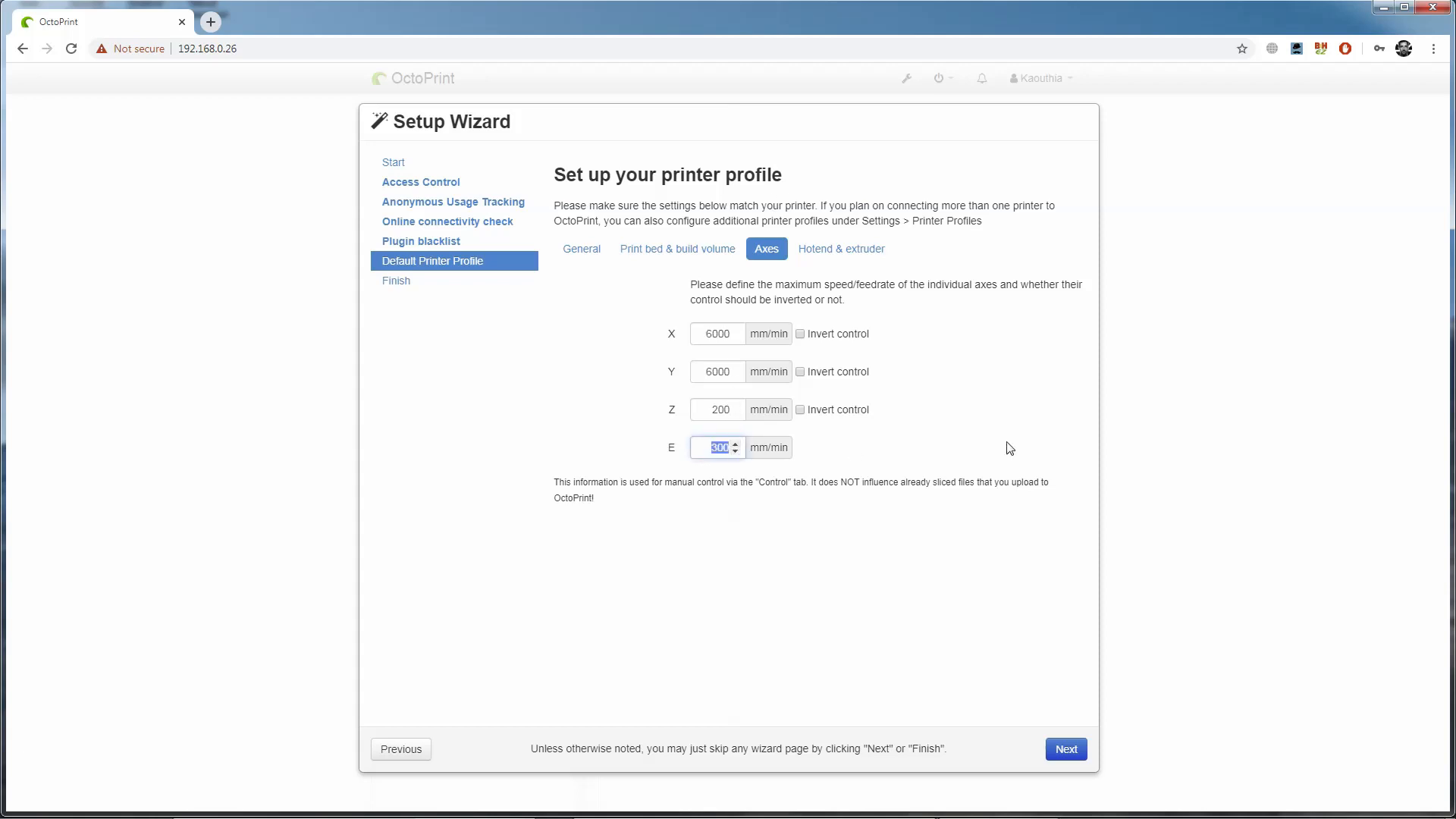
text(100)
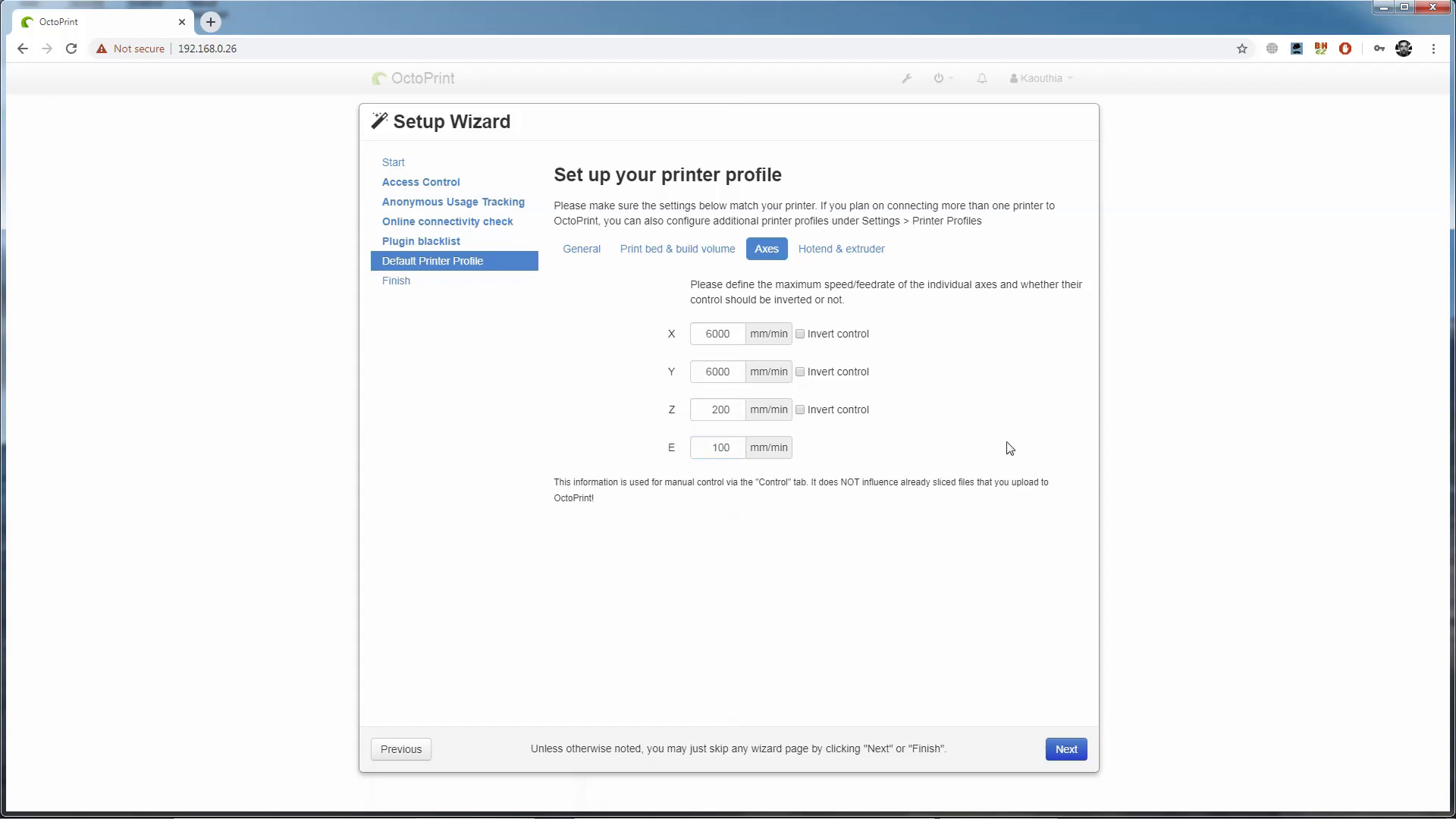
click(838, 249)
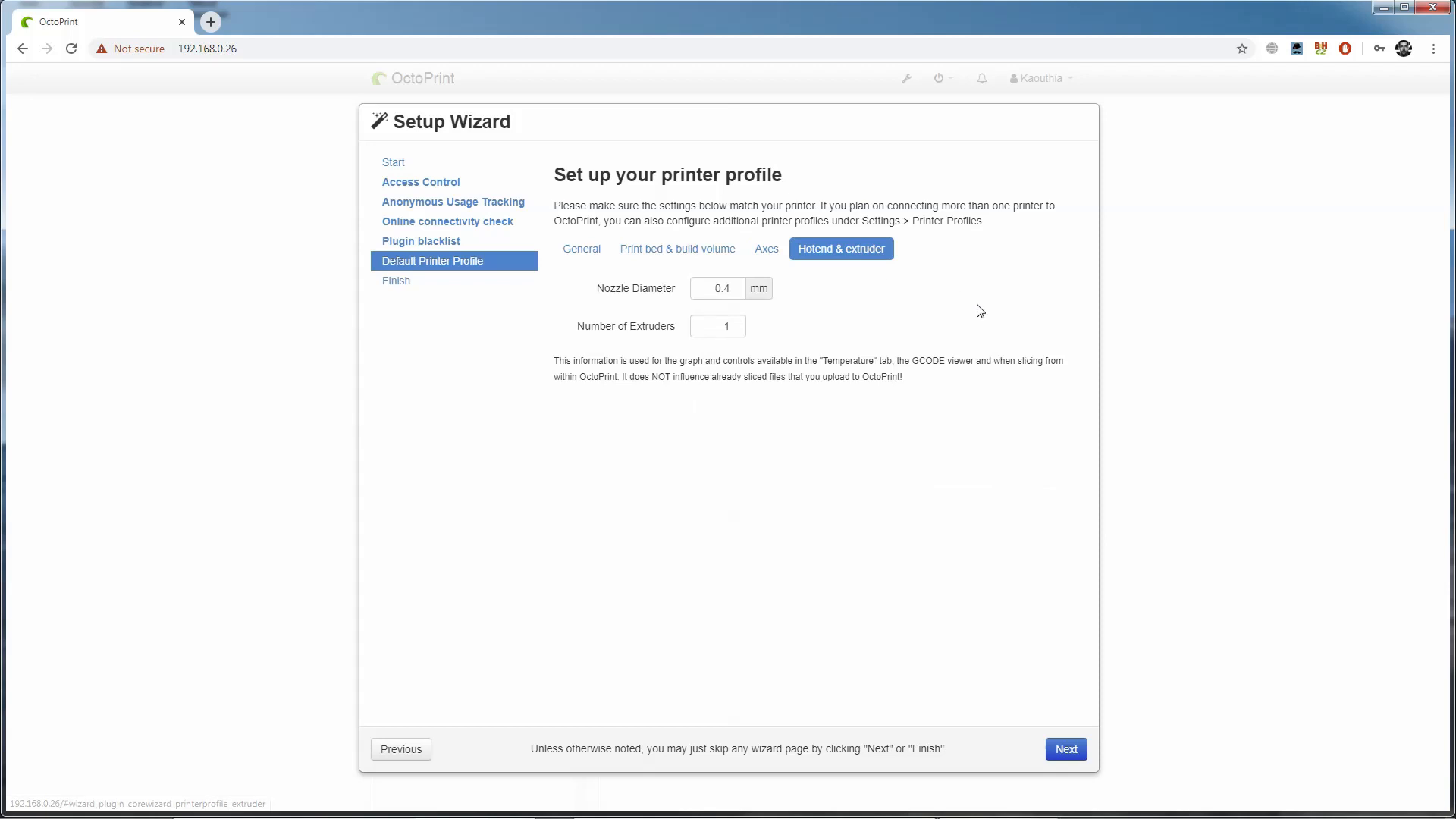
click(717, 288)
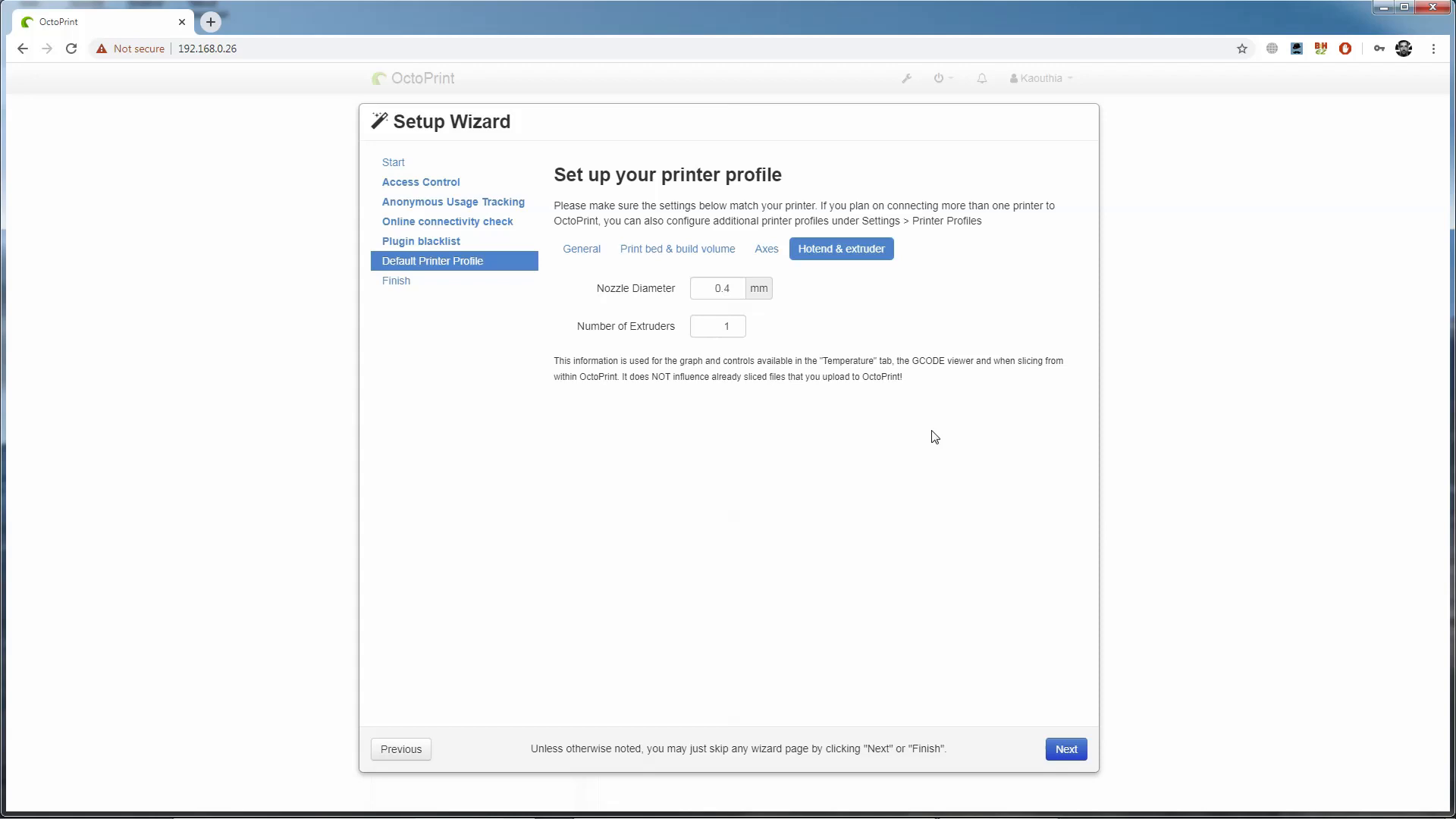
- Accept the printer profile and finish the setup wizard
click(1064, 749)
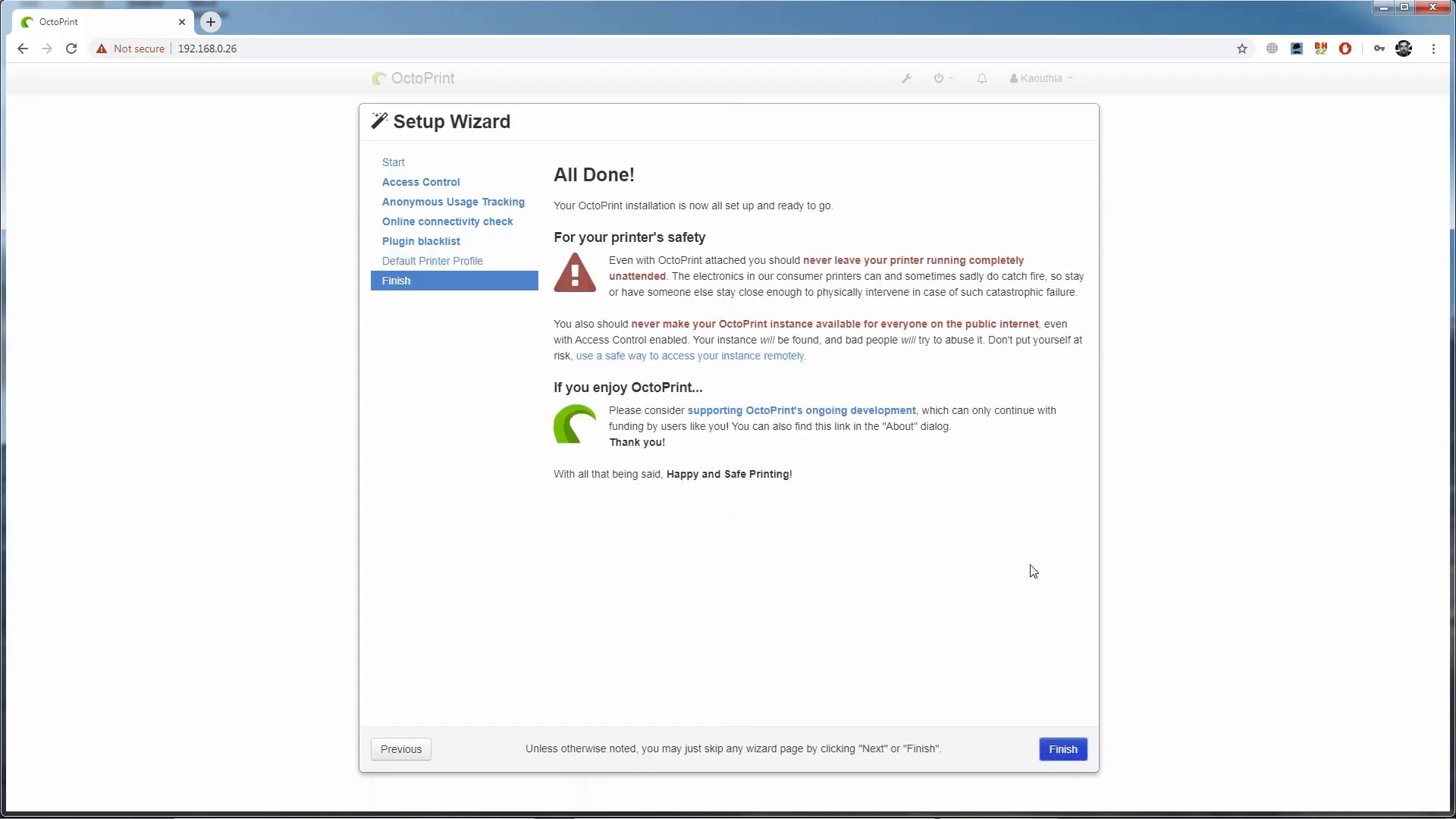
click(1061, 748)
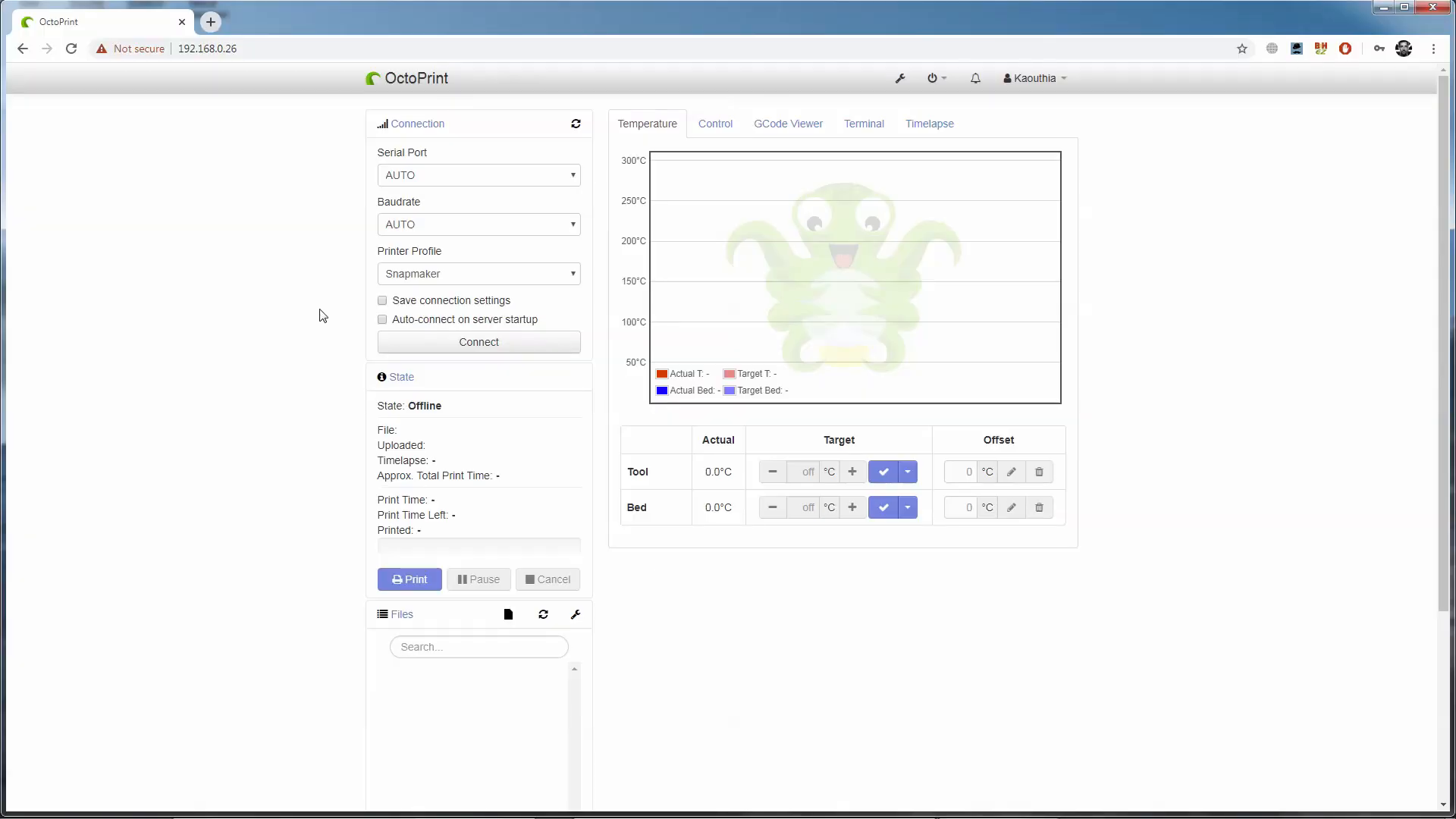
- Enable saving the connection settings, connect to the printer and view the Temperature readings
click(382, 318)
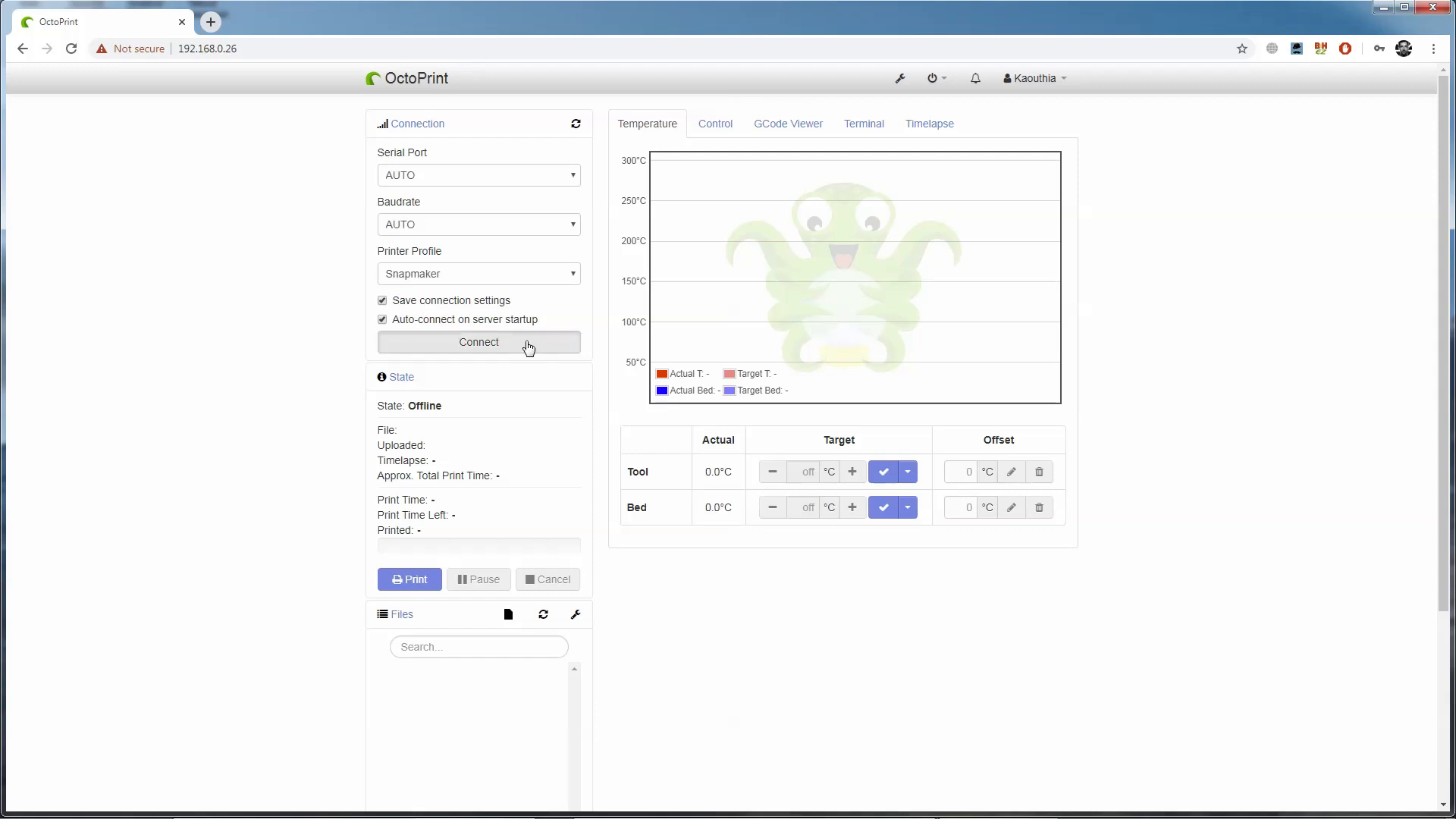
click(478, 341)
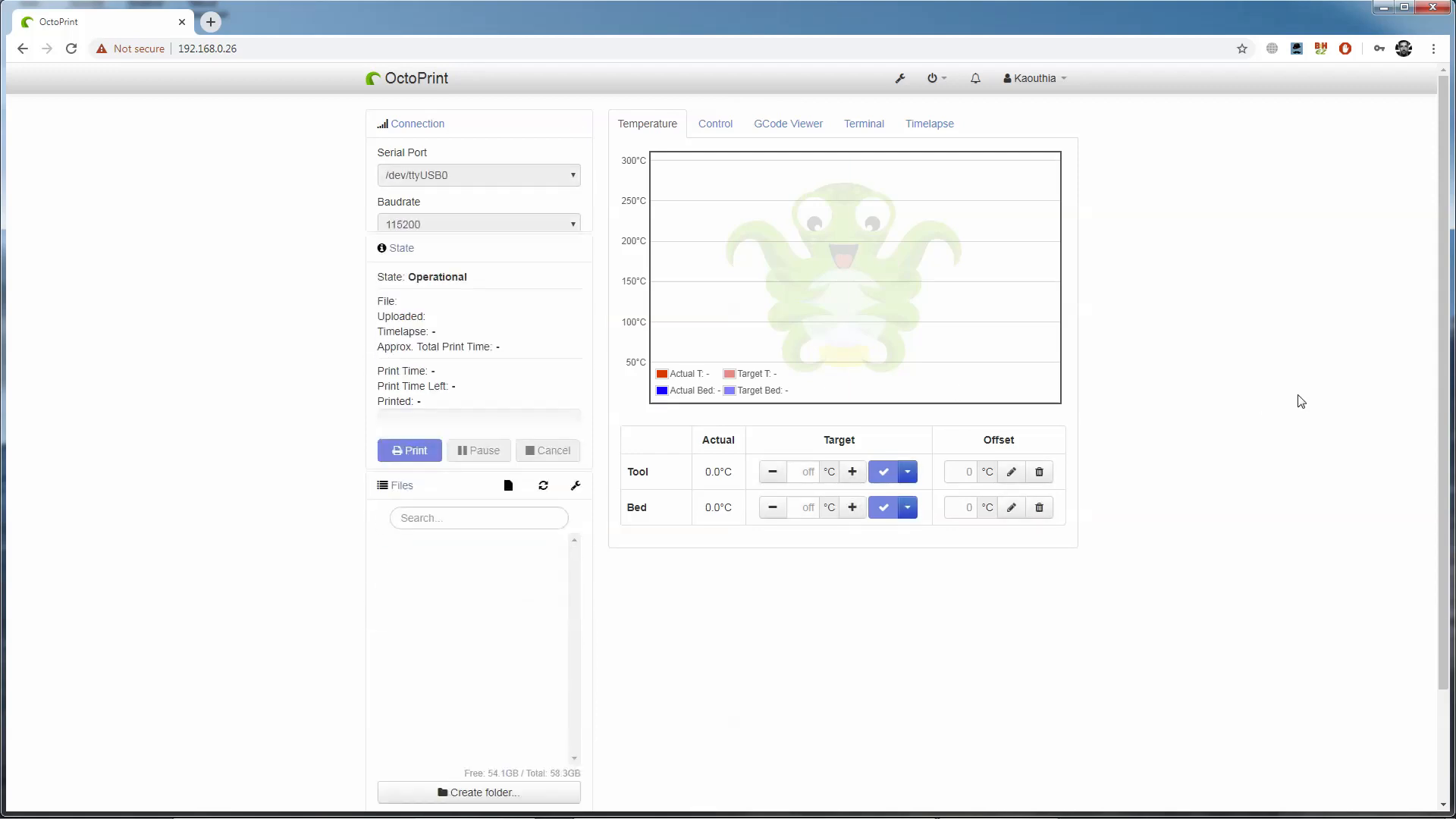
click(416, 123)
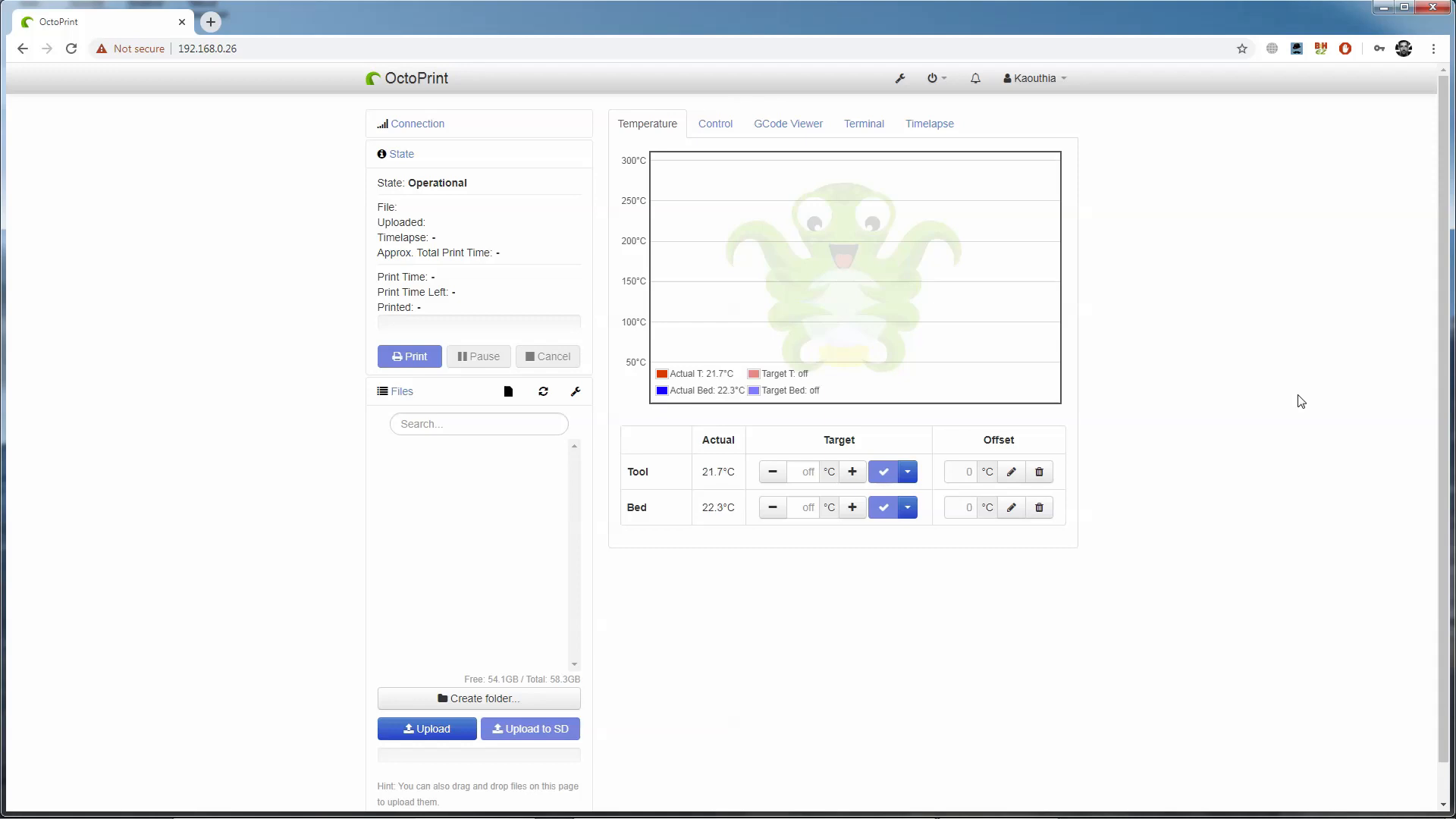
mouse_move(830, 545)
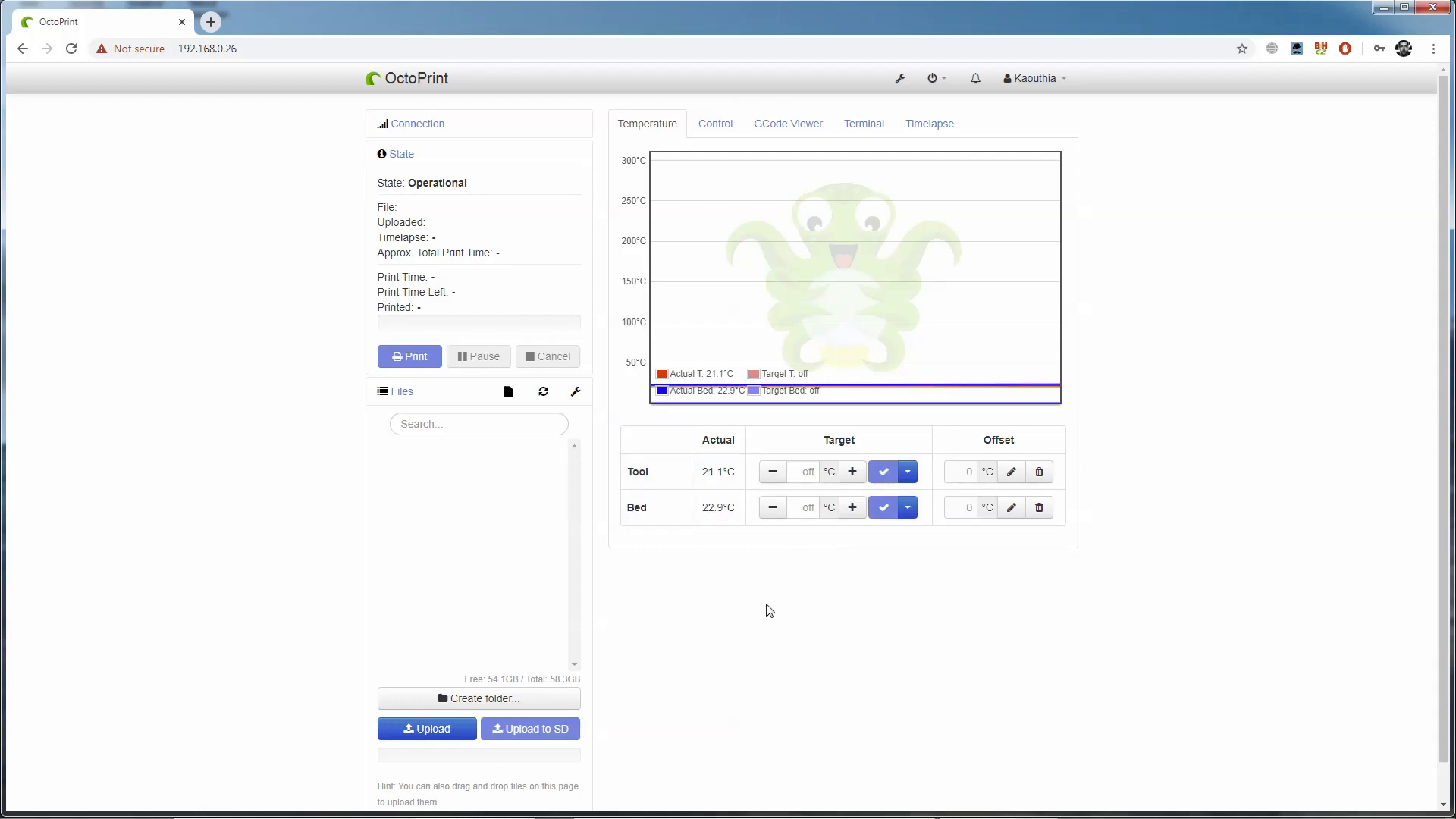
- Review the Control, GCode Viewer, Terminal and Timelapse views of the connected printer
click(714, 123)
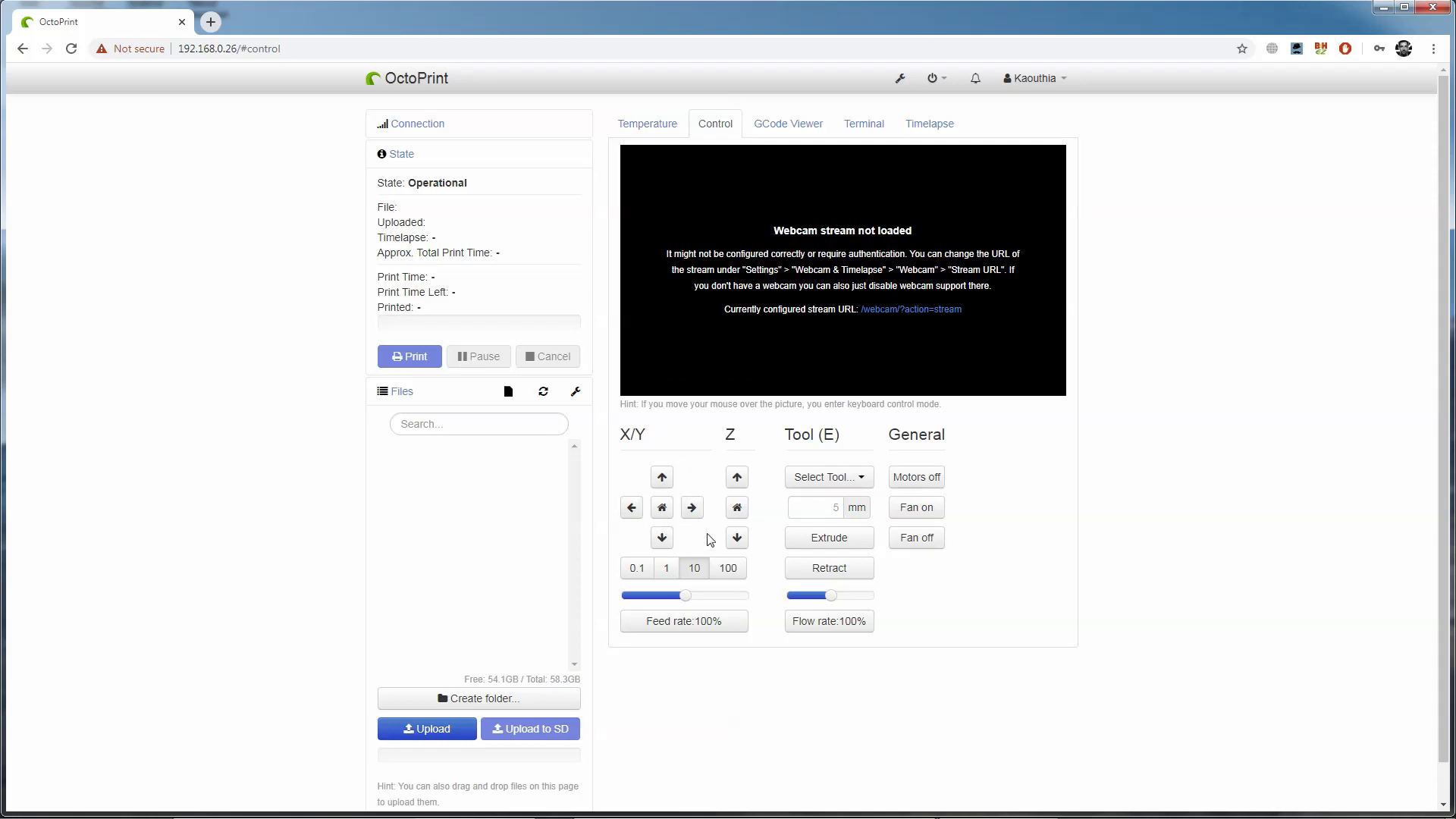
mouse_move(762, 514)
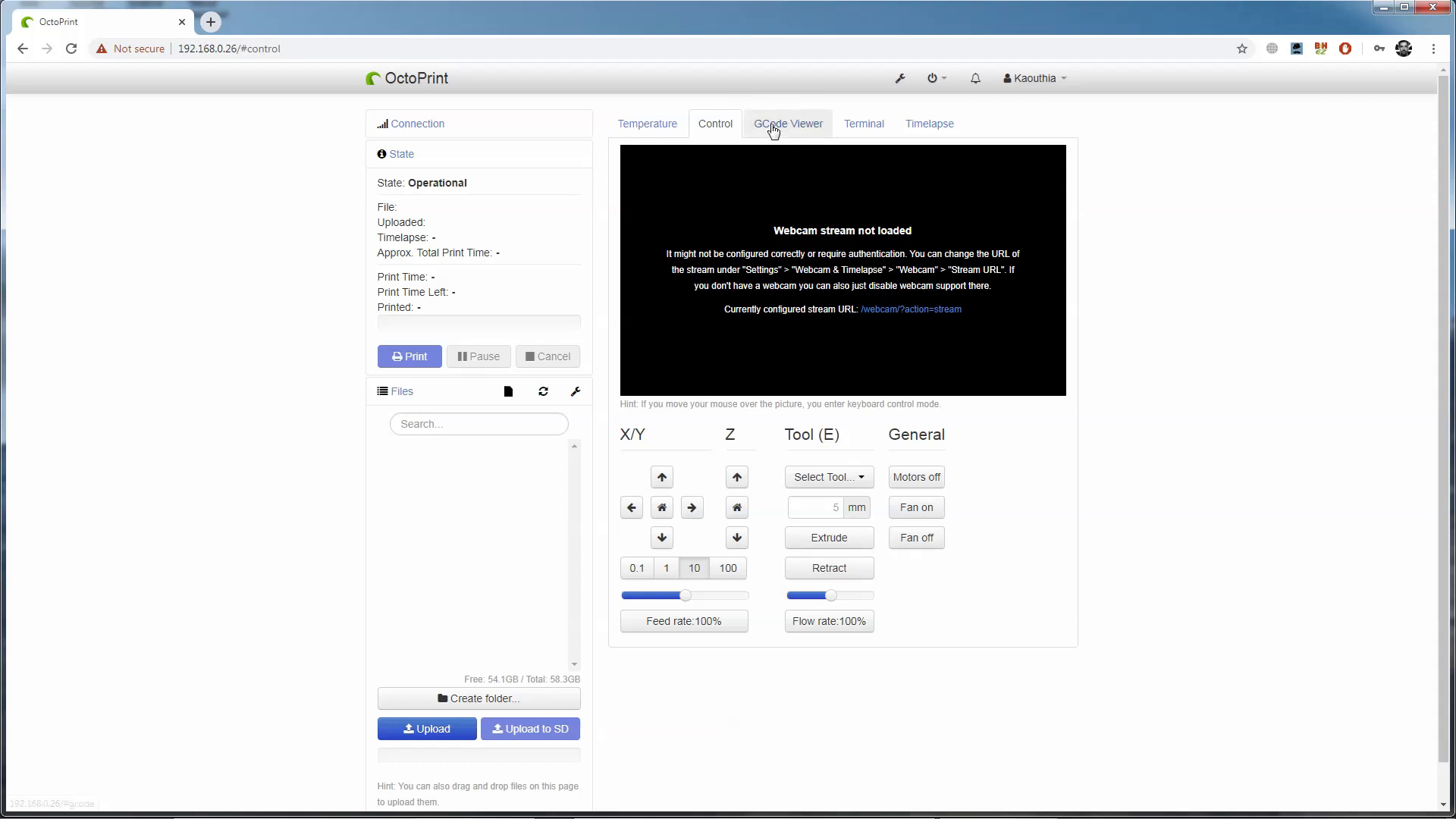
click(787, 123)
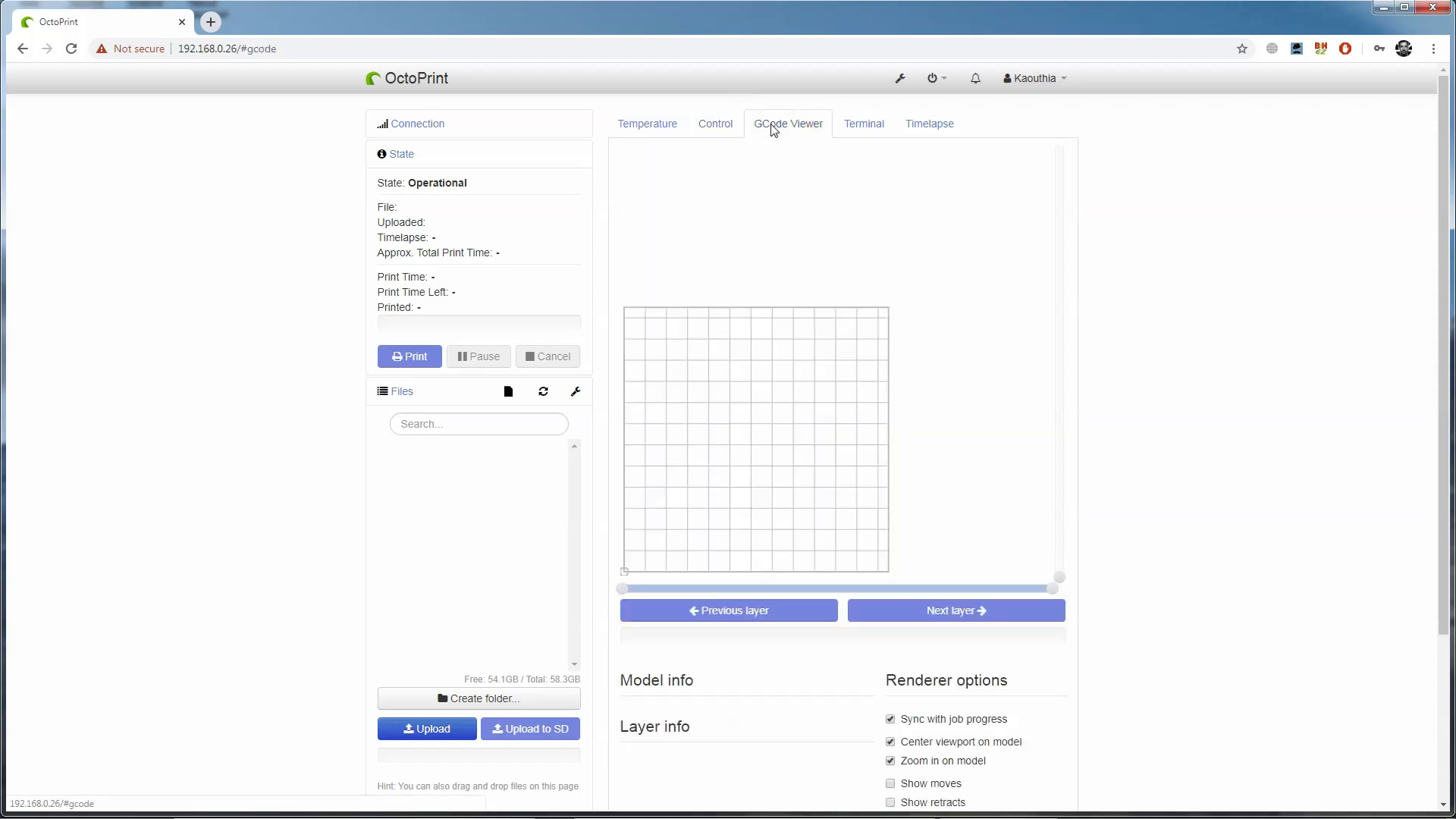
mouse_move(1198, 388)
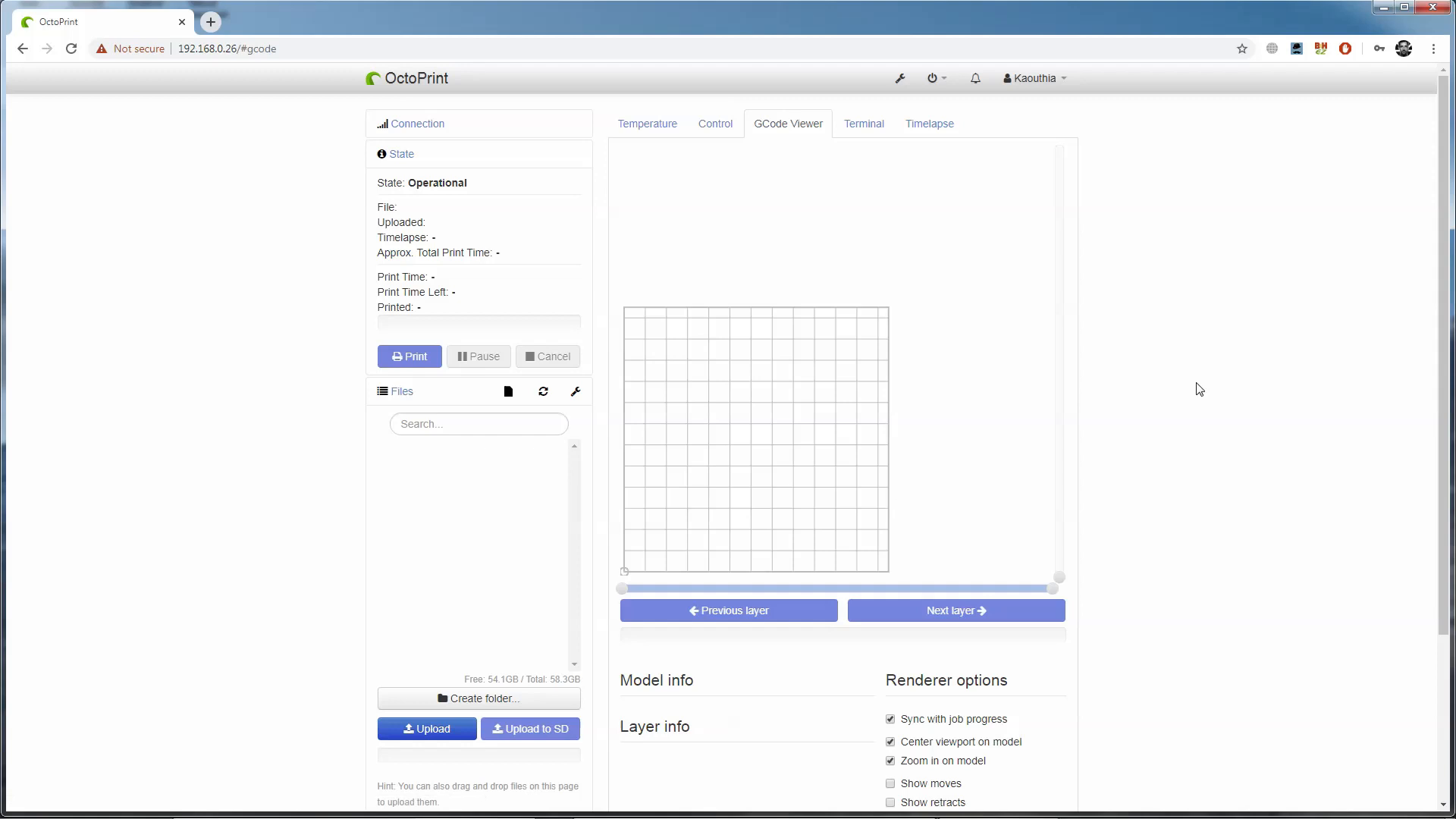
mouse_move(863, 123)
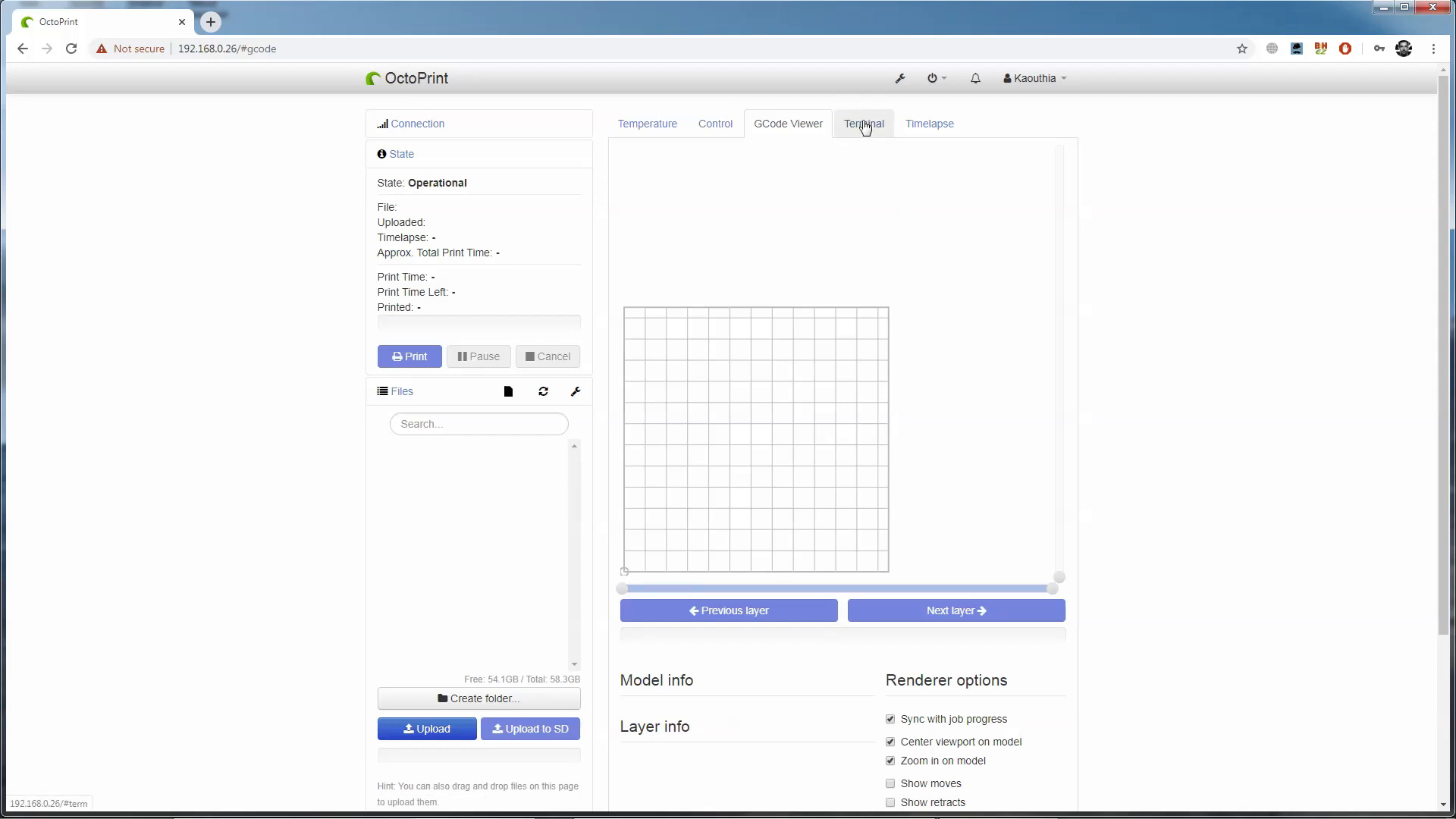
click(863, 123)
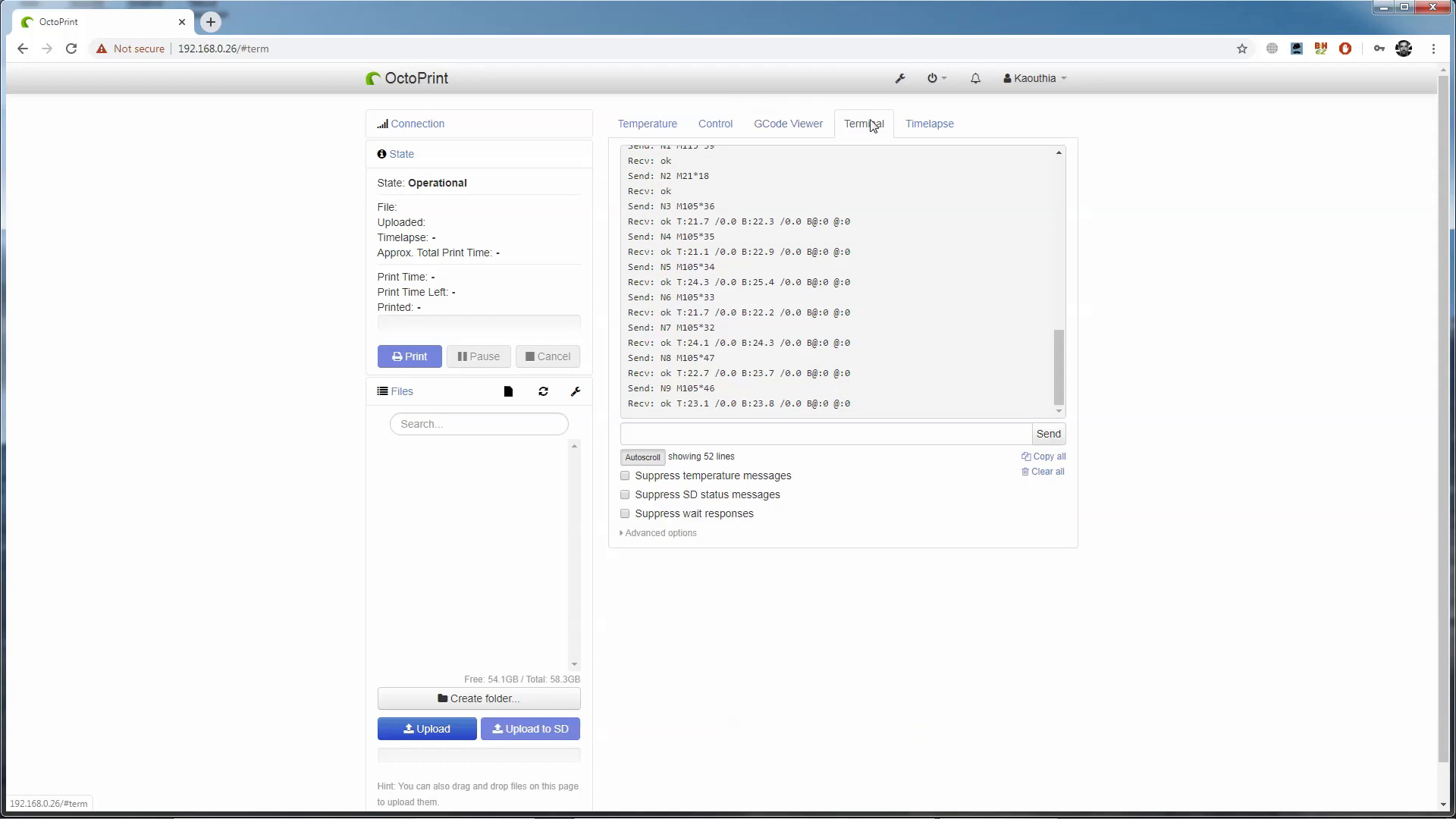
click(928, 122)
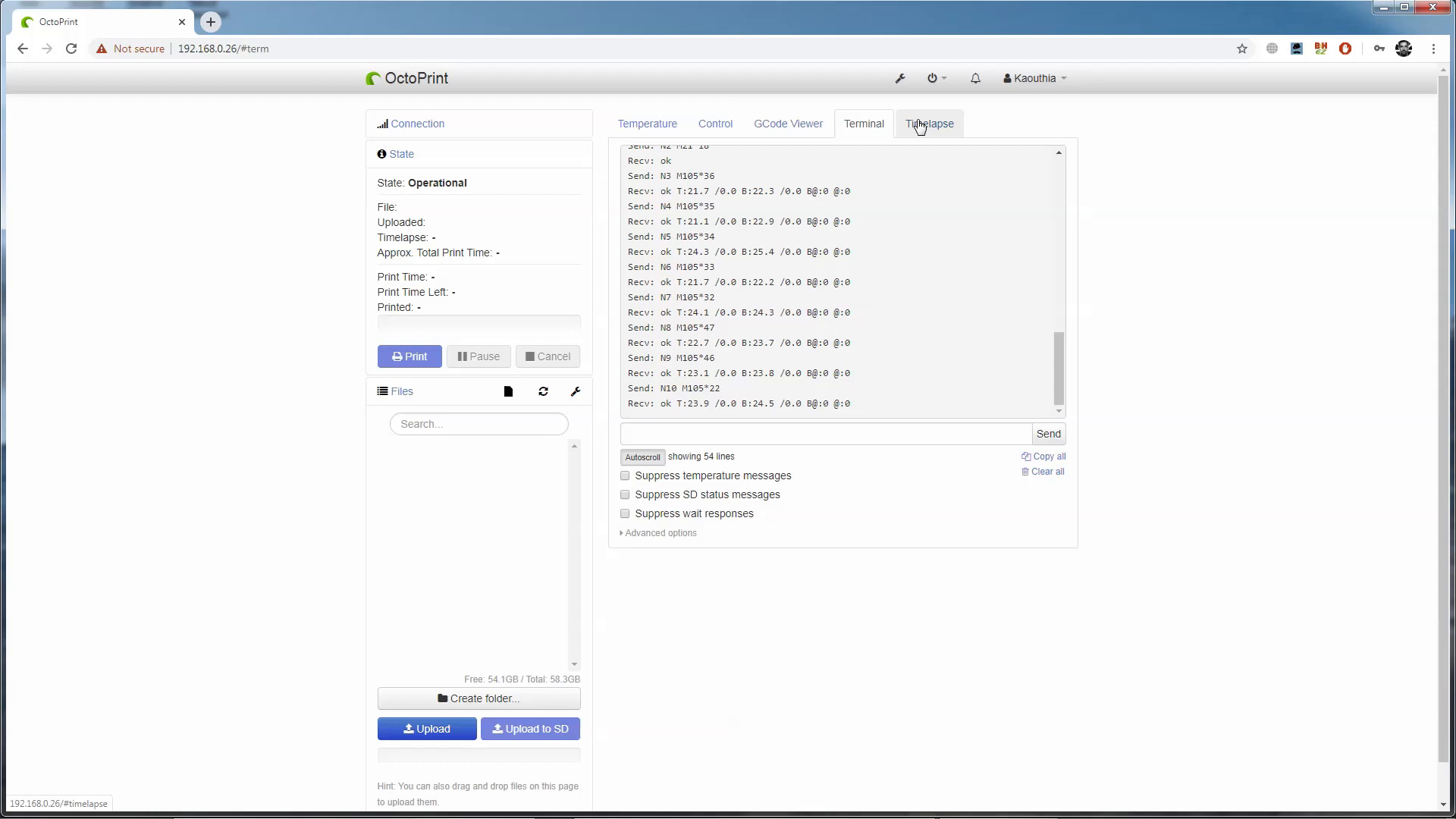
click(928, 123)
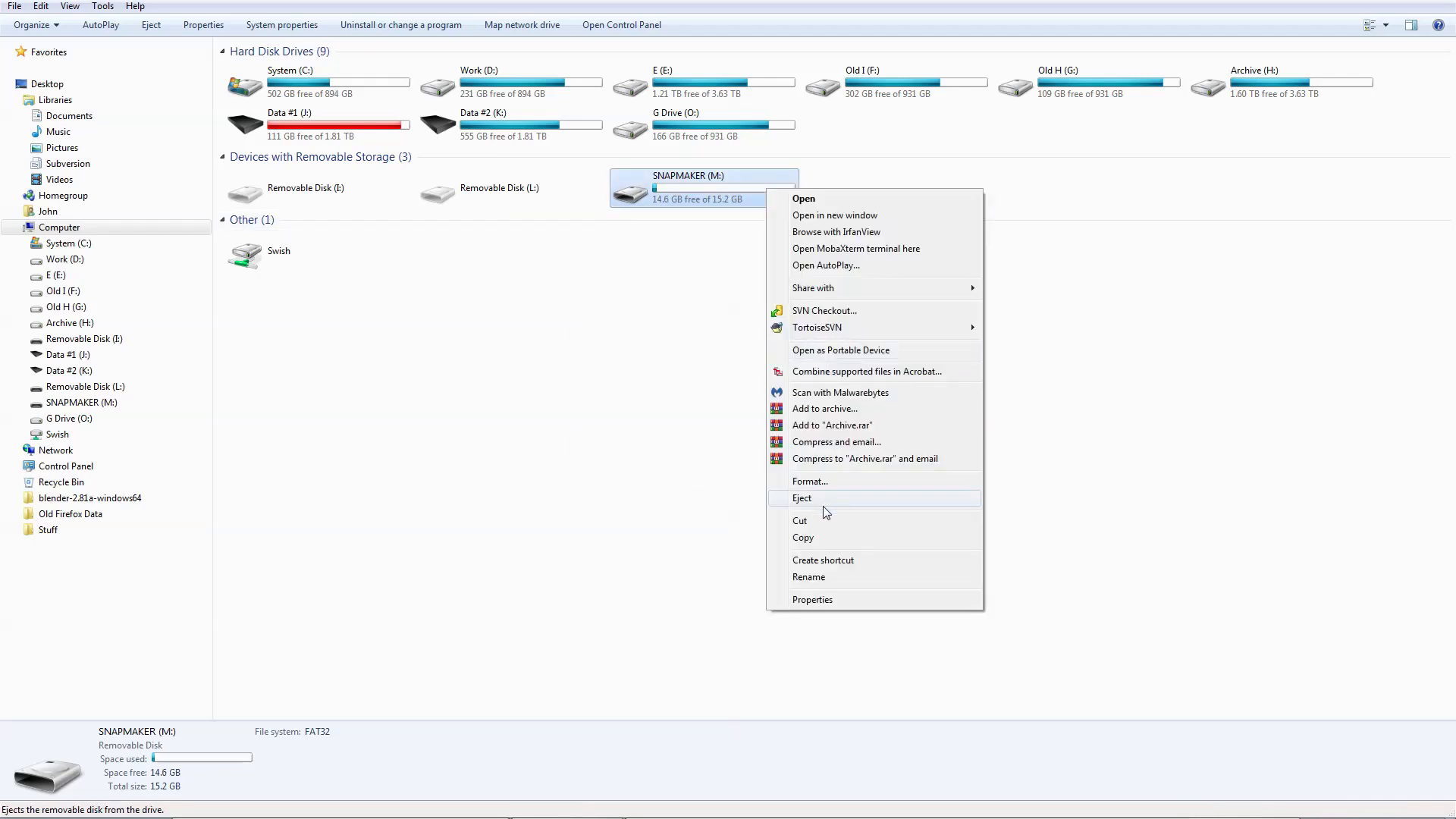
- Eject the SNAPMAKER (M:) removable drive from Windows Explorer
click(801, 499)
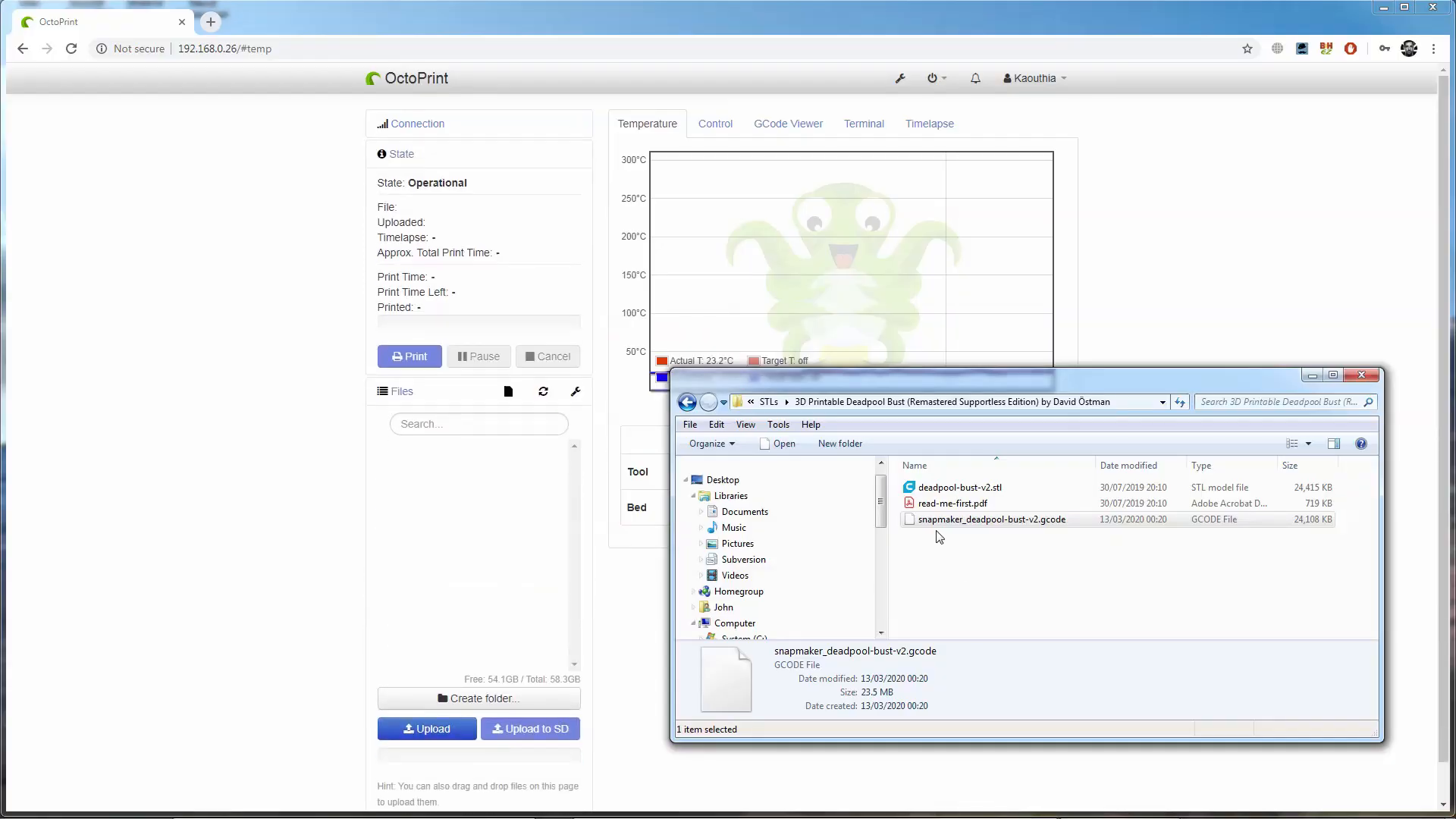
- Upload snapmaker_deadpool-bust-v2.gcode from Explorer to OctoPrint's local storage
click(990, 519)
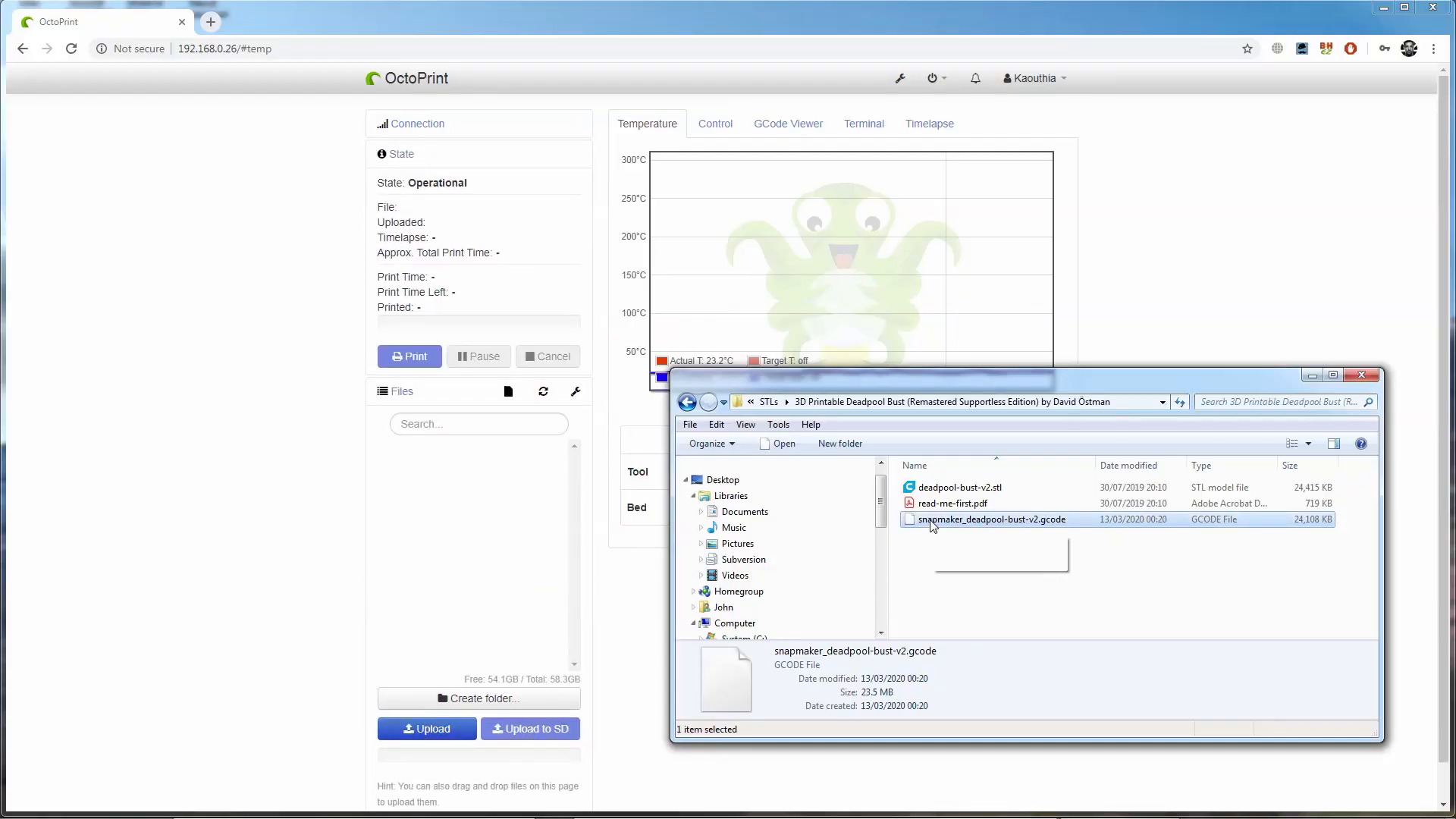
drag(990, 519, 1286, 221)
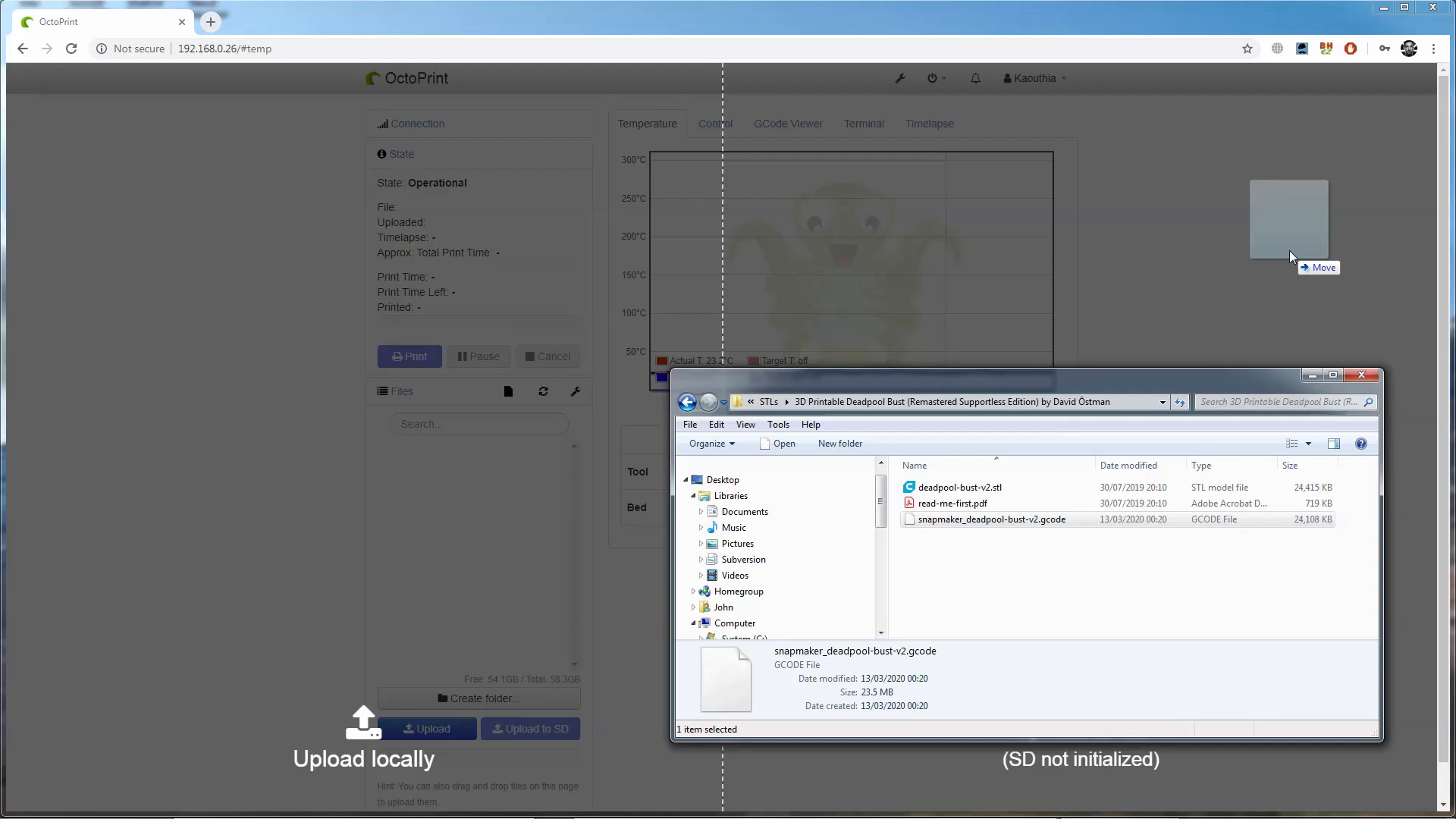
drag(1290, 223, 349, 468)
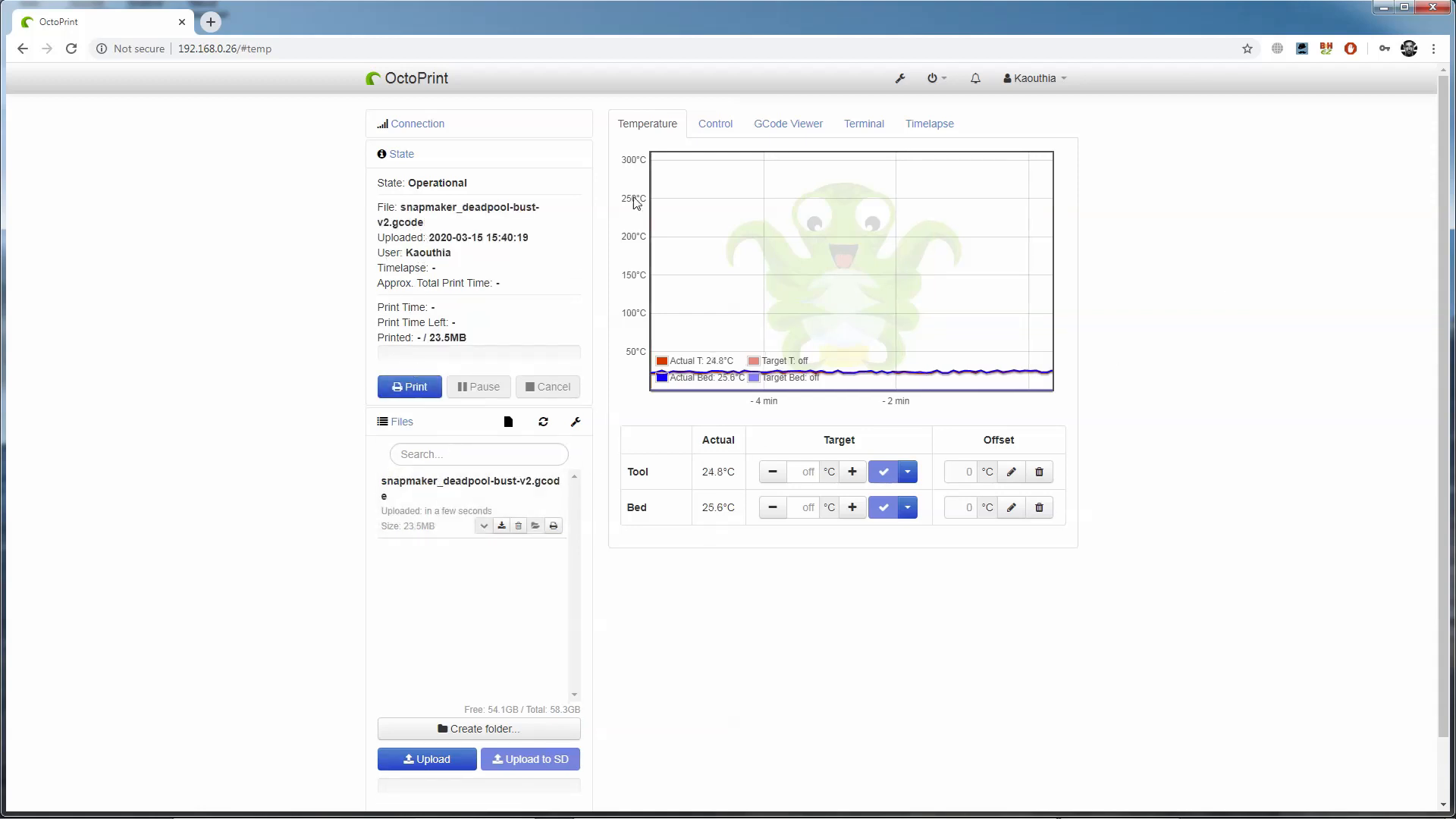
- Preview the uploaded G-code up to layer 149, then return to the temperature readings
click(787, 122)
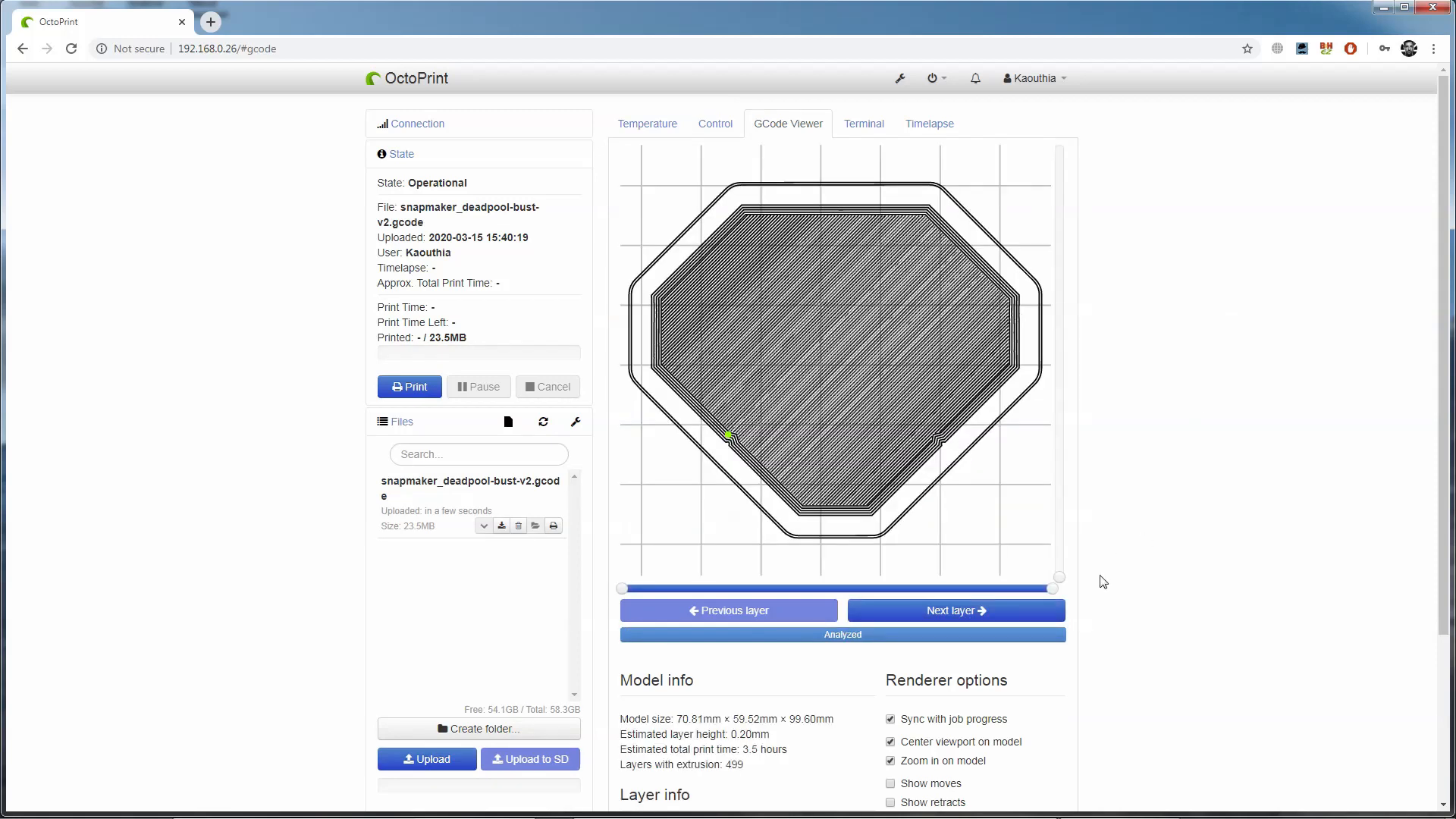
drag(1057, 580, 1057, 449)
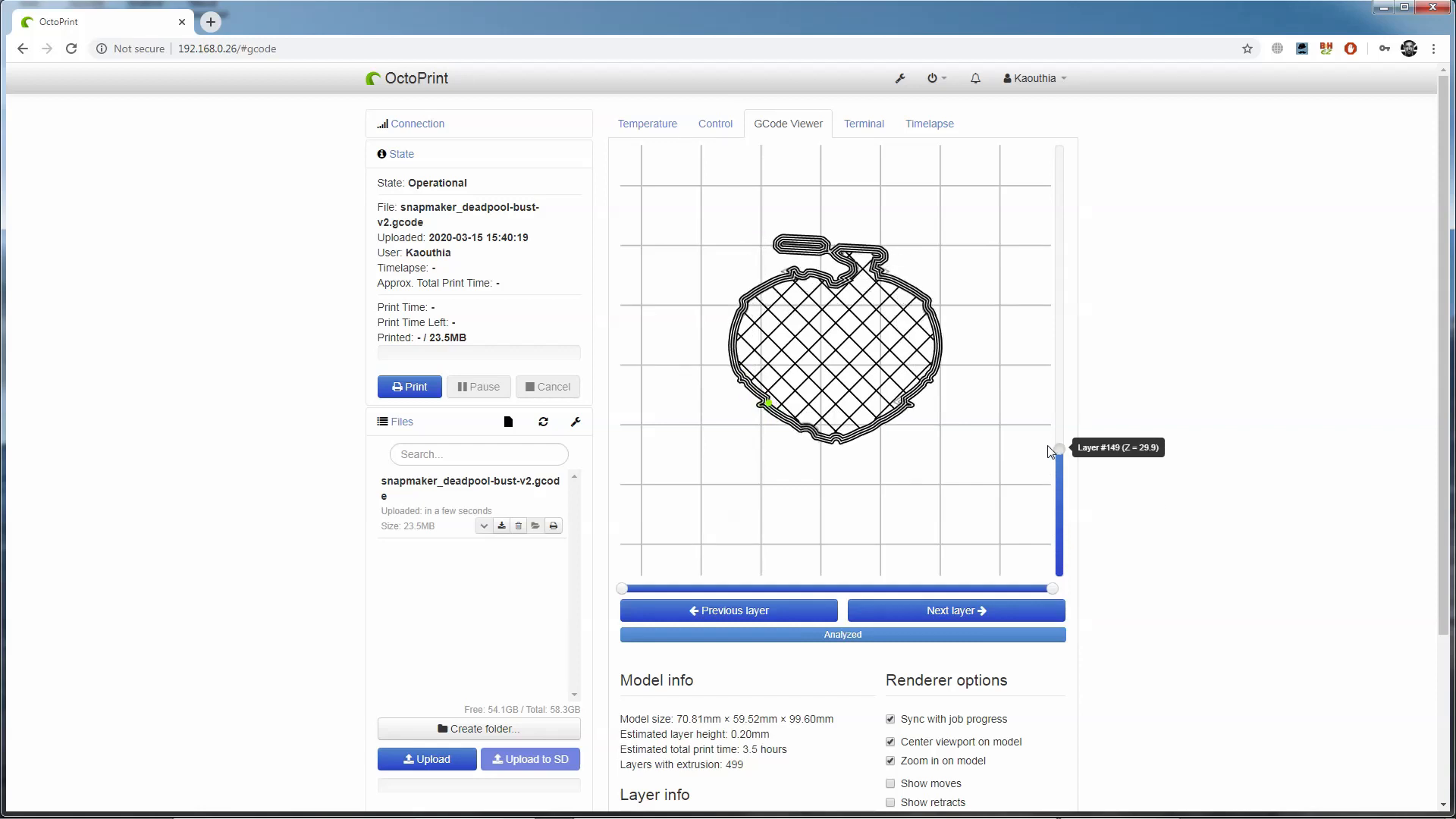
click(647, 123)
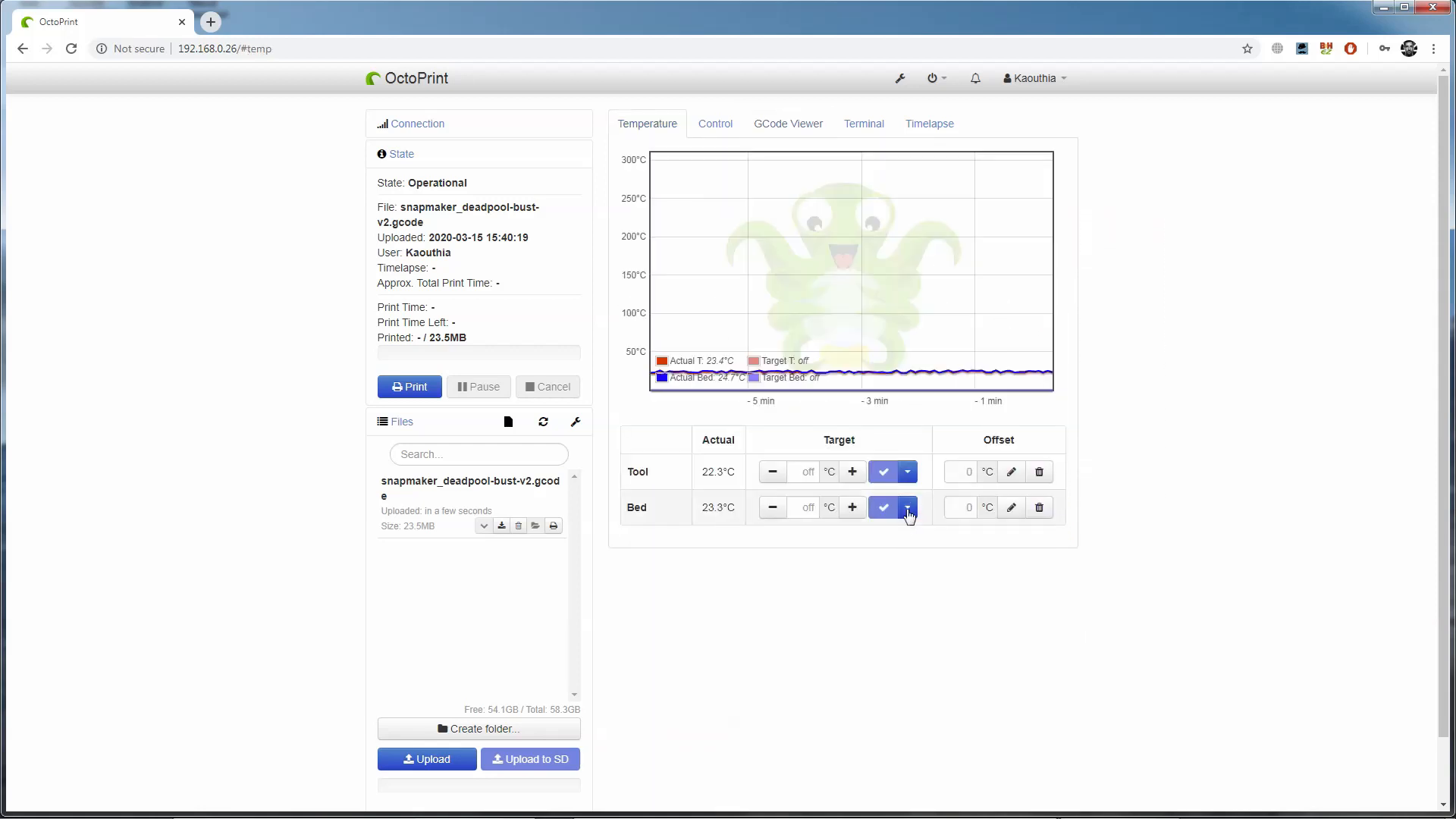
- Preheat the bed to 60 °C and the nozzle to 210 °C, then start printing the Deadpool bust
click(881, 506)
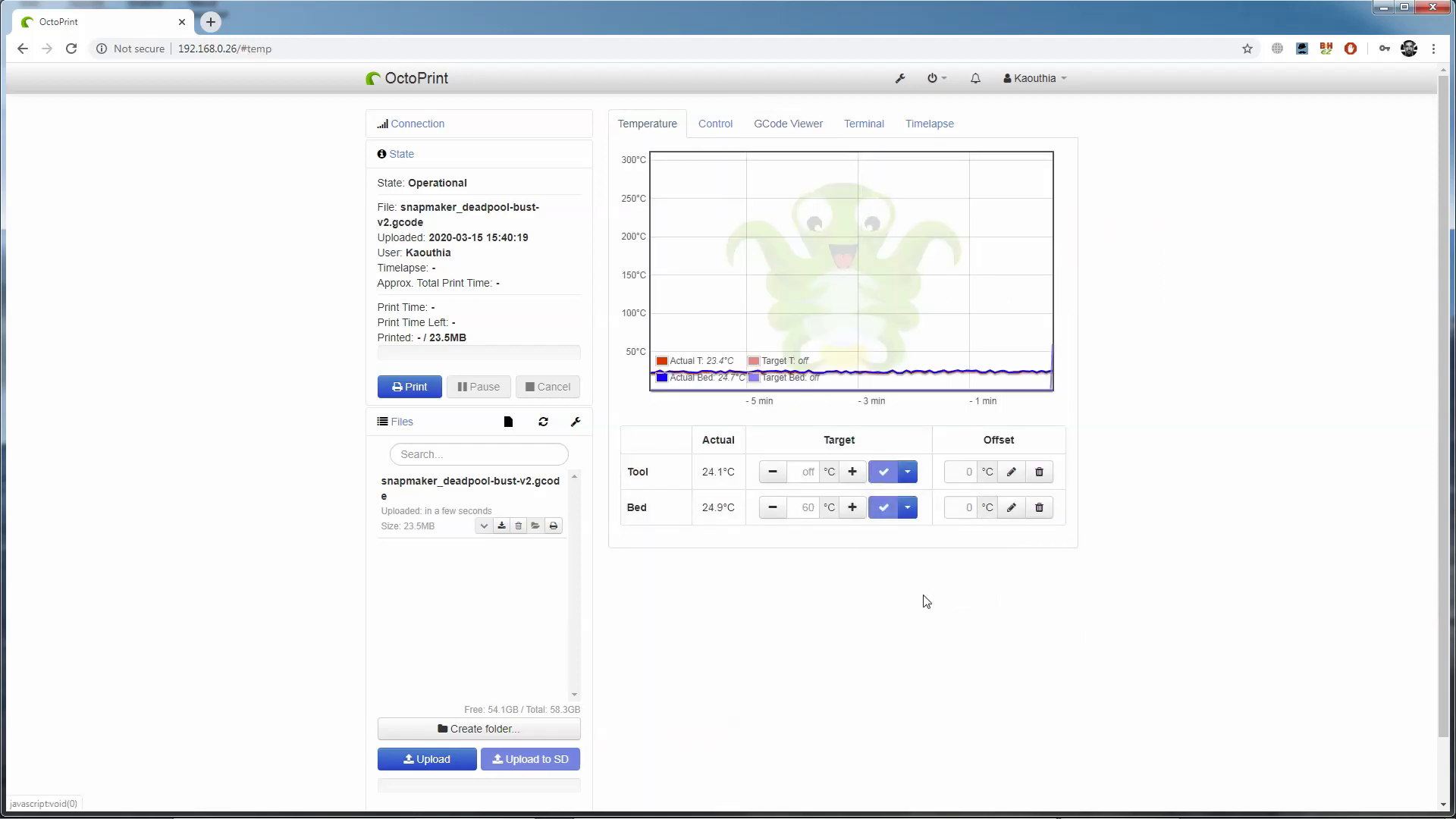
click(806, 471)
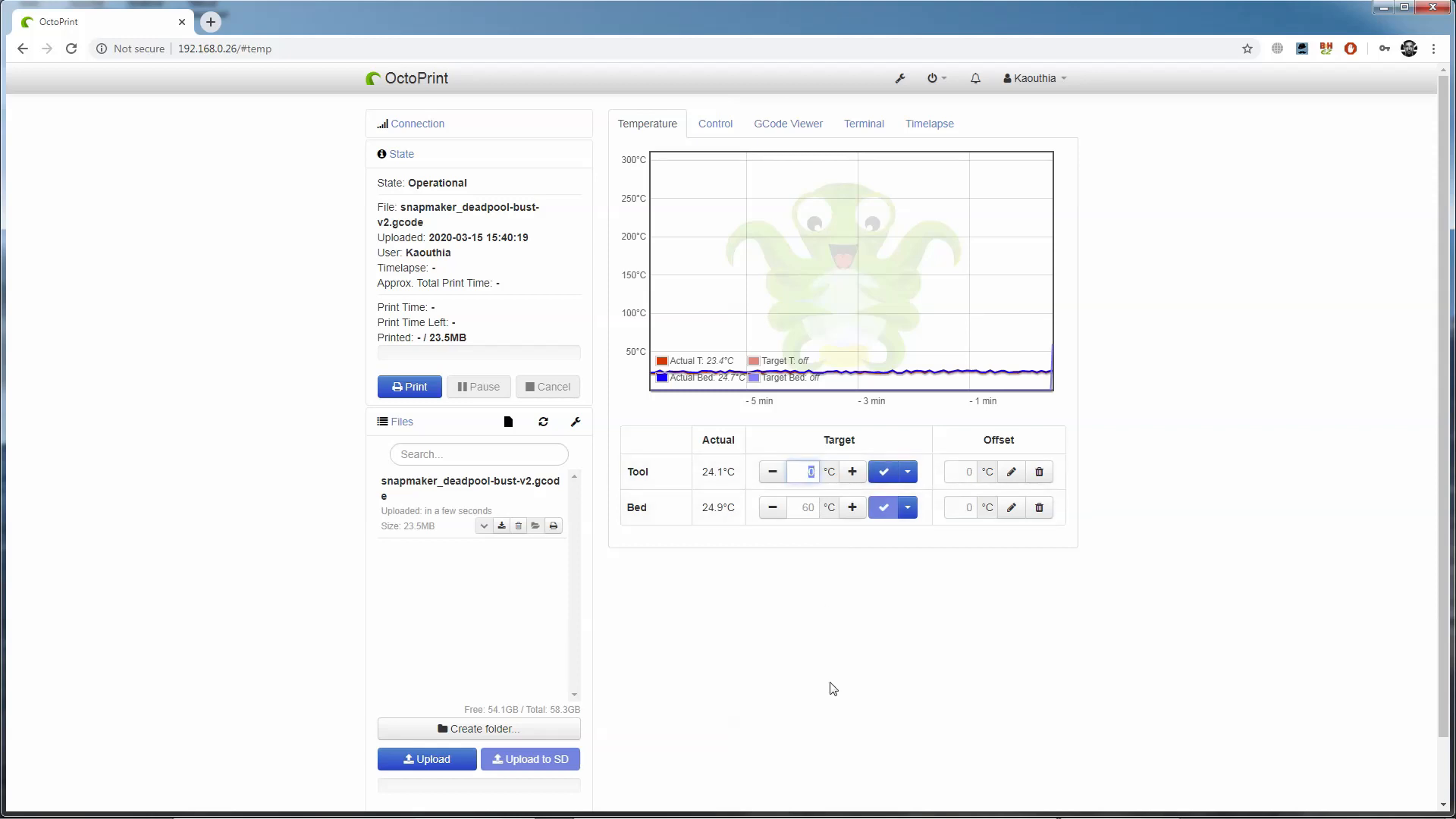
text(210)
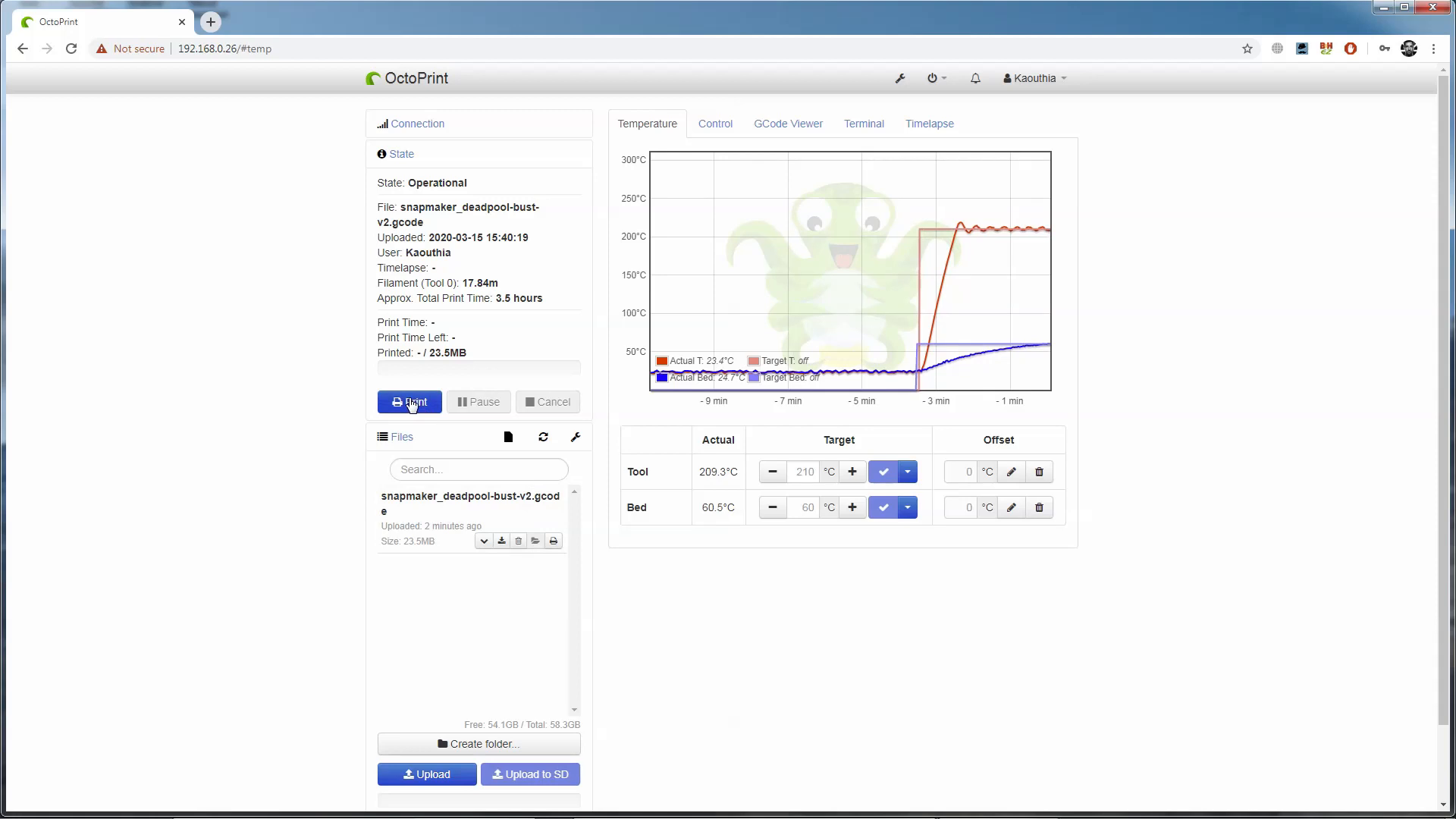
click(409, 400)
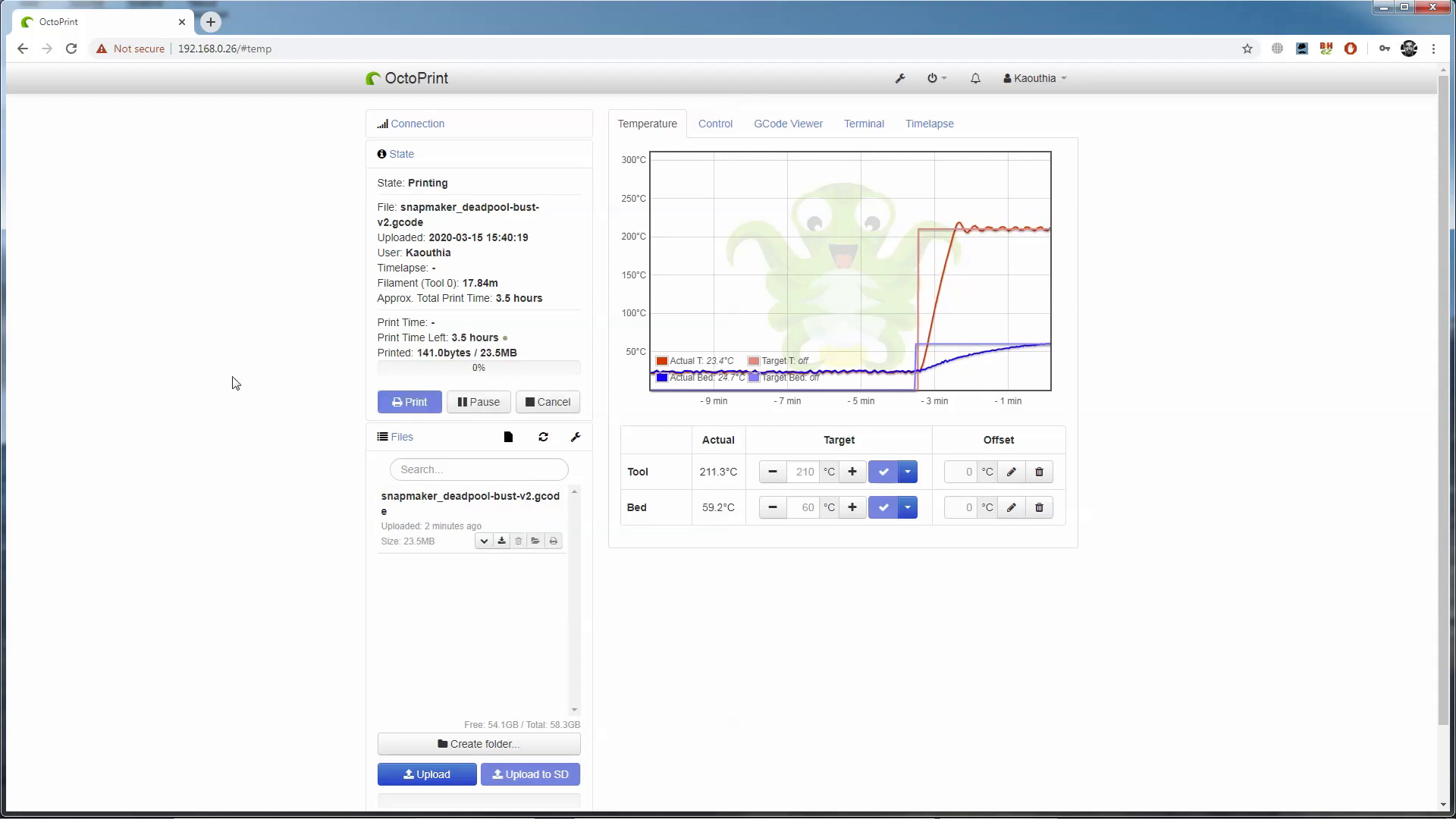